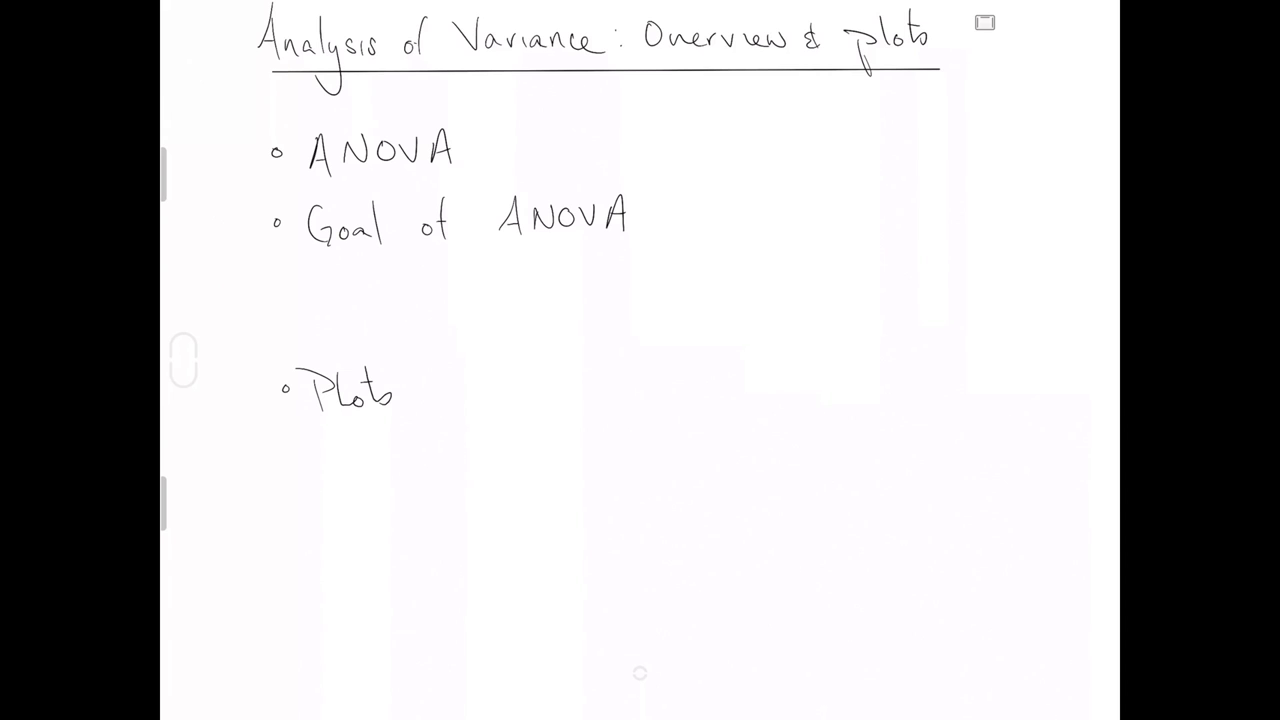
- Write under Goal of ANOVA: compare means amongst K (>2) groups, and follow up on which means differ
click(300, 270)
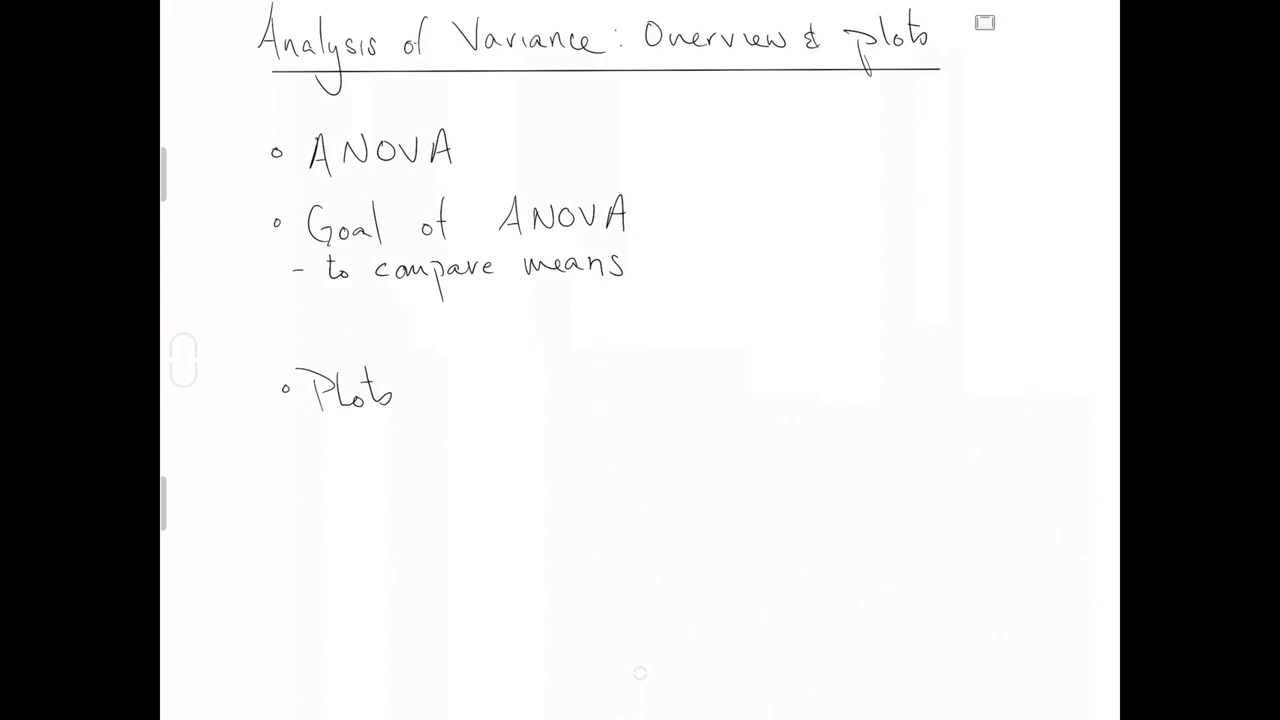
text(amon)
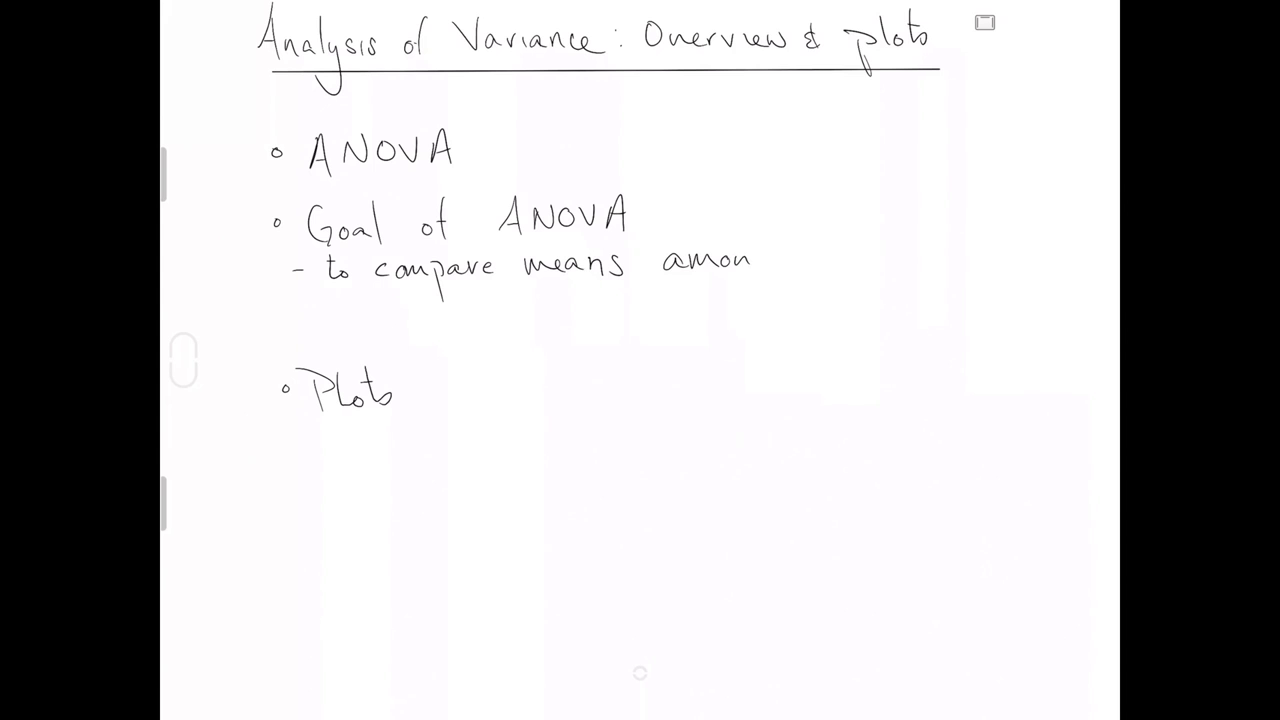
text(gst K (>2) groups)
click(494, 322)
text(-)
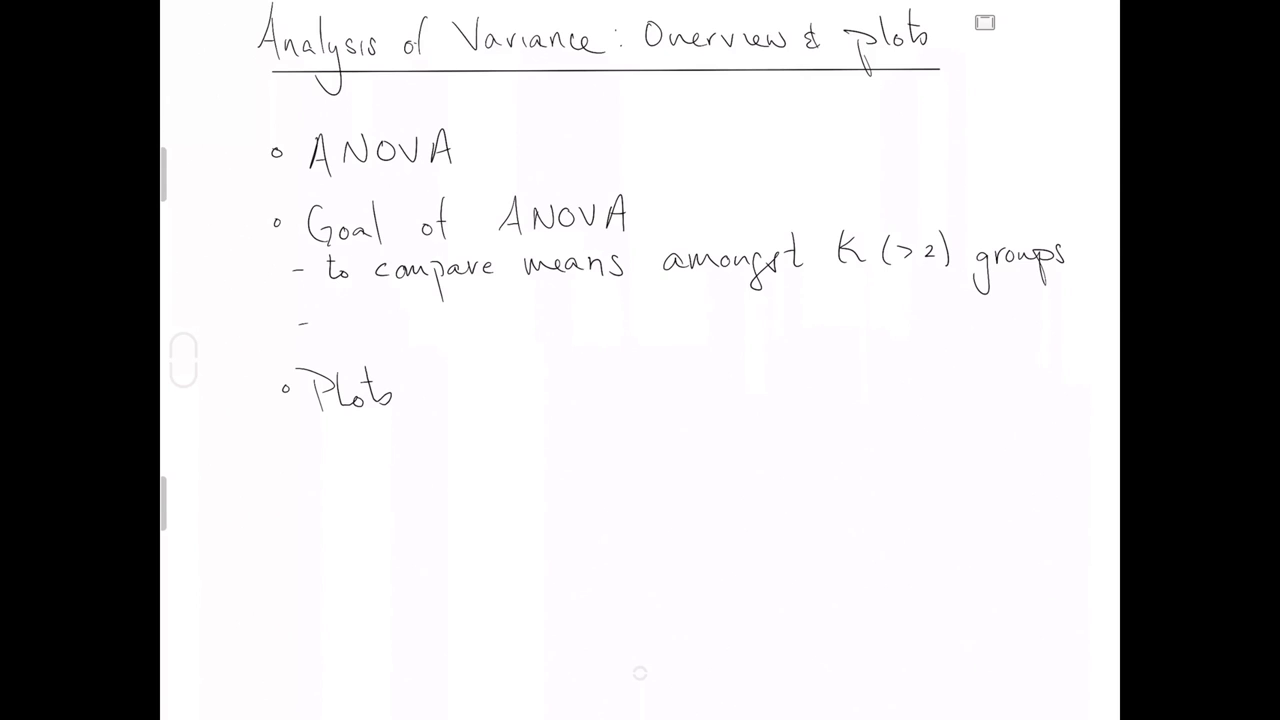
text(& follow up with which mean(s) is(are) different)
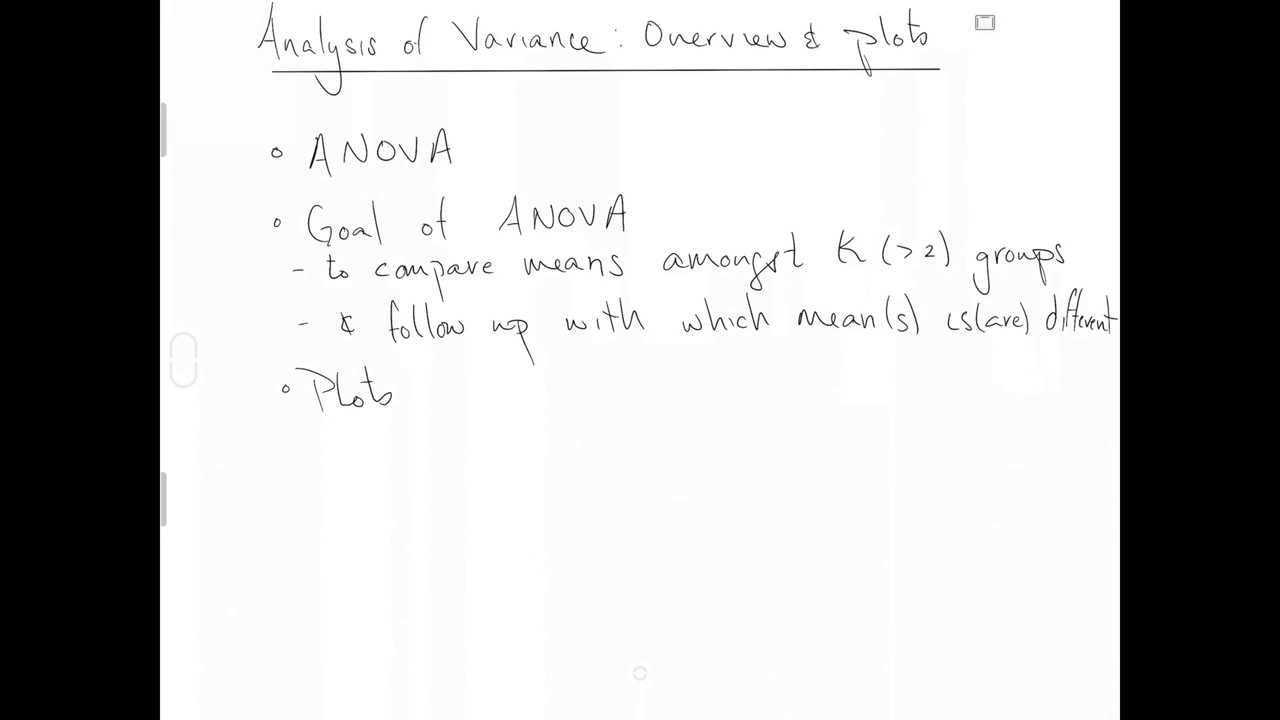
- Highlight 'compare means amongst K (>2) groups' in yellow and write the population vs sampling distribution note under Plots
drag(378, 268, 622, 268)
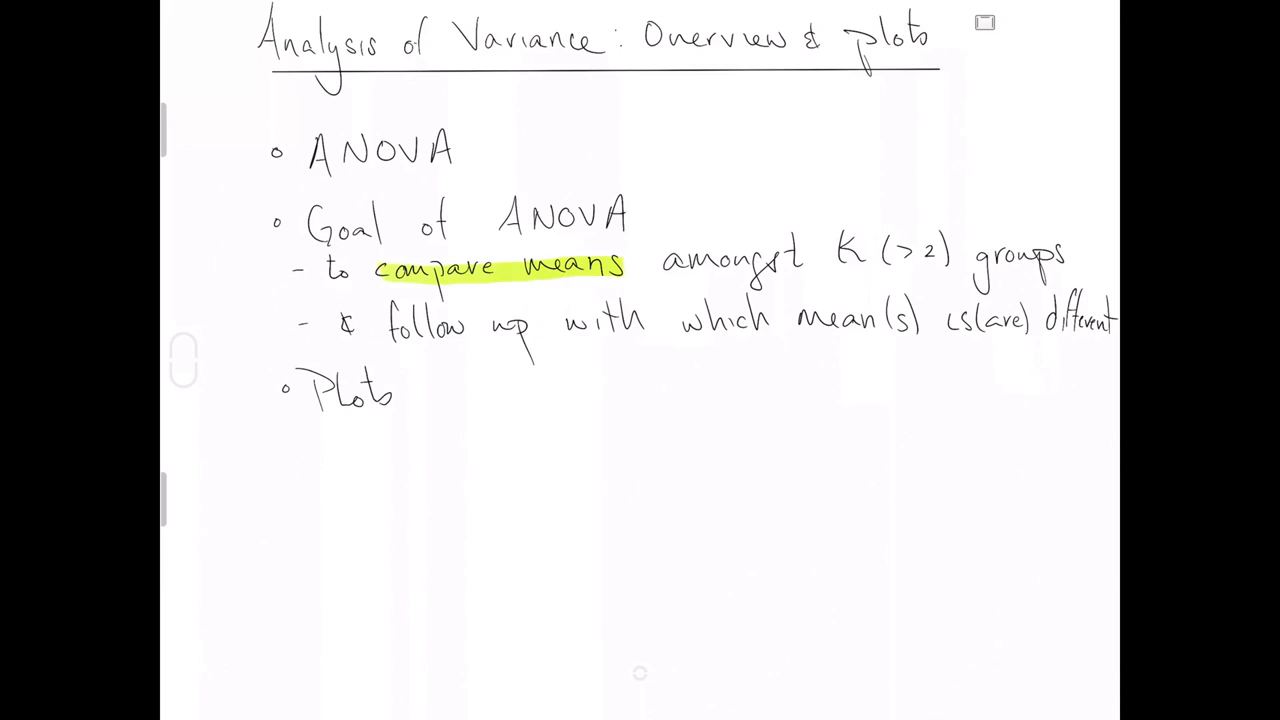
drag(640, 256, 856, 248)
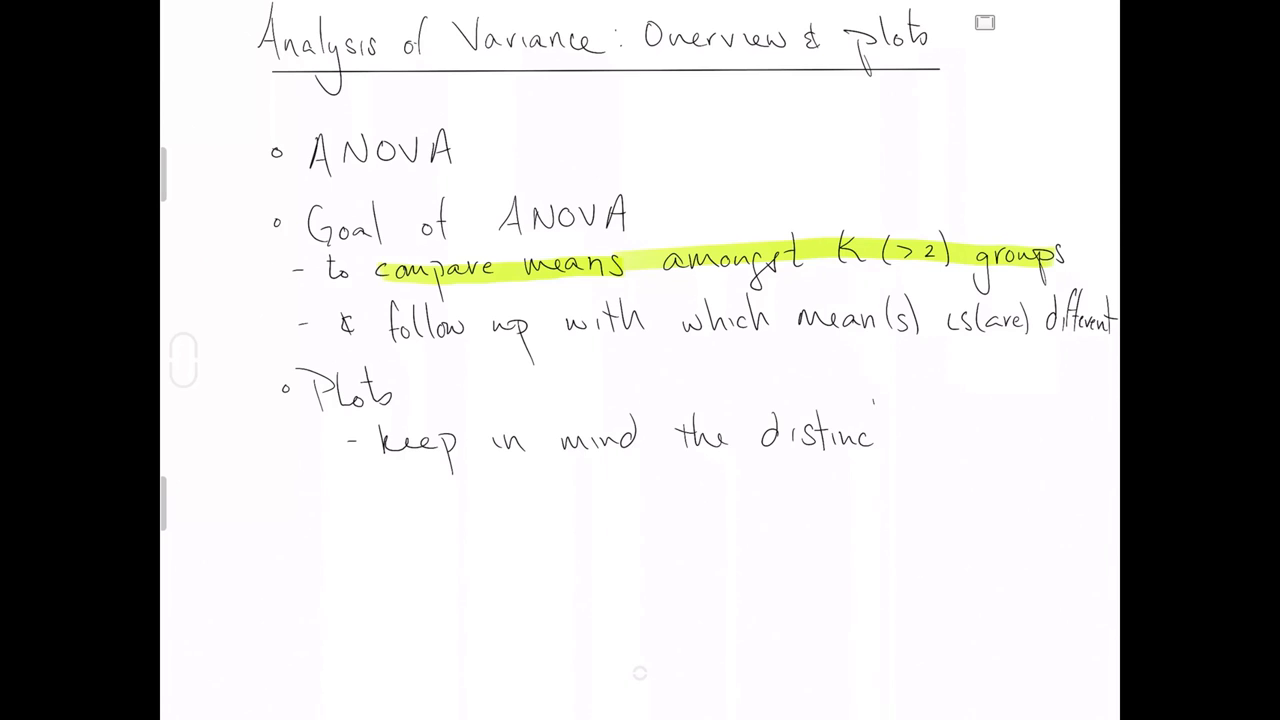
text(tion bel)
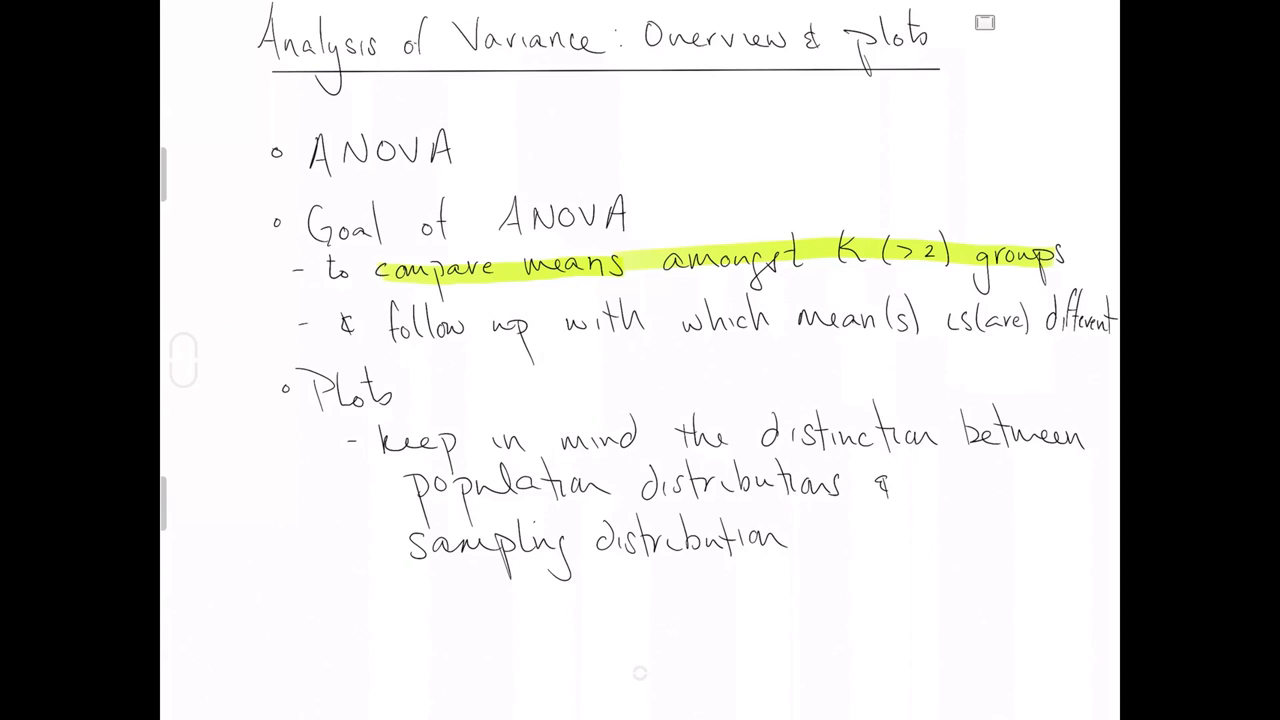
text(of 1)
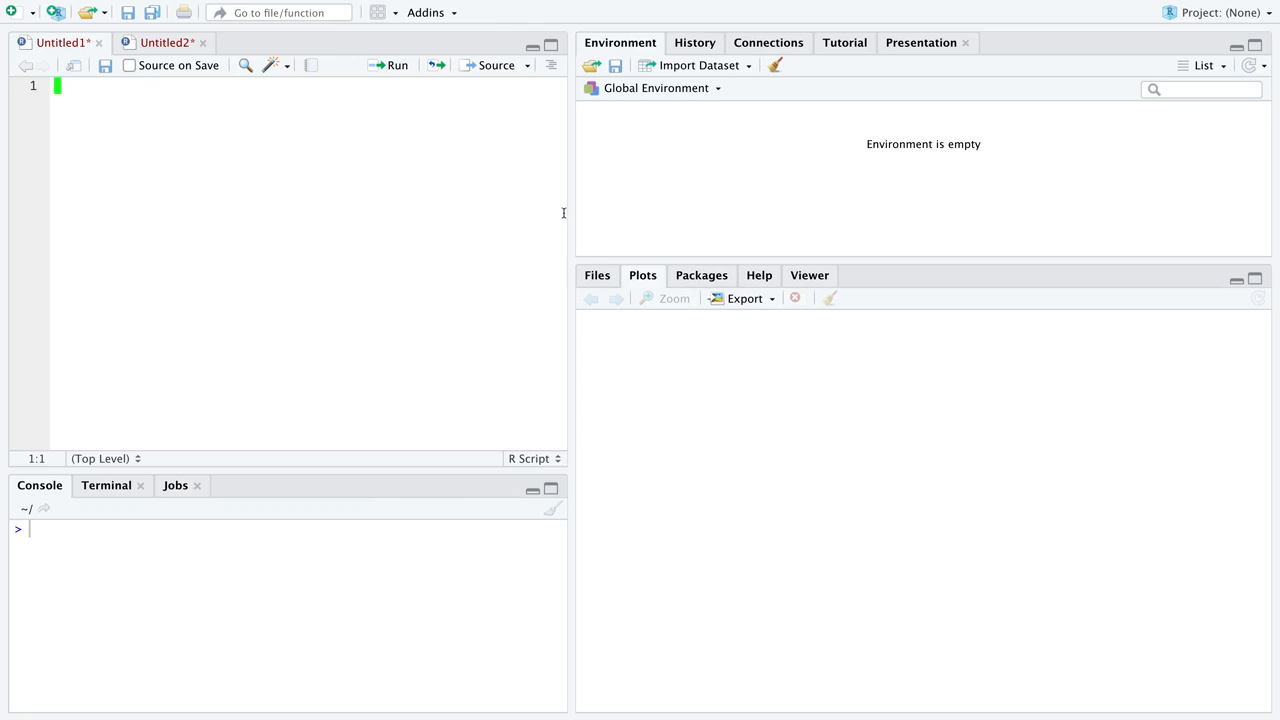
- Begin the script with library(ggplot2) and library(dplyr)
text(libr)
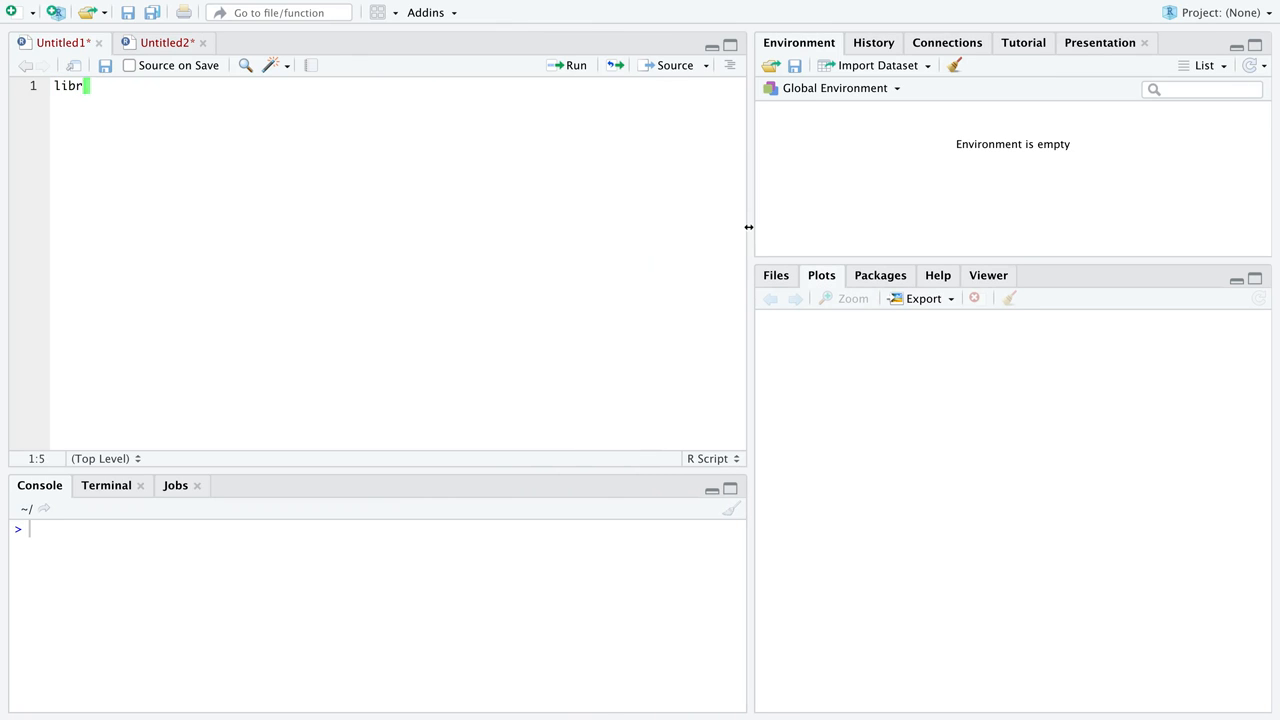
text(ary(ggplot2))
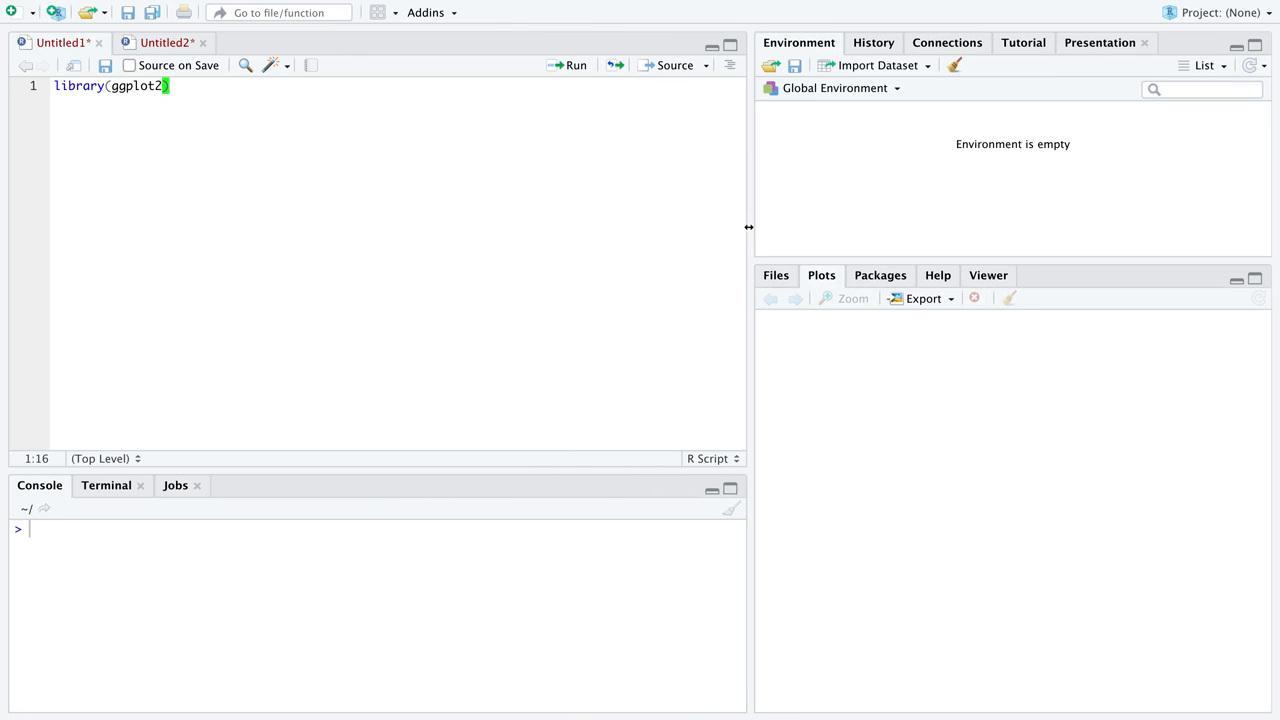
text(library(dpl)
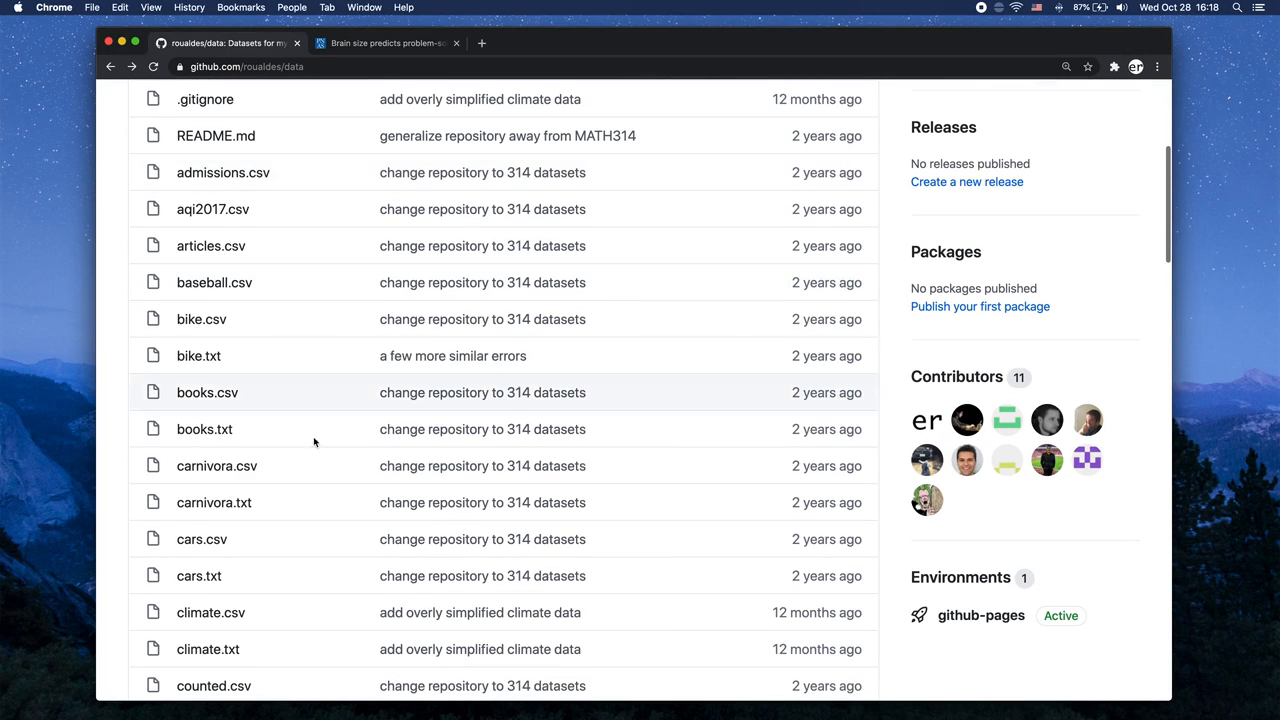
mouse_move(214, 502)
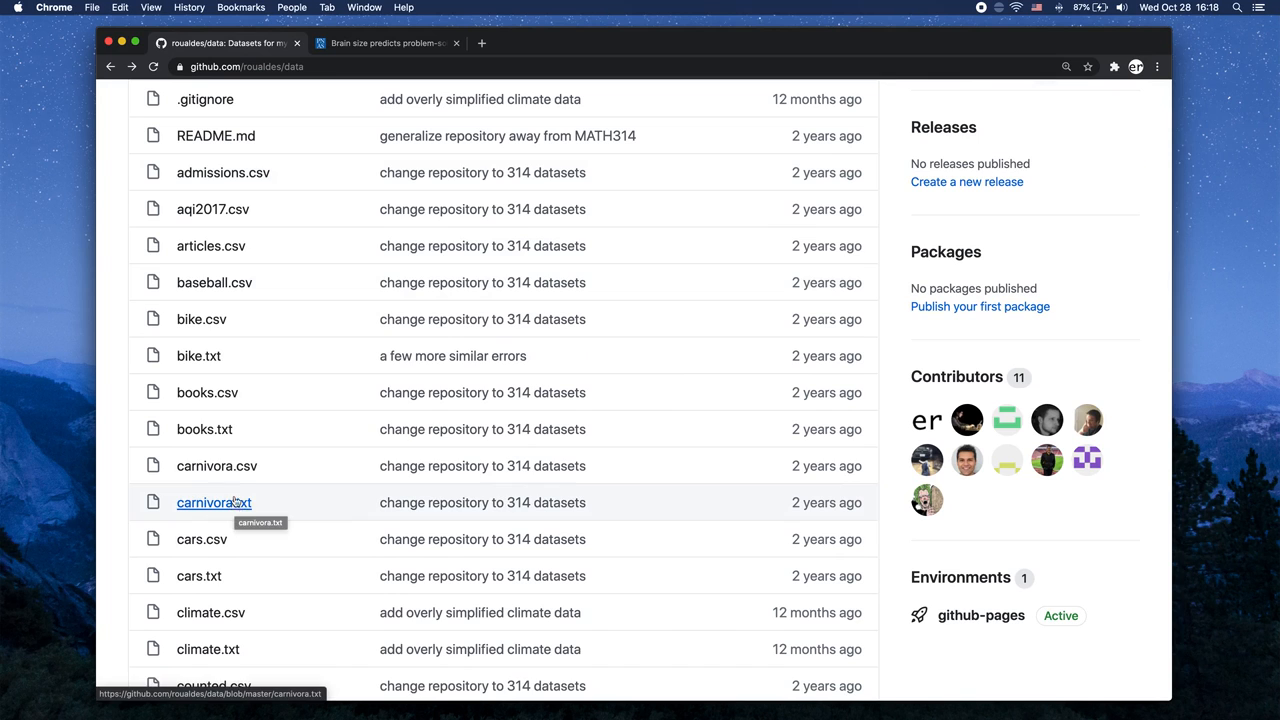
- View carnivora.csv and its raw text on GitHub, then return to the repository file list
click(216, 464)
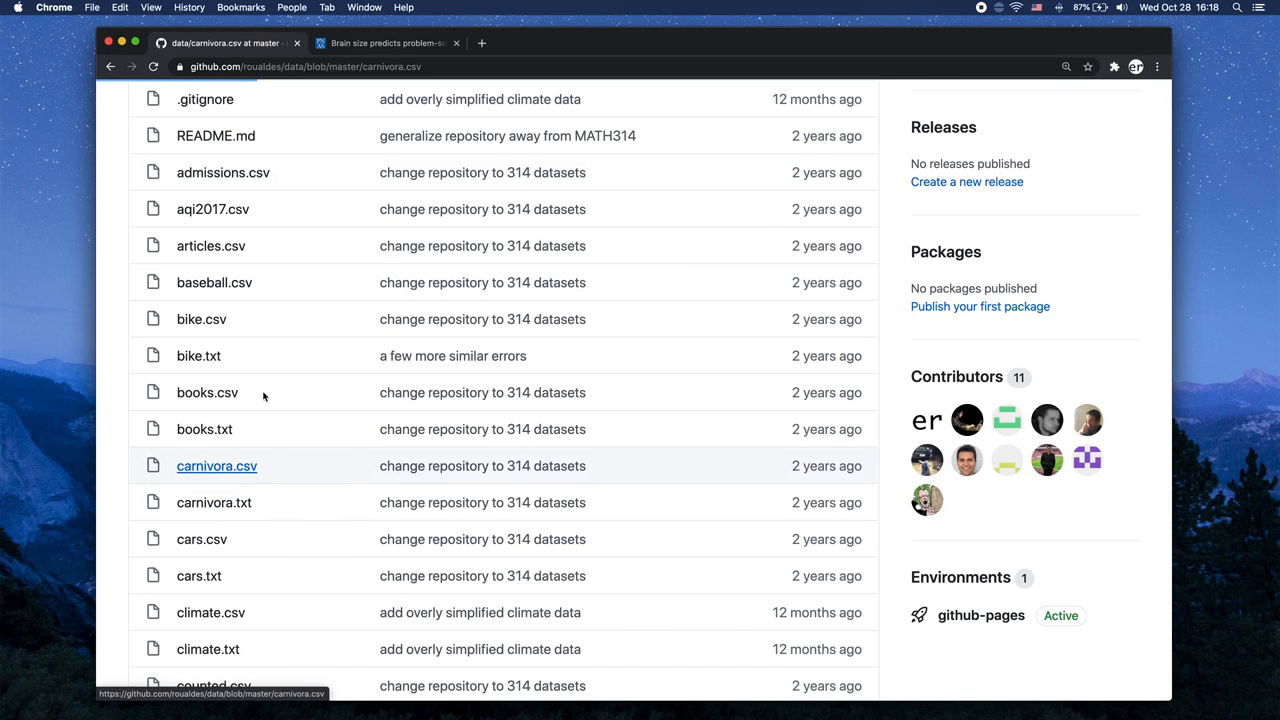
click(216, 464)
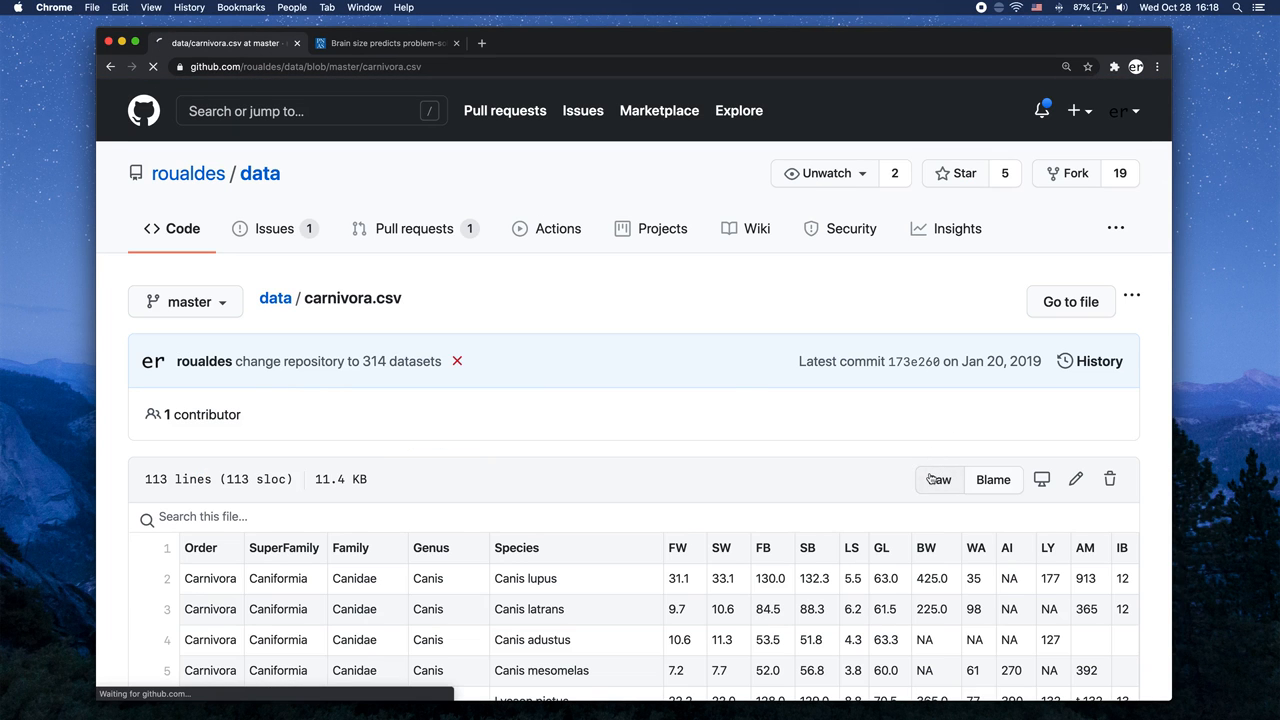
click(938, 480)
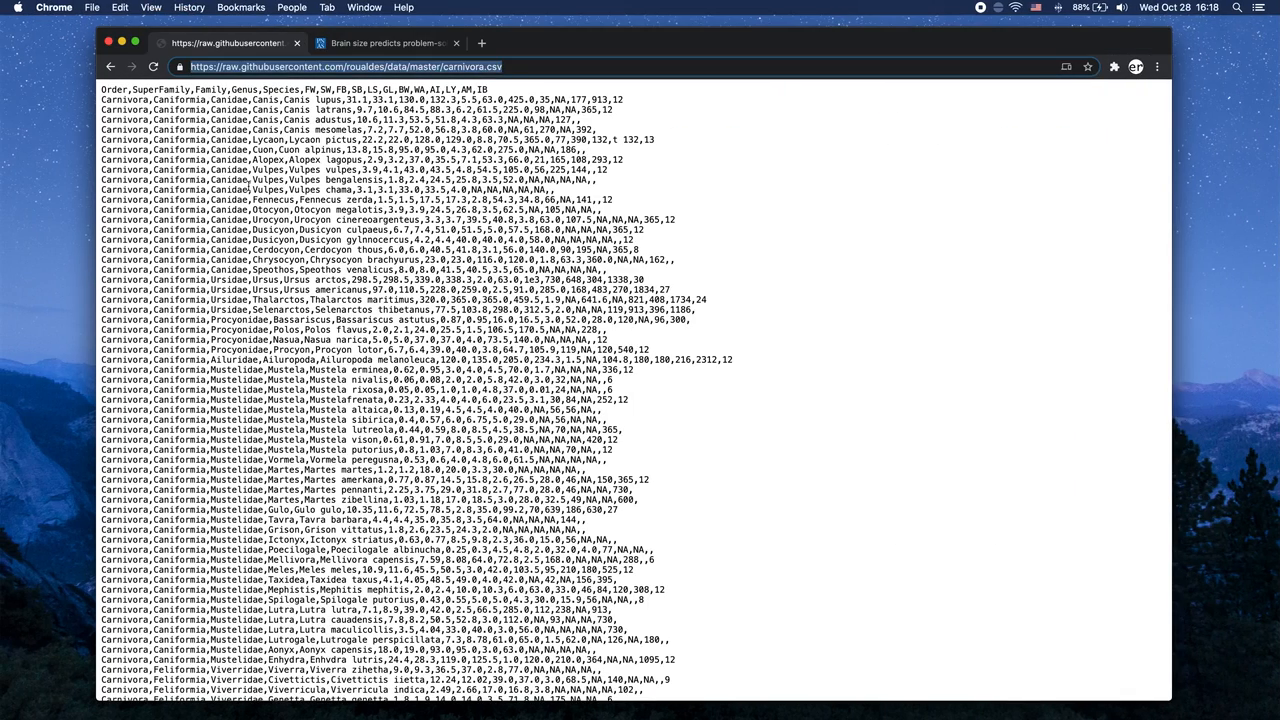
click(112, 66)
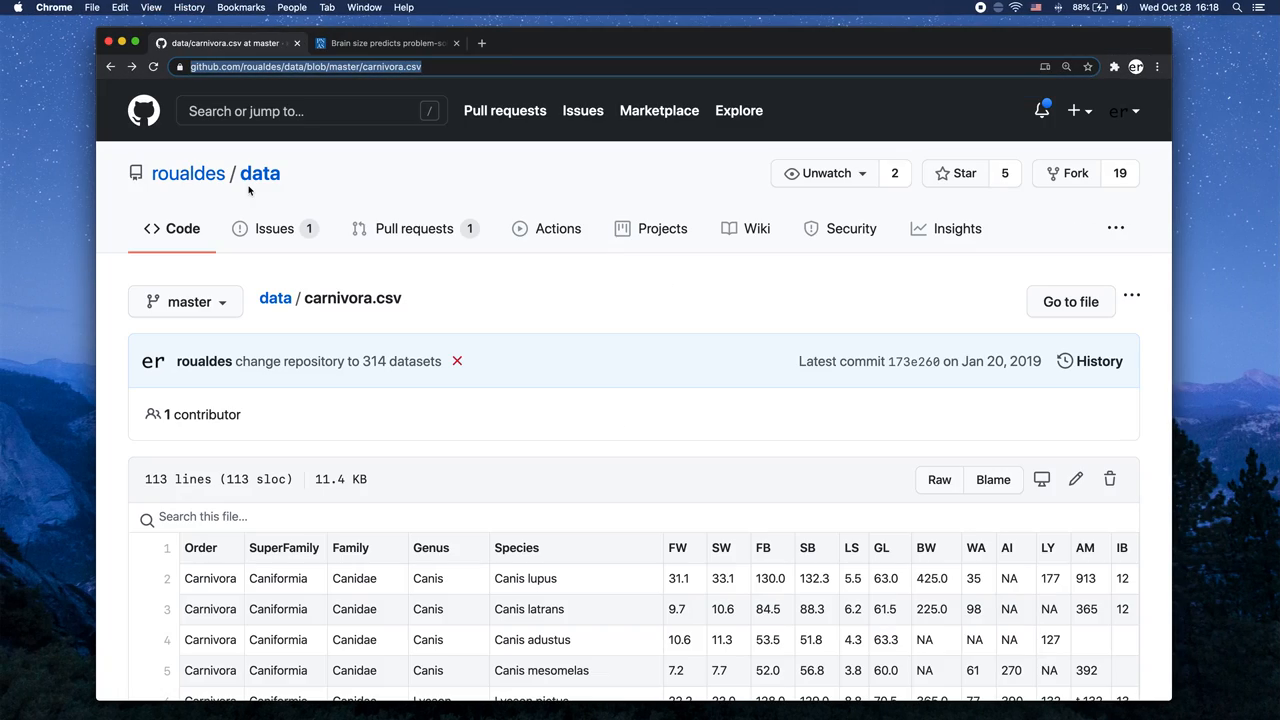
click(260, 172)
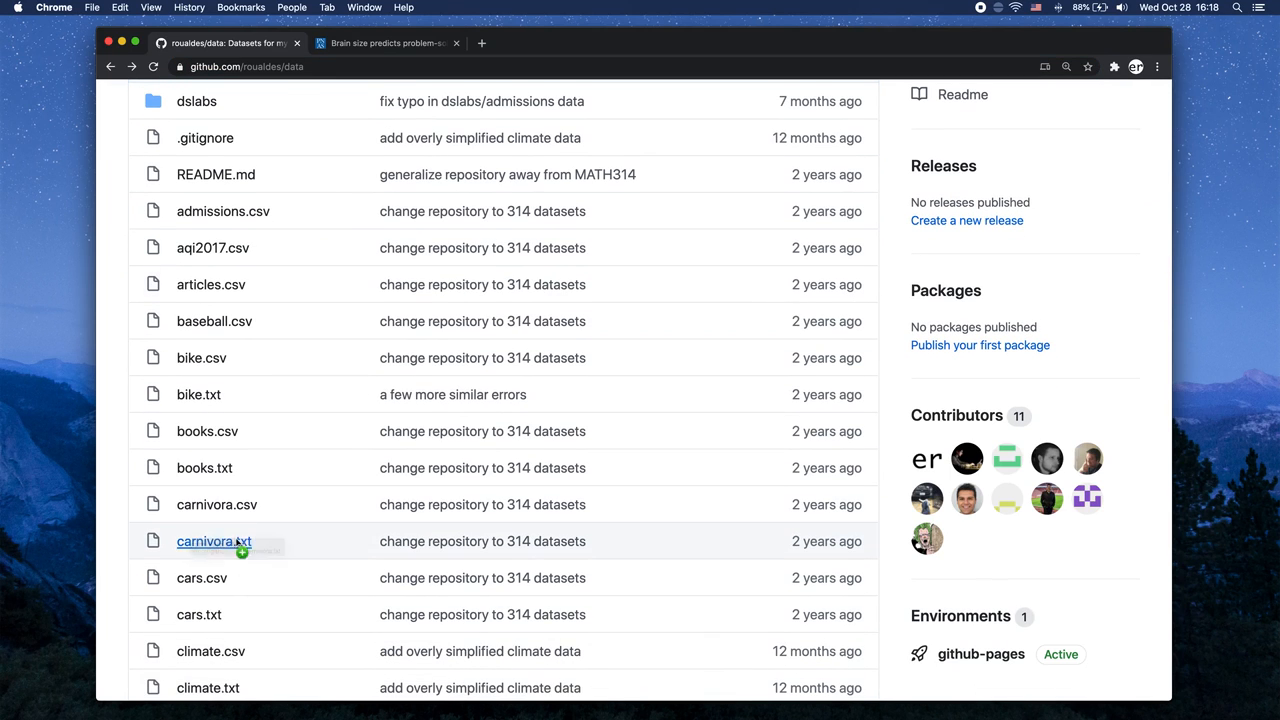
mouse_move(214, 540)
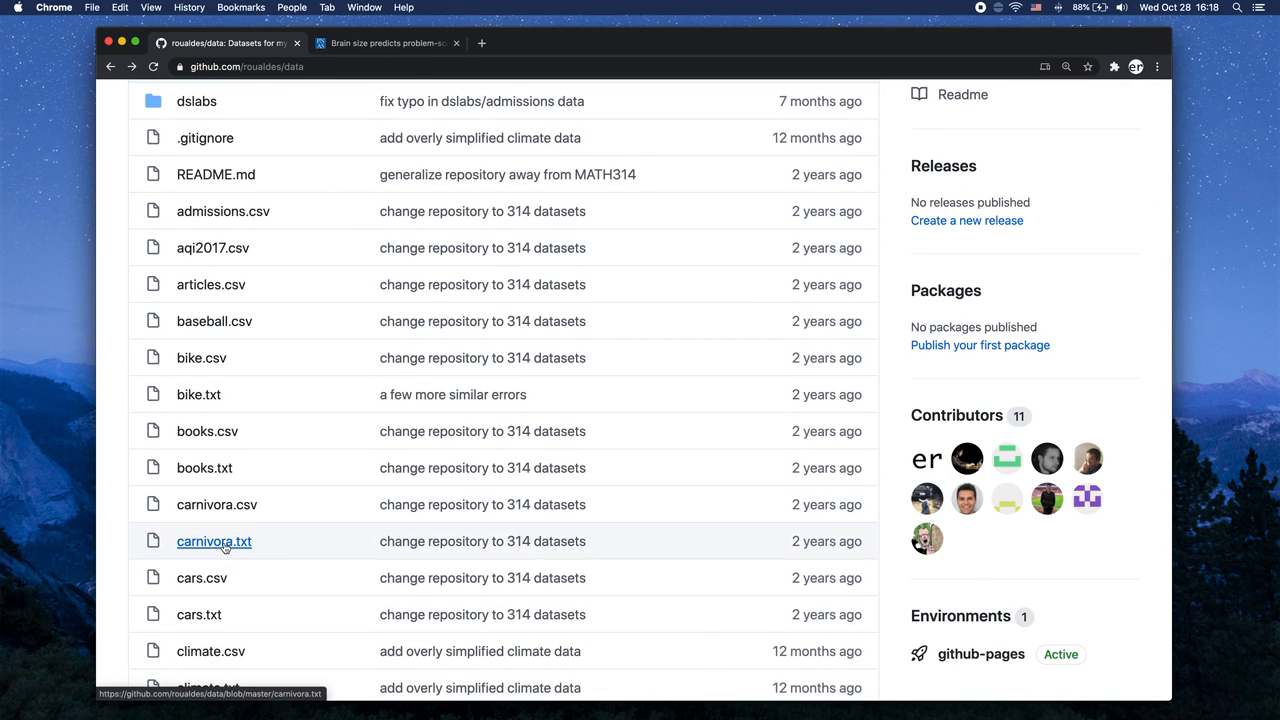
- View carnivora.txt's Format section of 17 variables and select the Family line
click(214, 540)
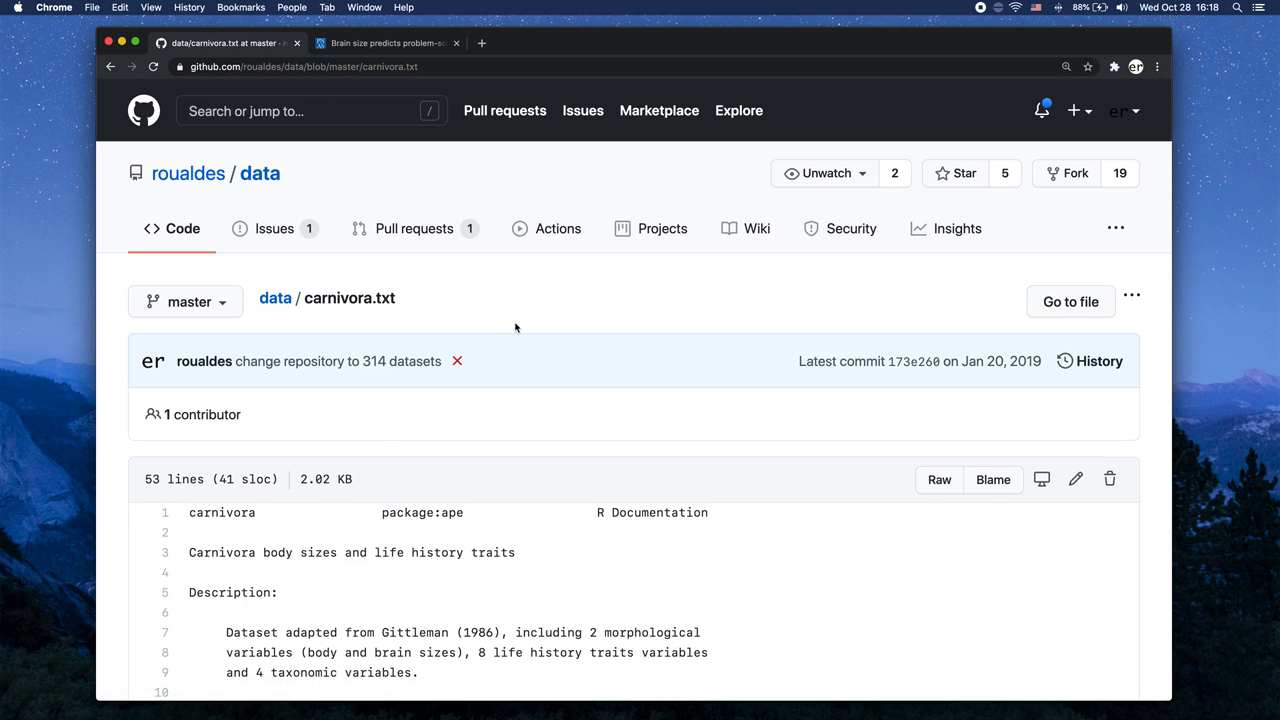
scroll(down, 3)
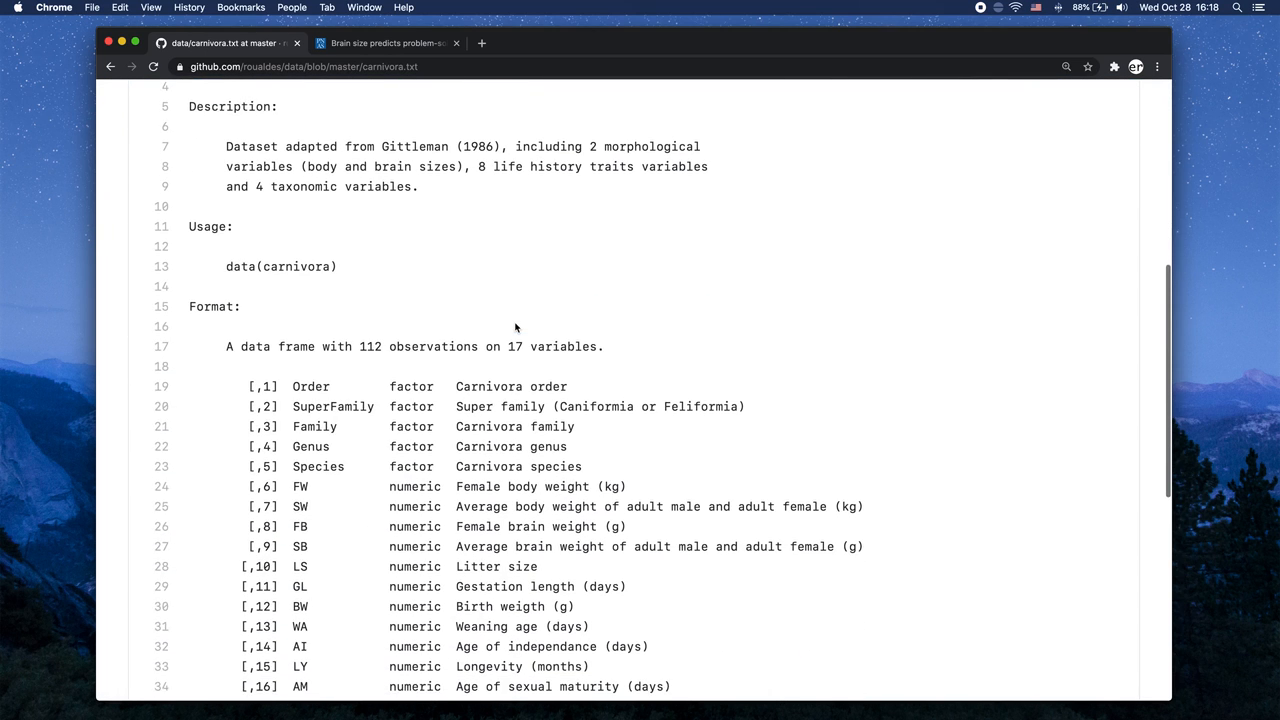
scroll(down, 3)
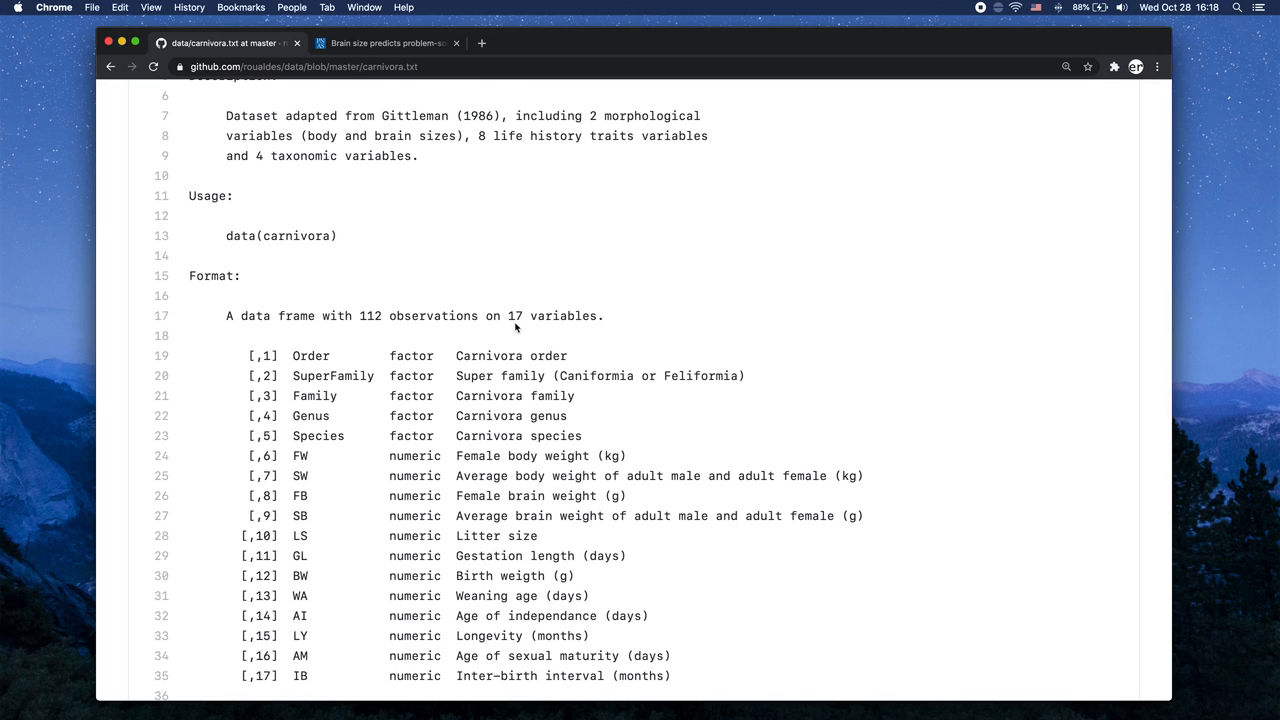
double_click(300, 516)
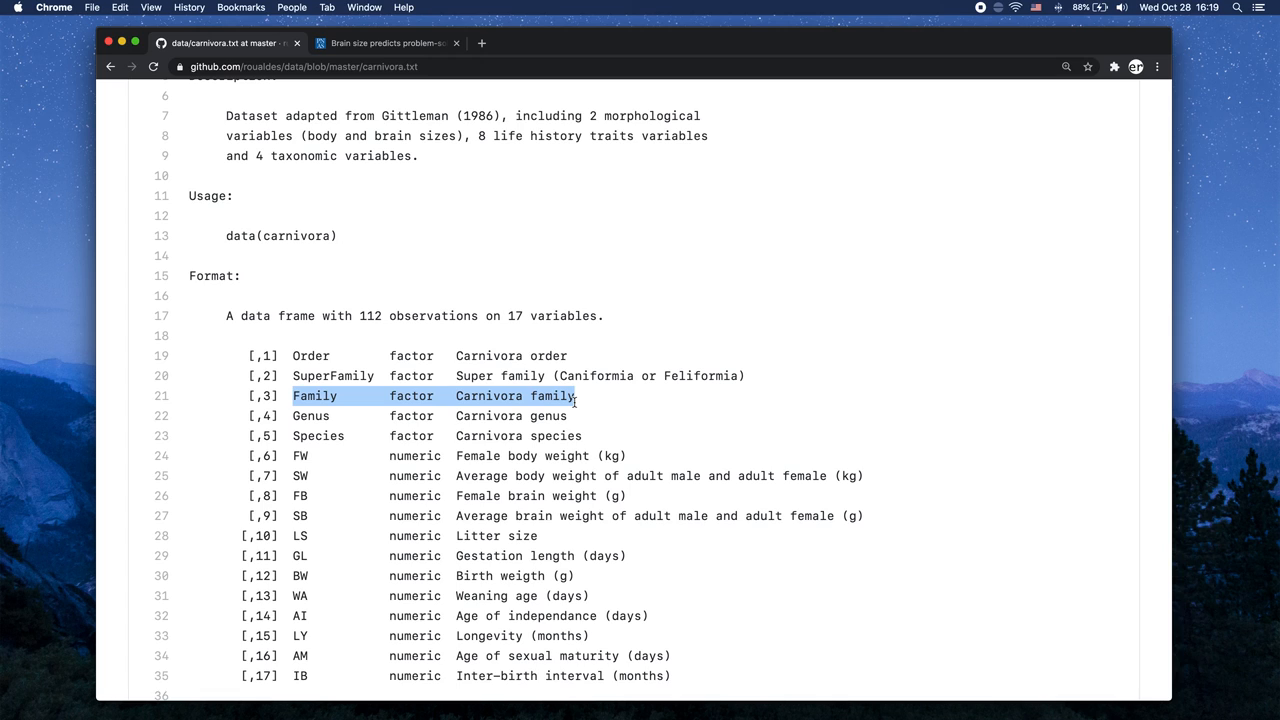
mouse_move(308, 400)
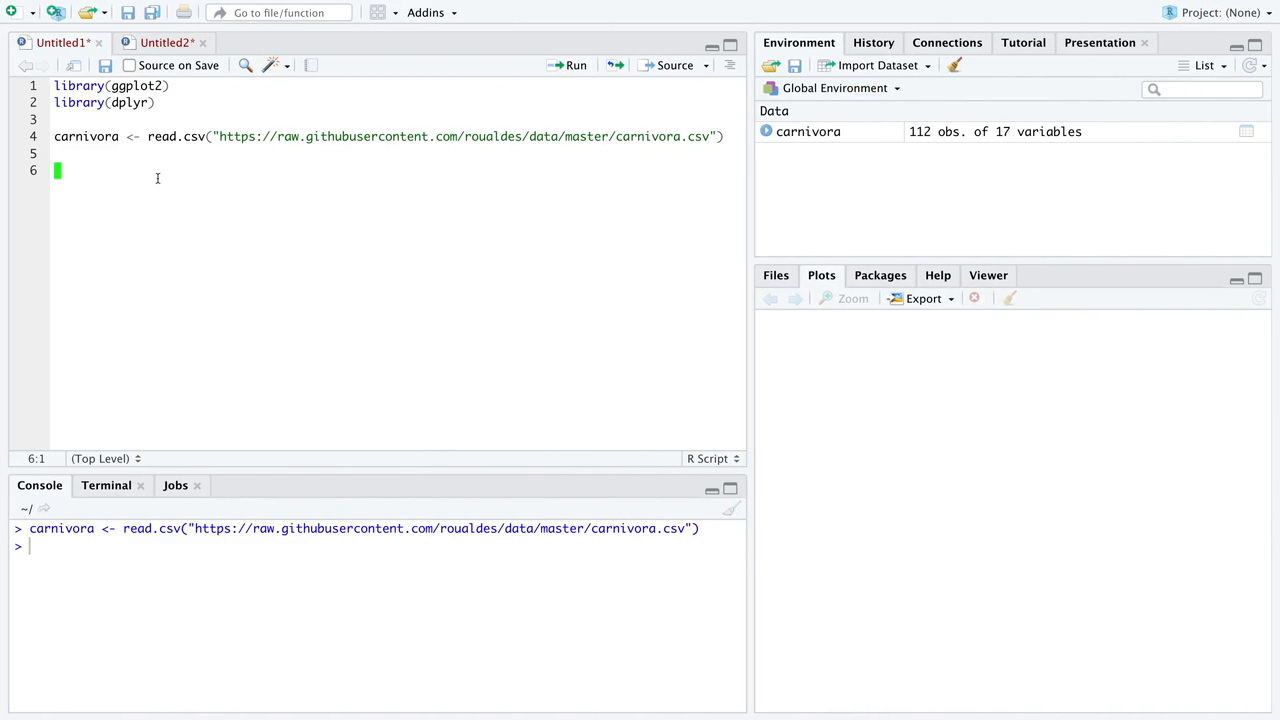
- Write carnivora <- carnivora %>% group_by(Family) %>% mutate( to start the grouped pipeline
text(carnivora <-)
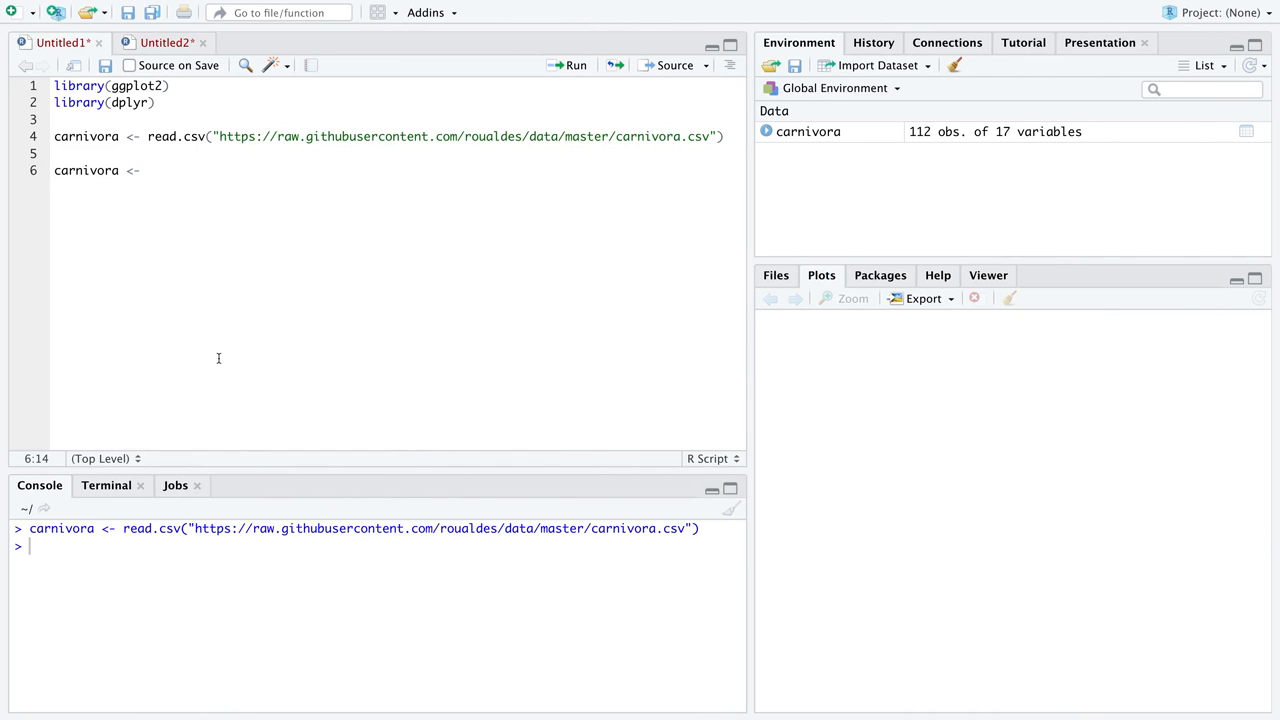
text(carn)
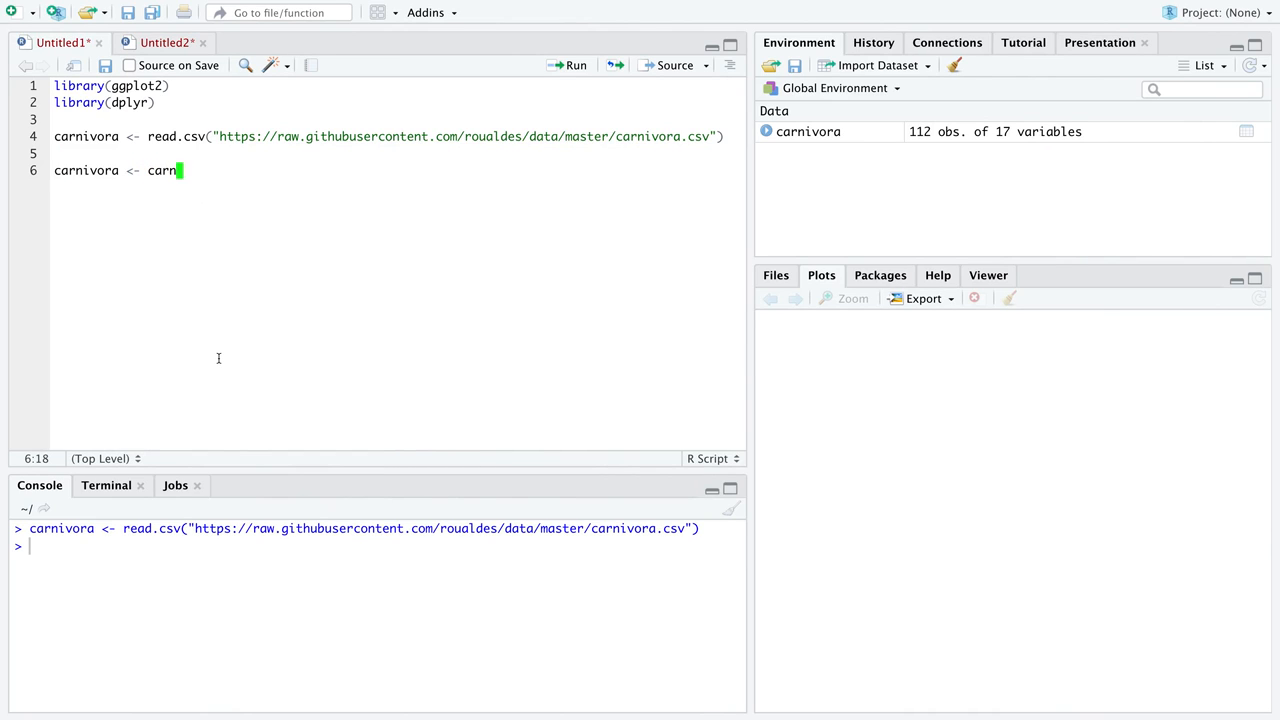
text(ivora)
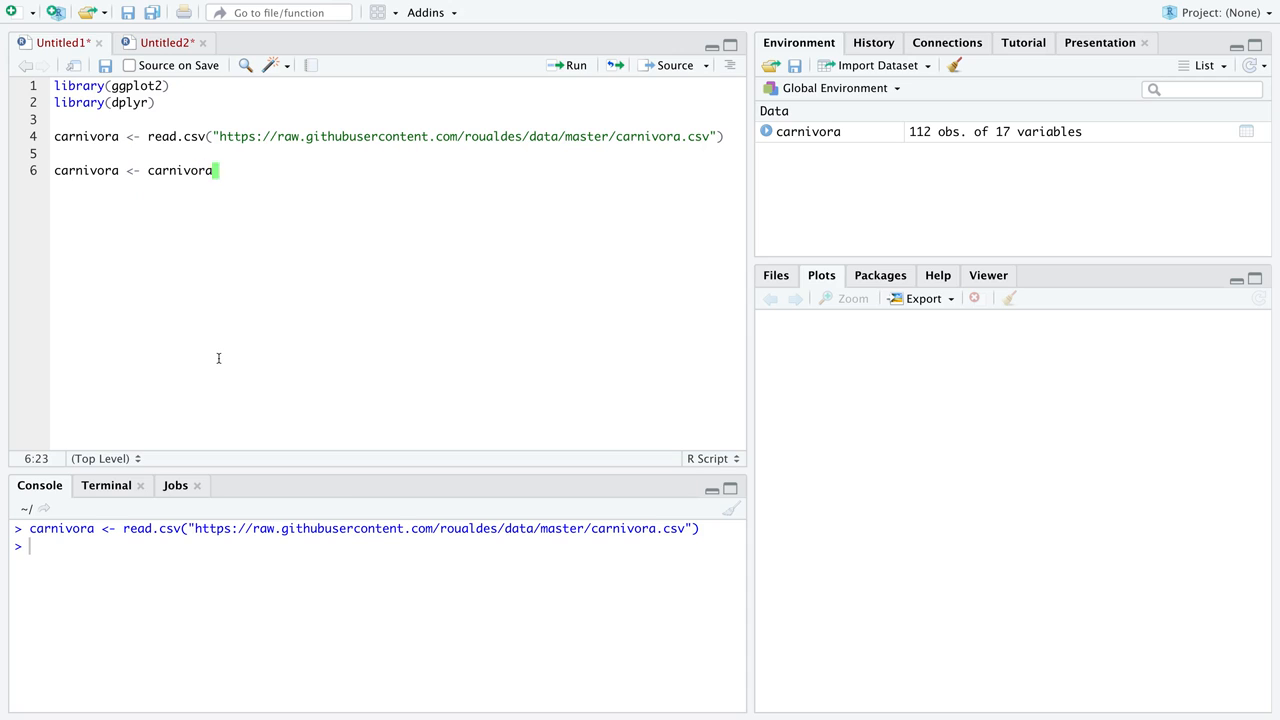
text(%>%)
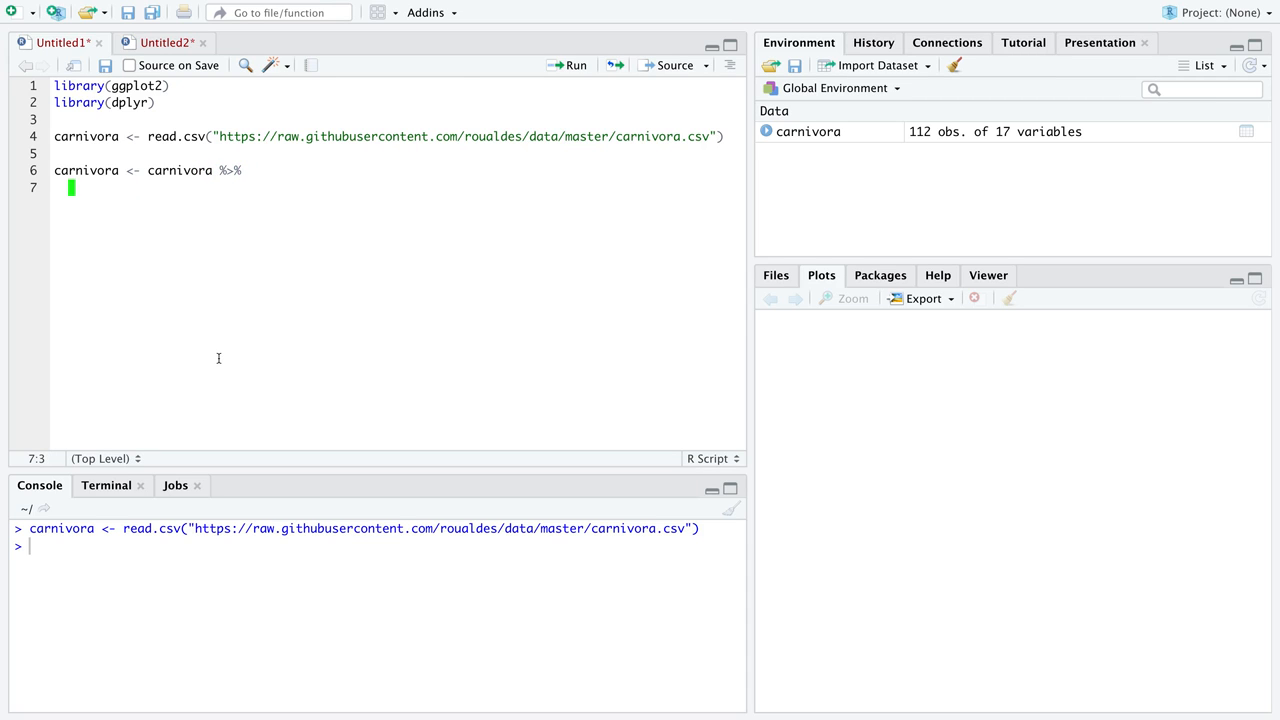
text(group_by()
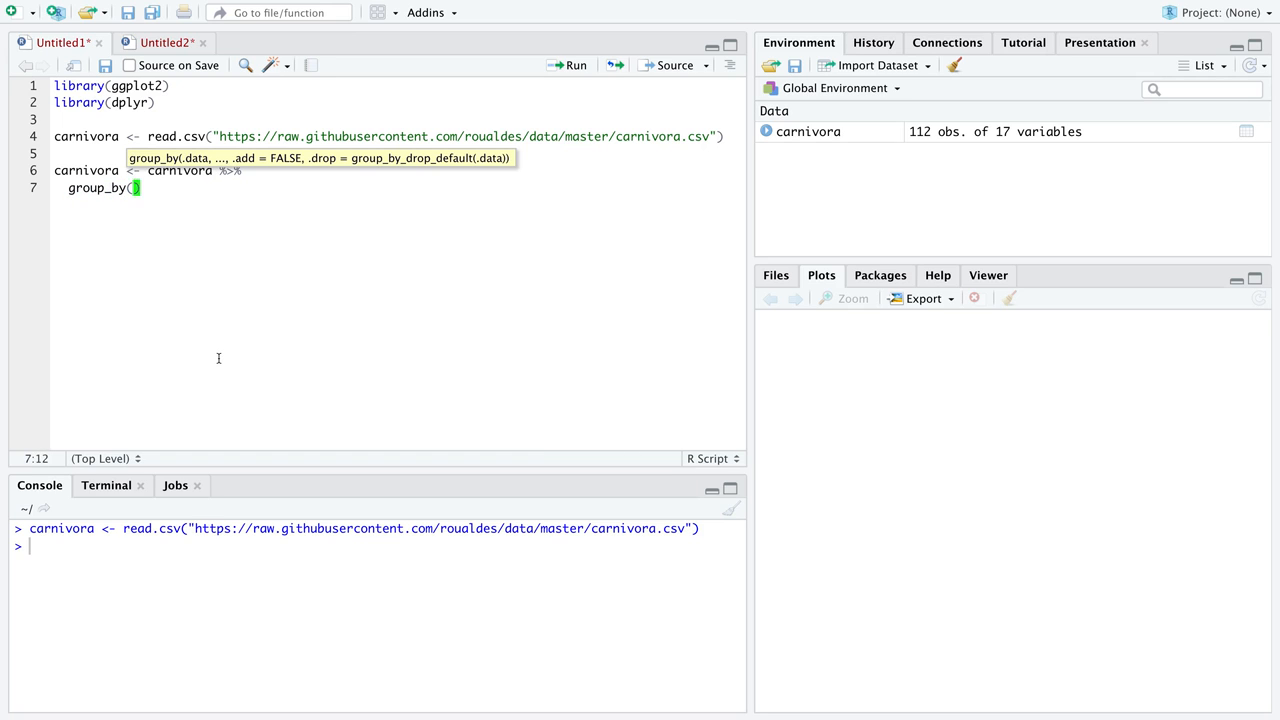
text(Family)
text(s)
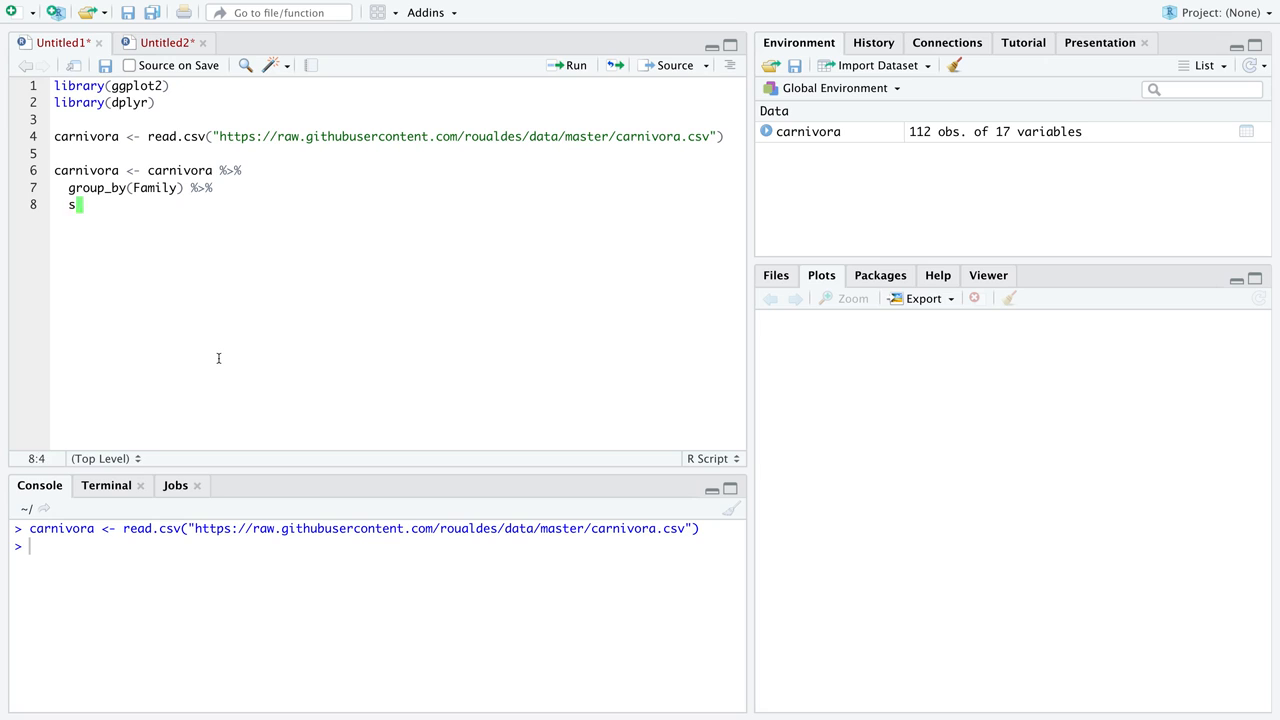
text(mutate()
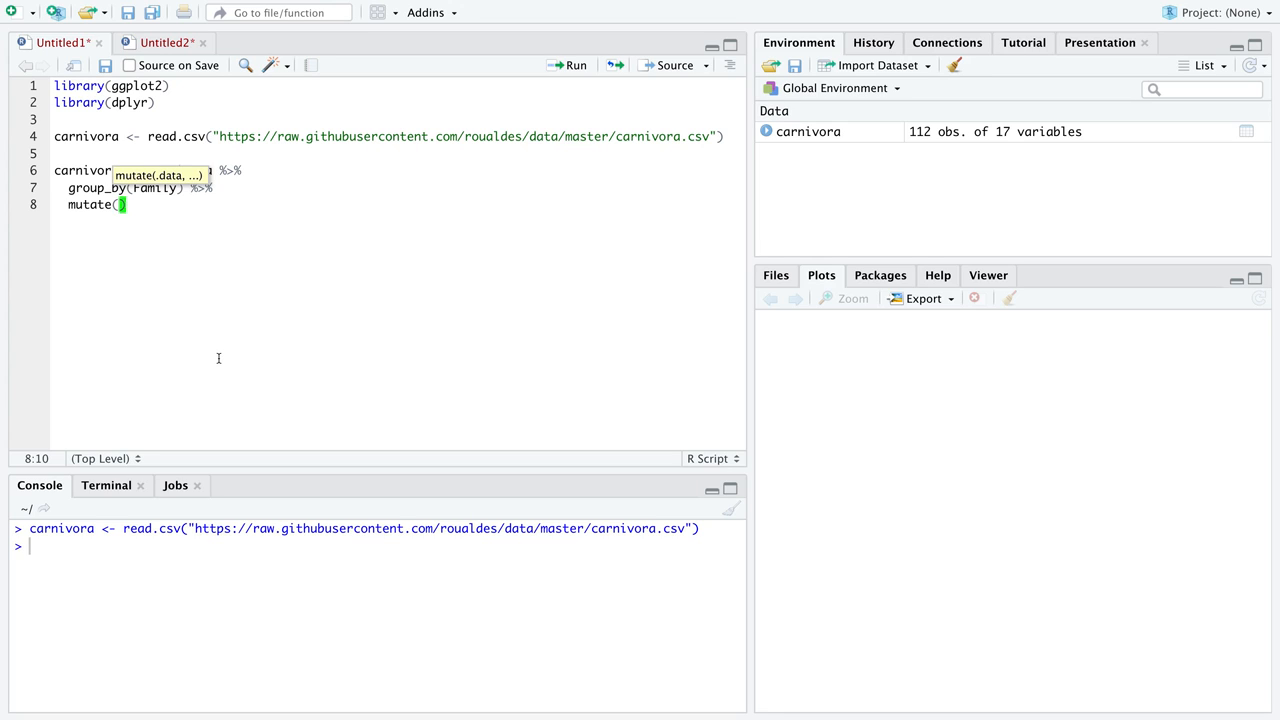
mouse_move(244, 346)
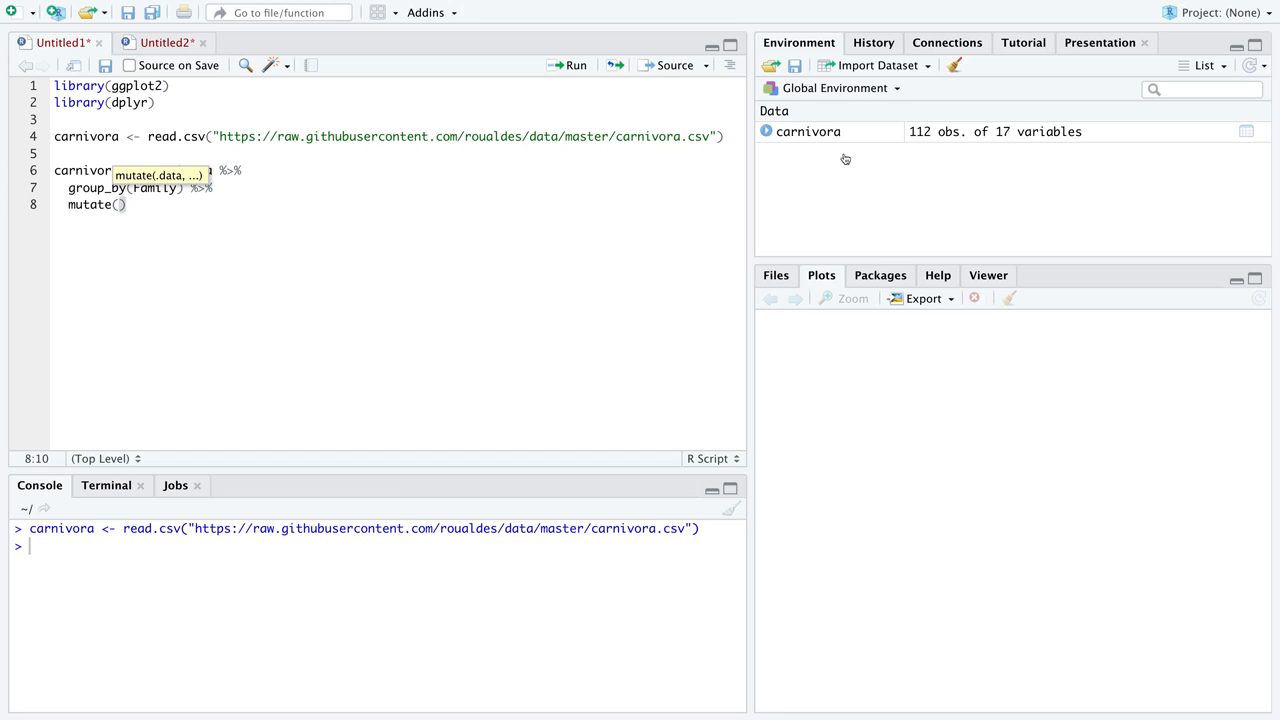
- Complete the mutate with br2bd = SB / SW and select the ratio
text(br)
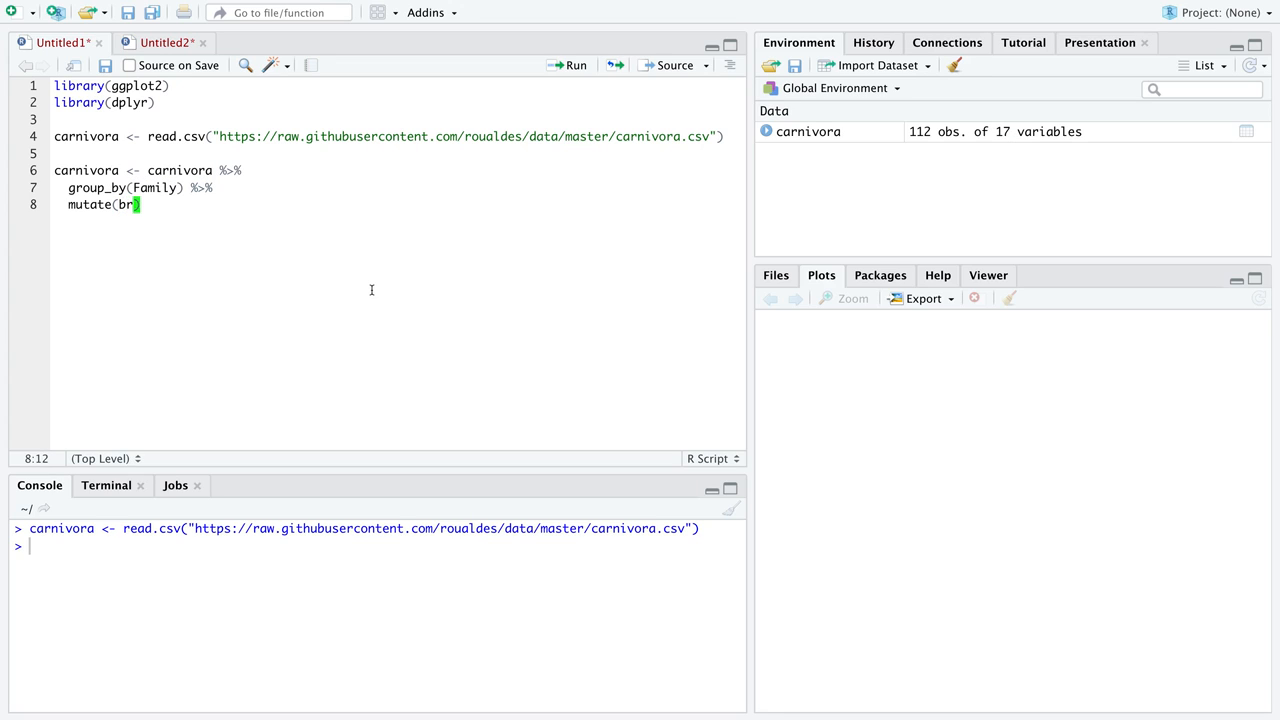
text(2bd))
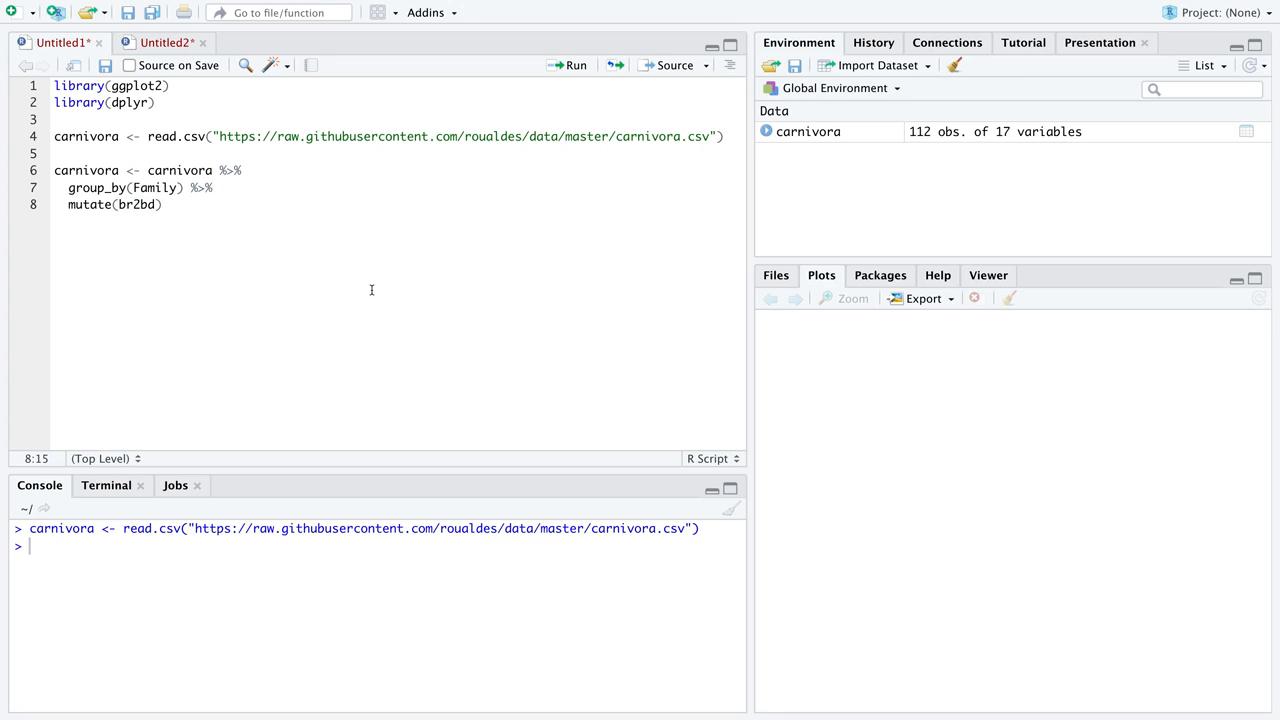
text(= SB / SW)
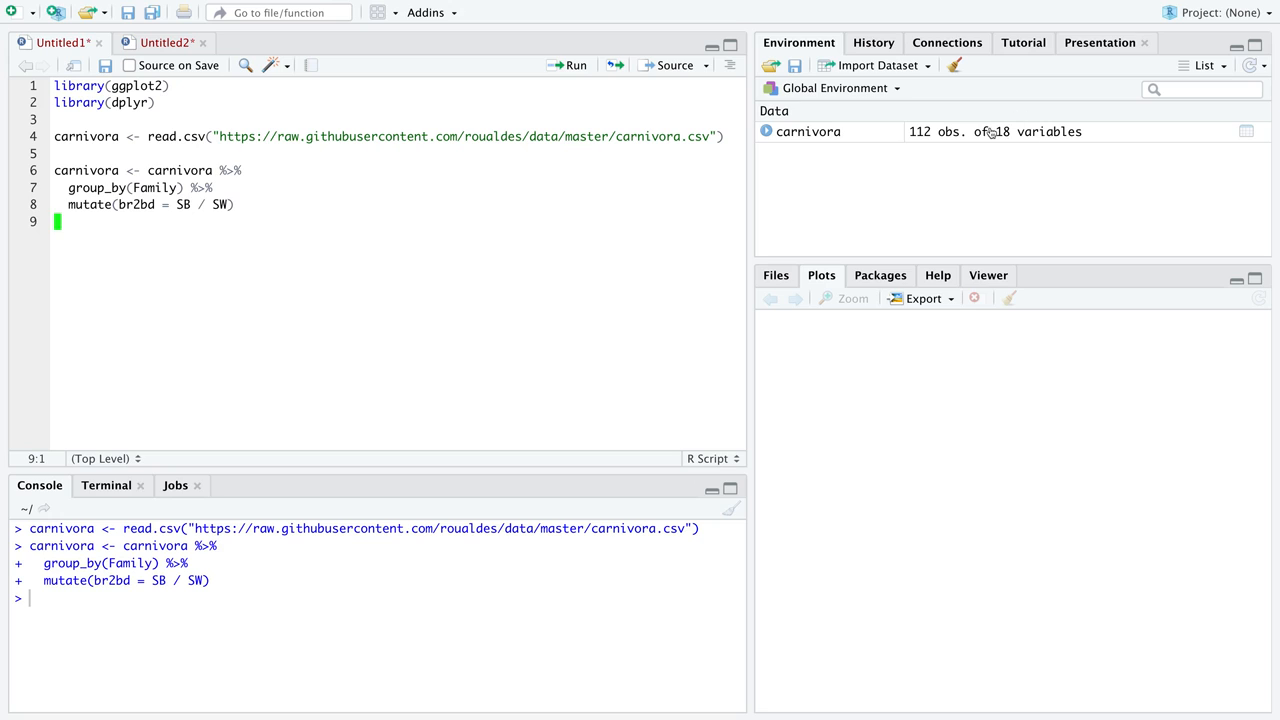
mouse_move(244, 204)
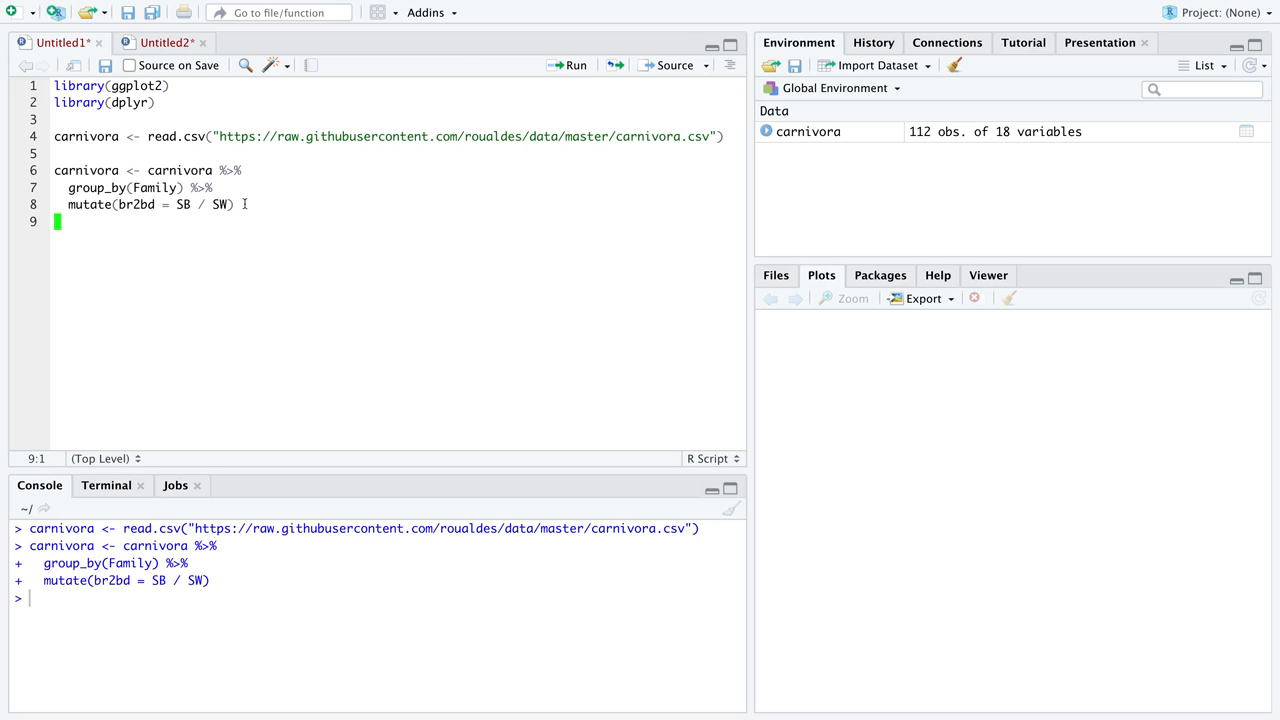
double_click(136, 204)
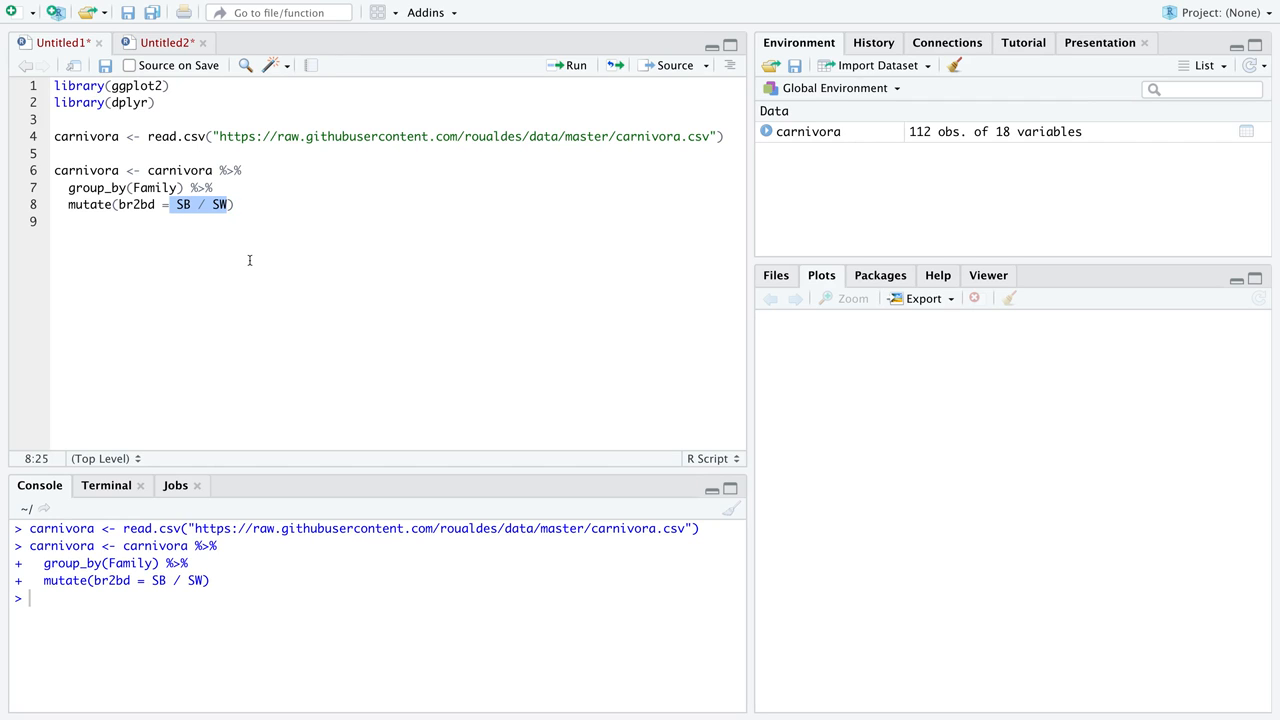
mouse_move(240, 170)
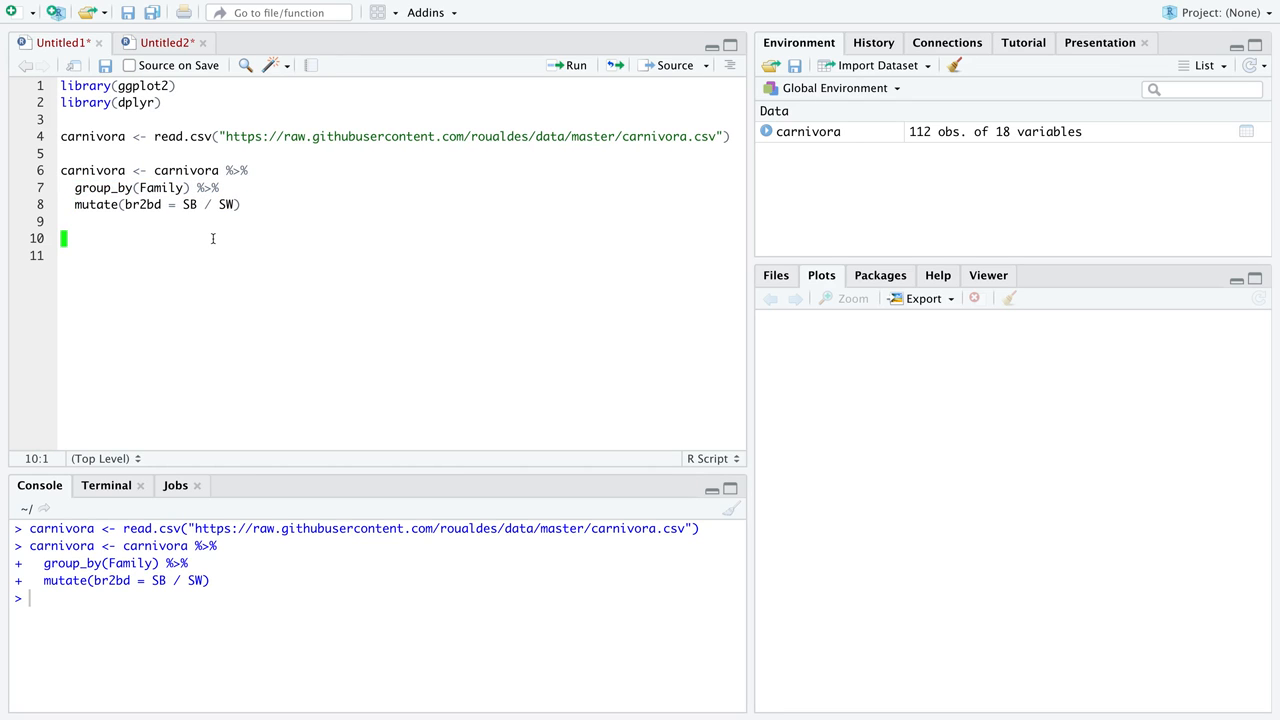
- Write ggplot(carnivora, aes(Family, br2bd)) + geom_boxplot() and run it
text(ggplot())
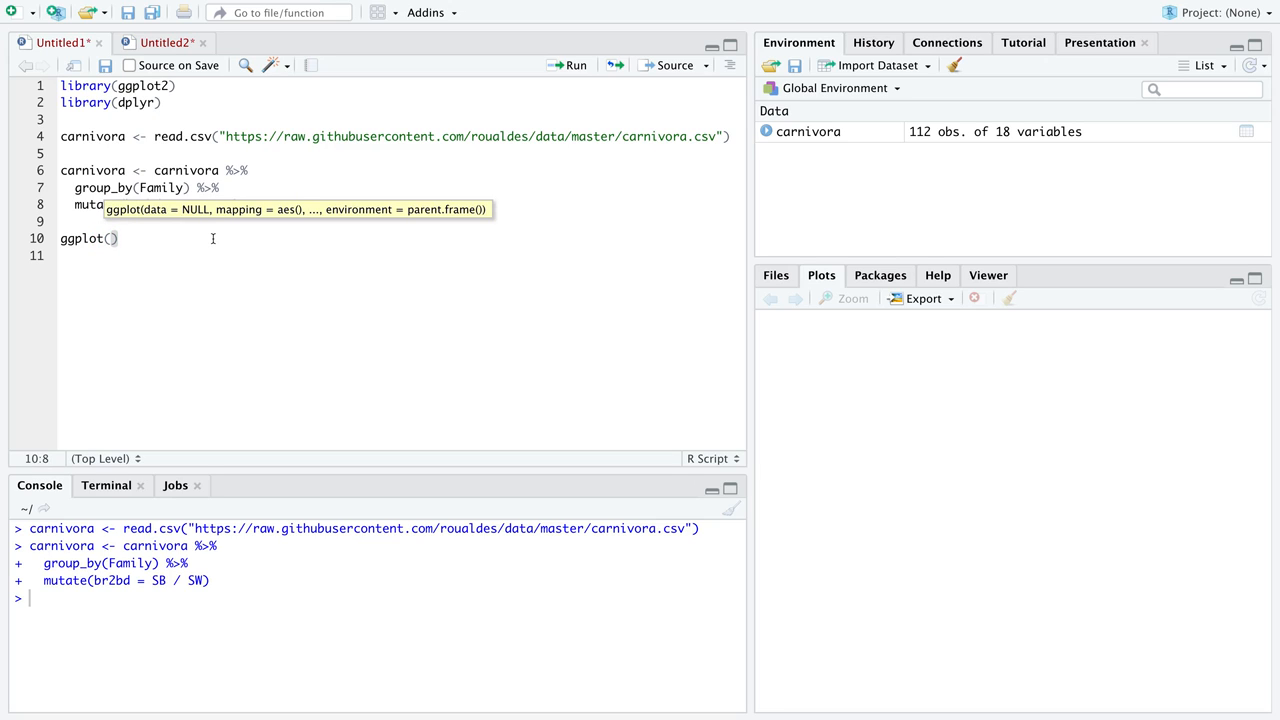
text(carnivora,)
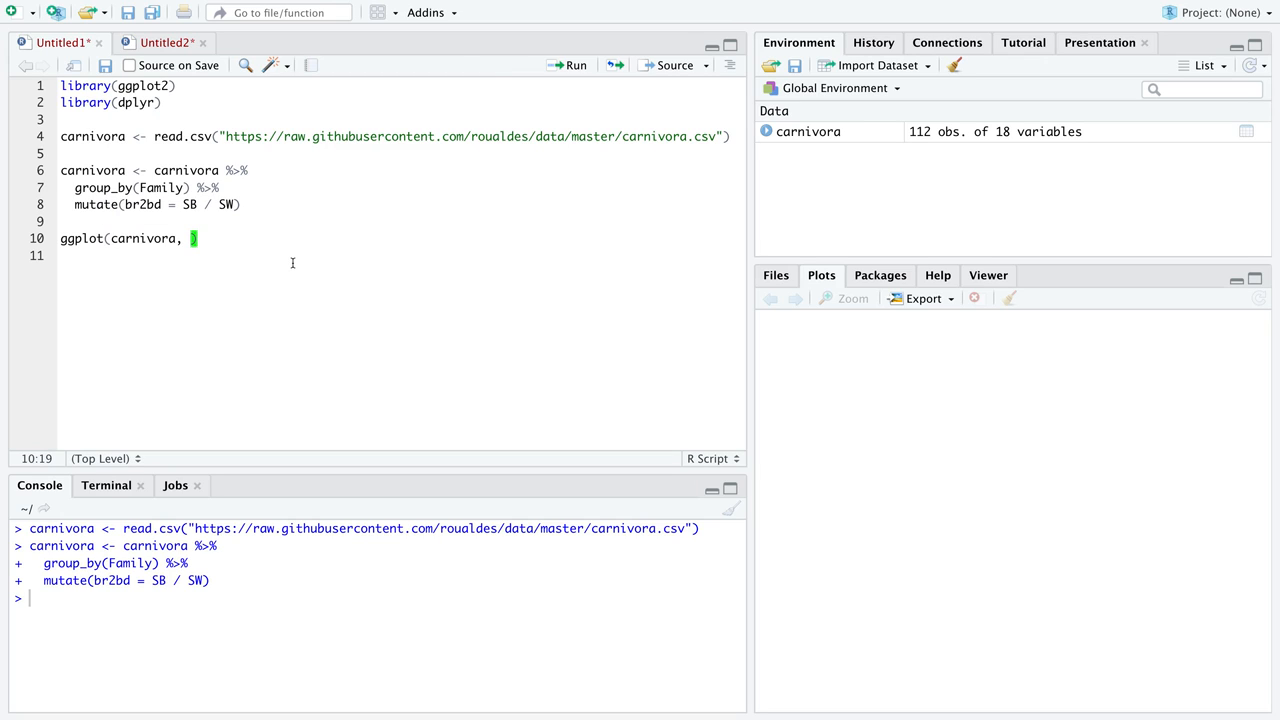
text(aes()
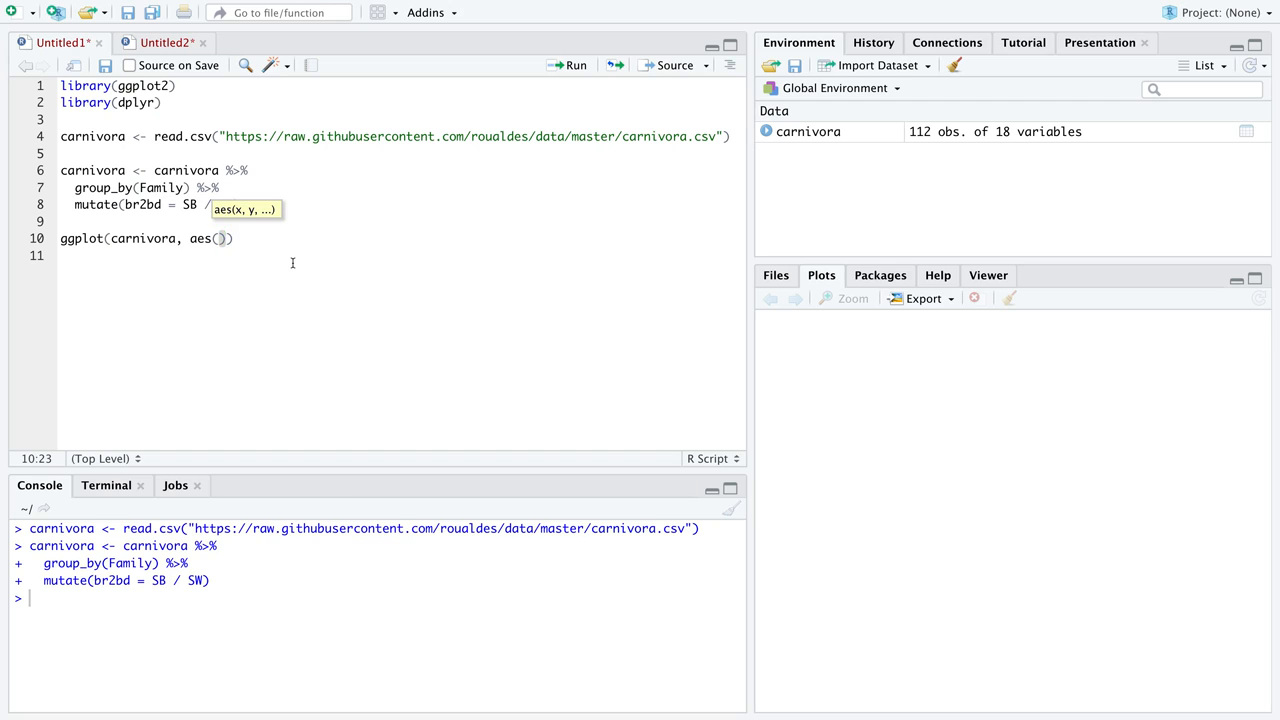
text(Family,)
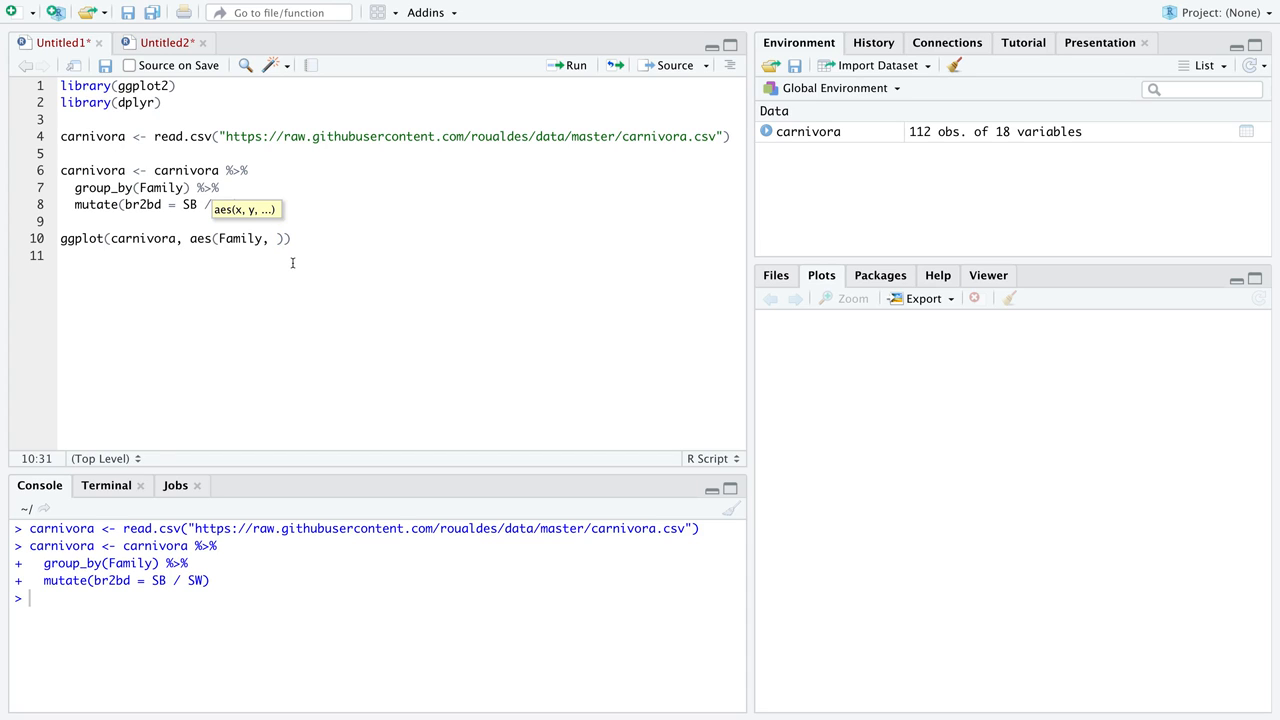
text(br2)
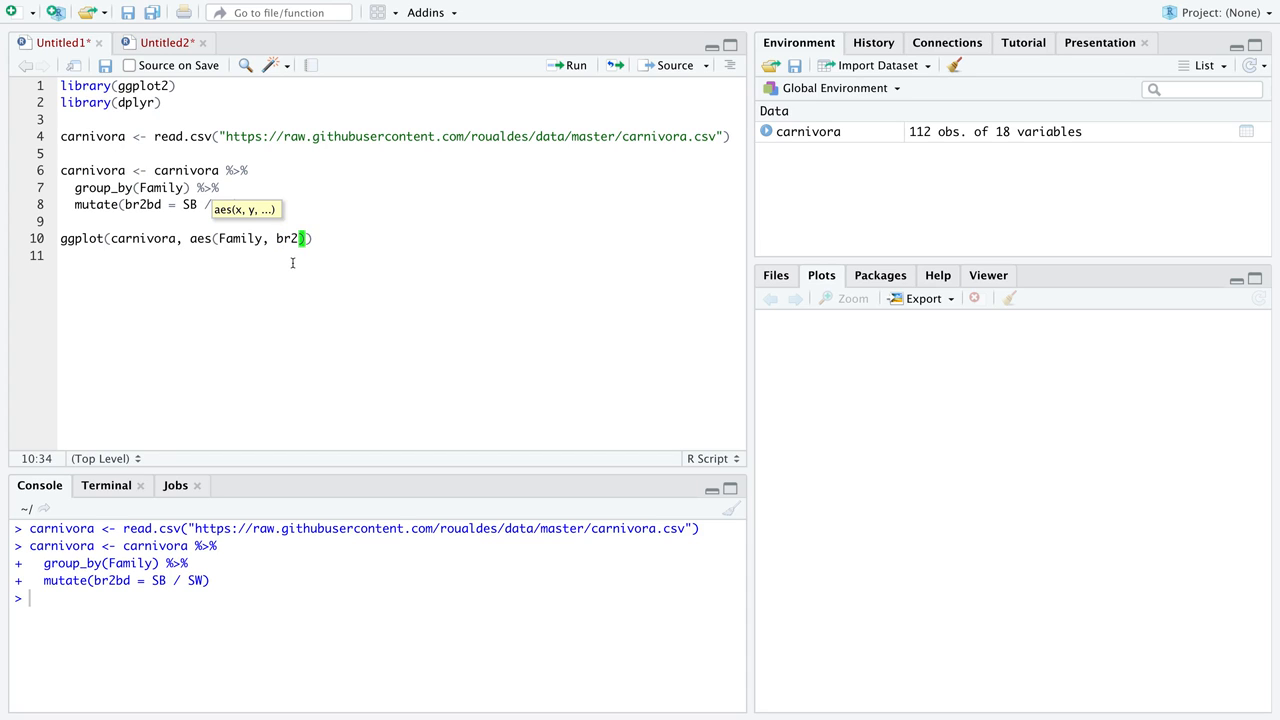
text(bd)
click(400, 256)
text(geom_boxplo)
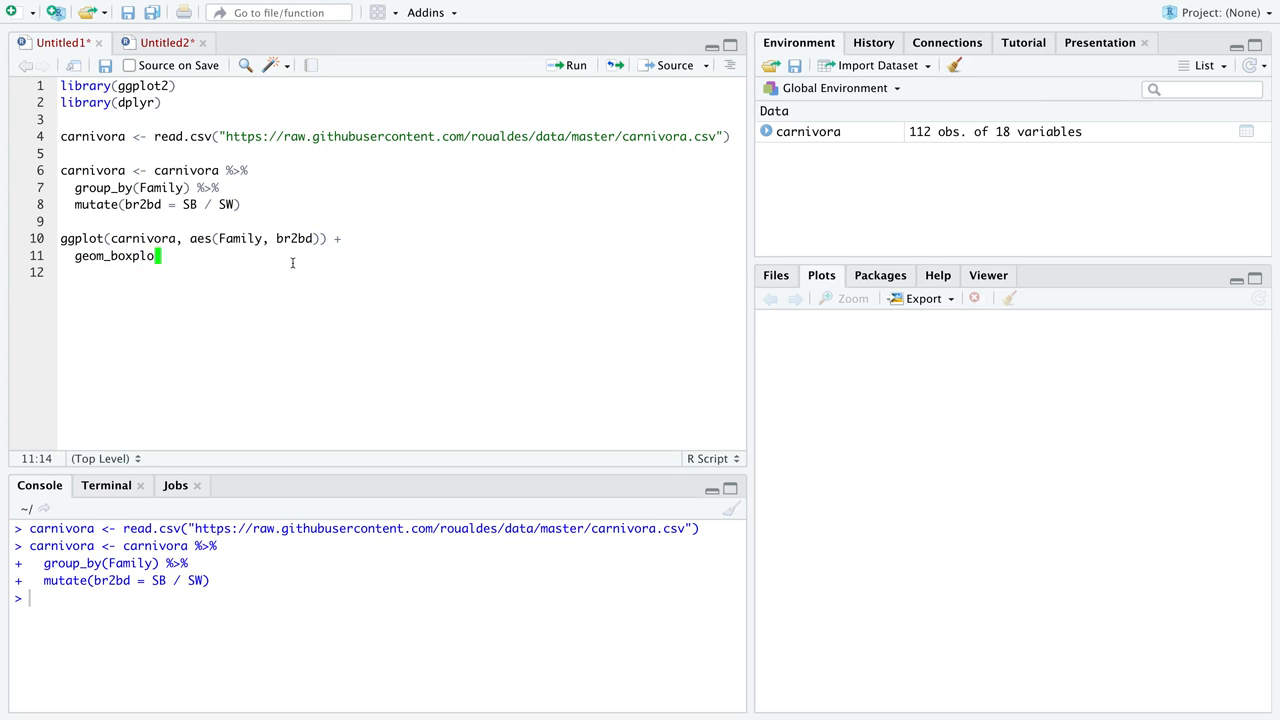
click(576, 64)
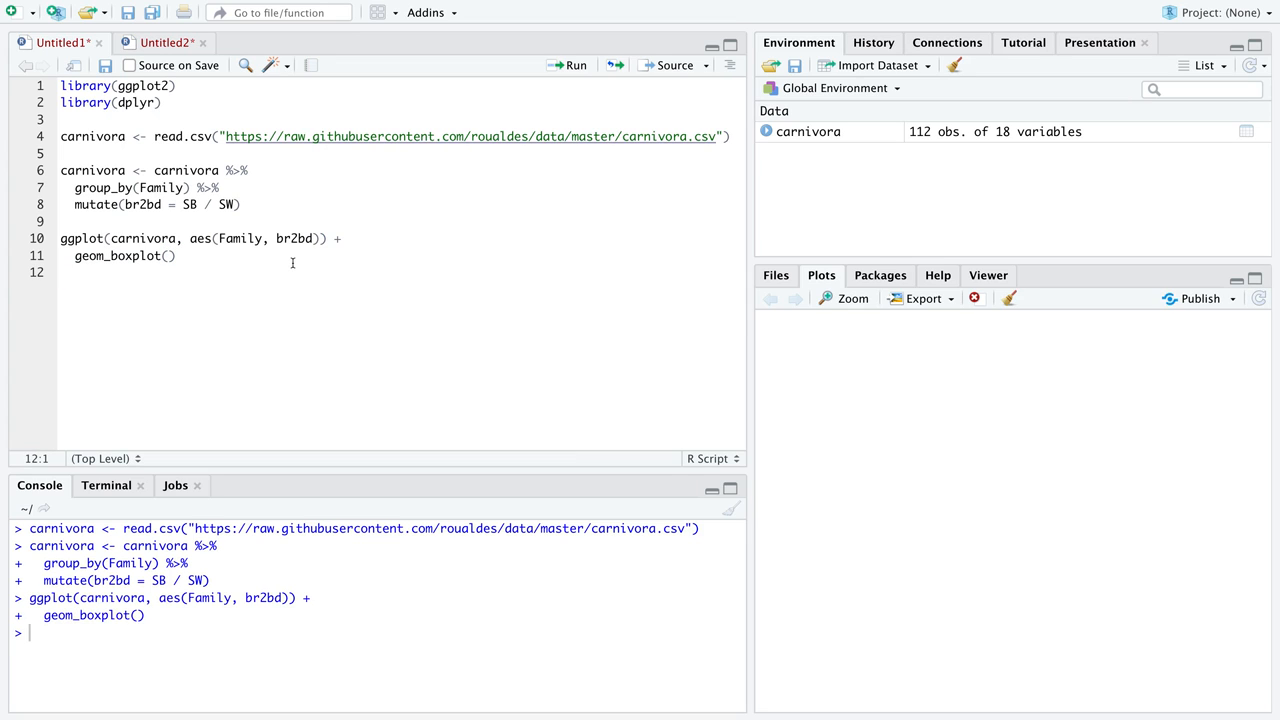
click(570, 64)
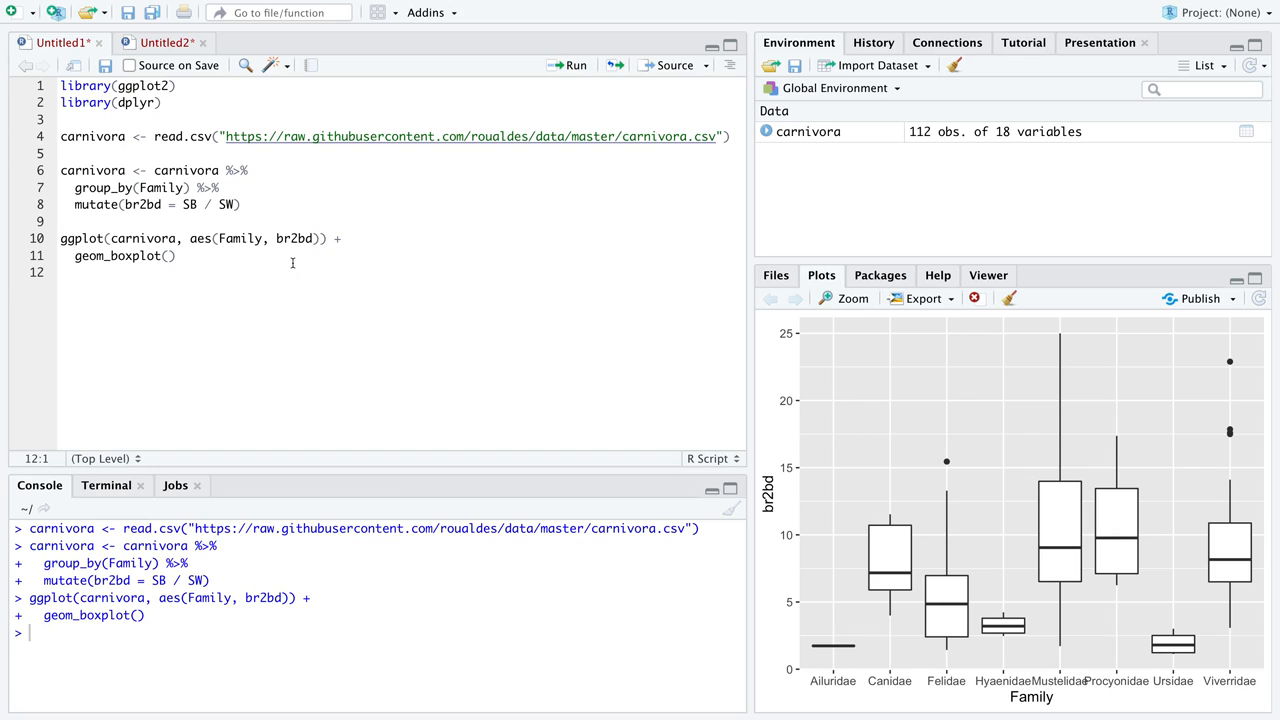
mouse_move(772, 510)
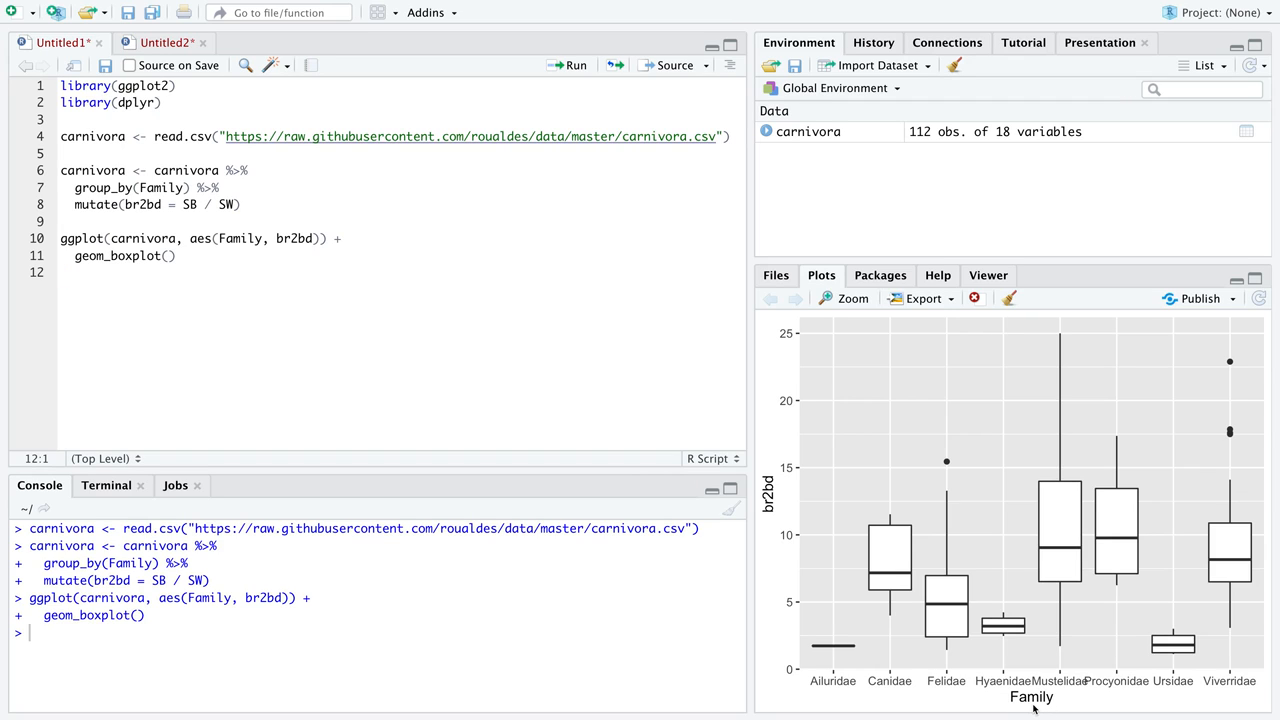
mouse_move(844, 676)
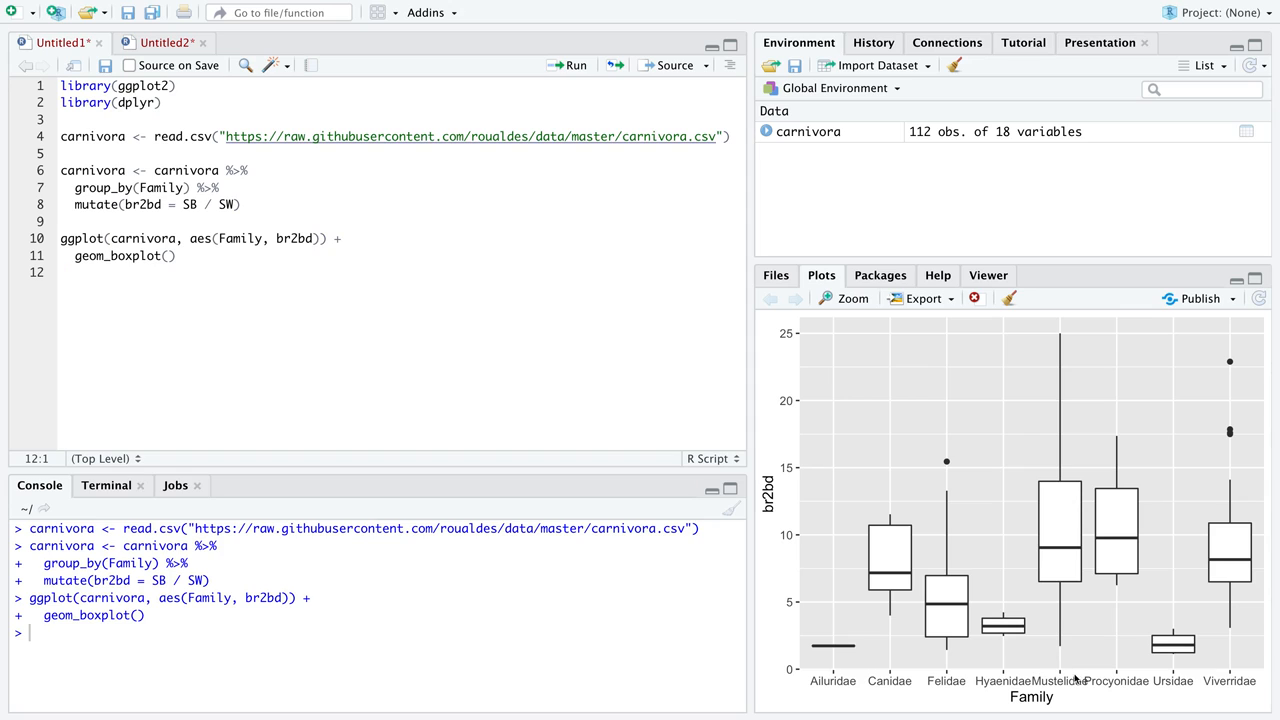
mouse_move(1240, 692)
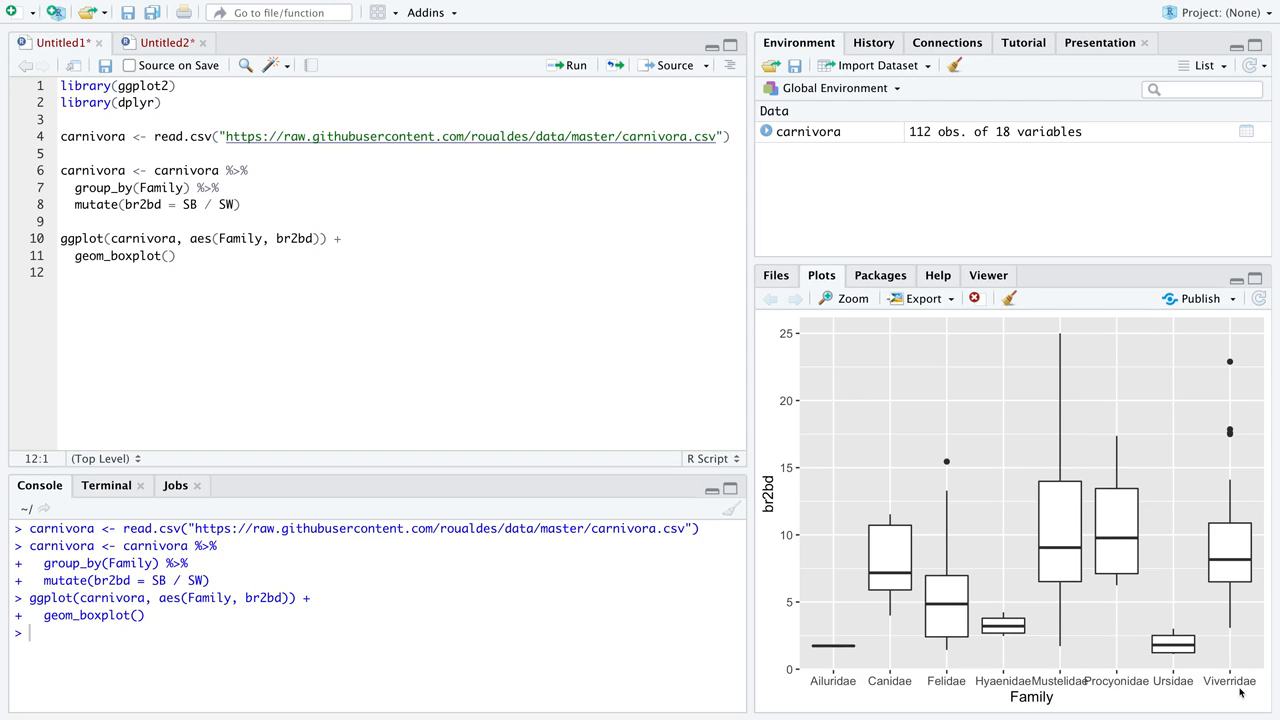
mouse_move(1204, 612)
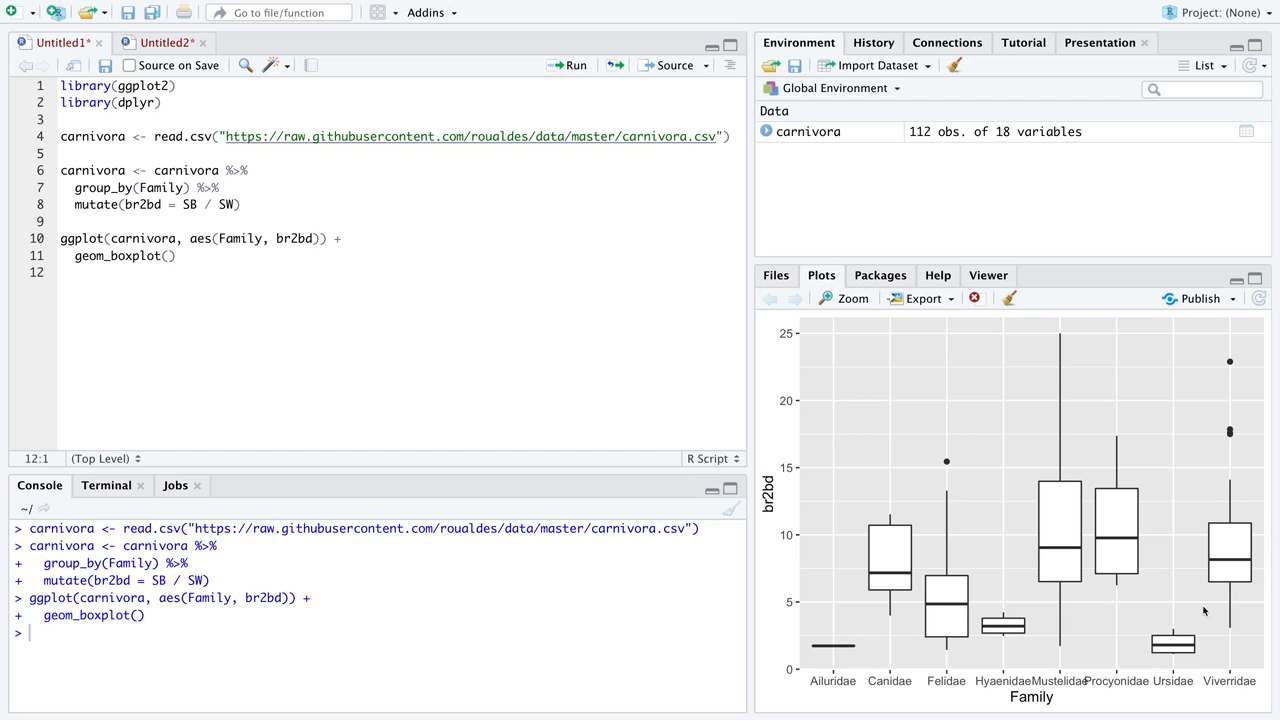
mouse_move(1062, 468)
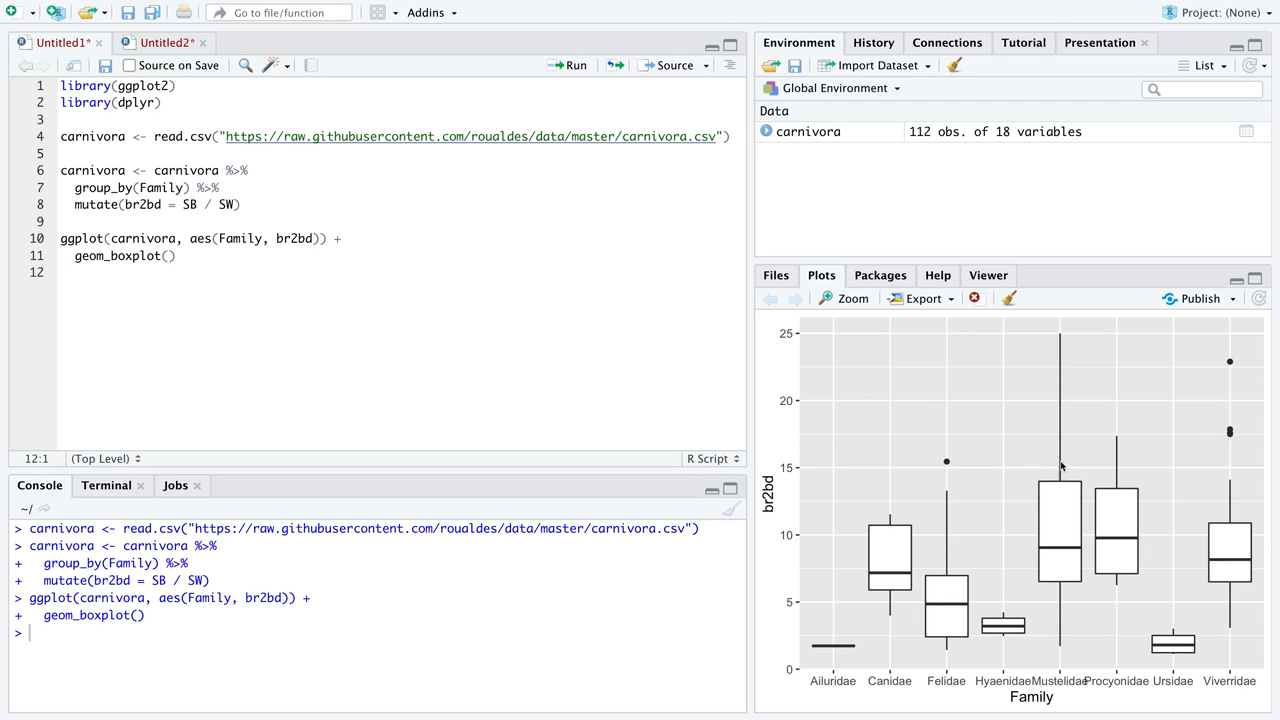
mouse_move(938, 680)
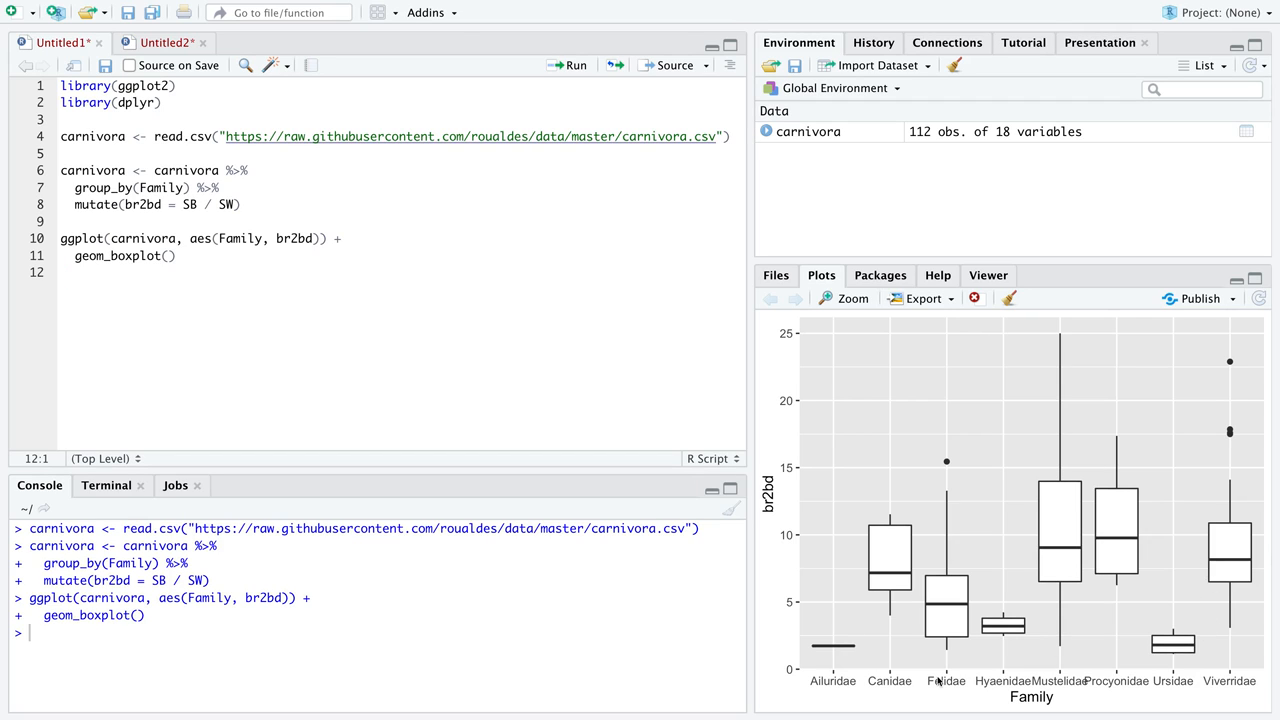
mouse_move(890, 680)
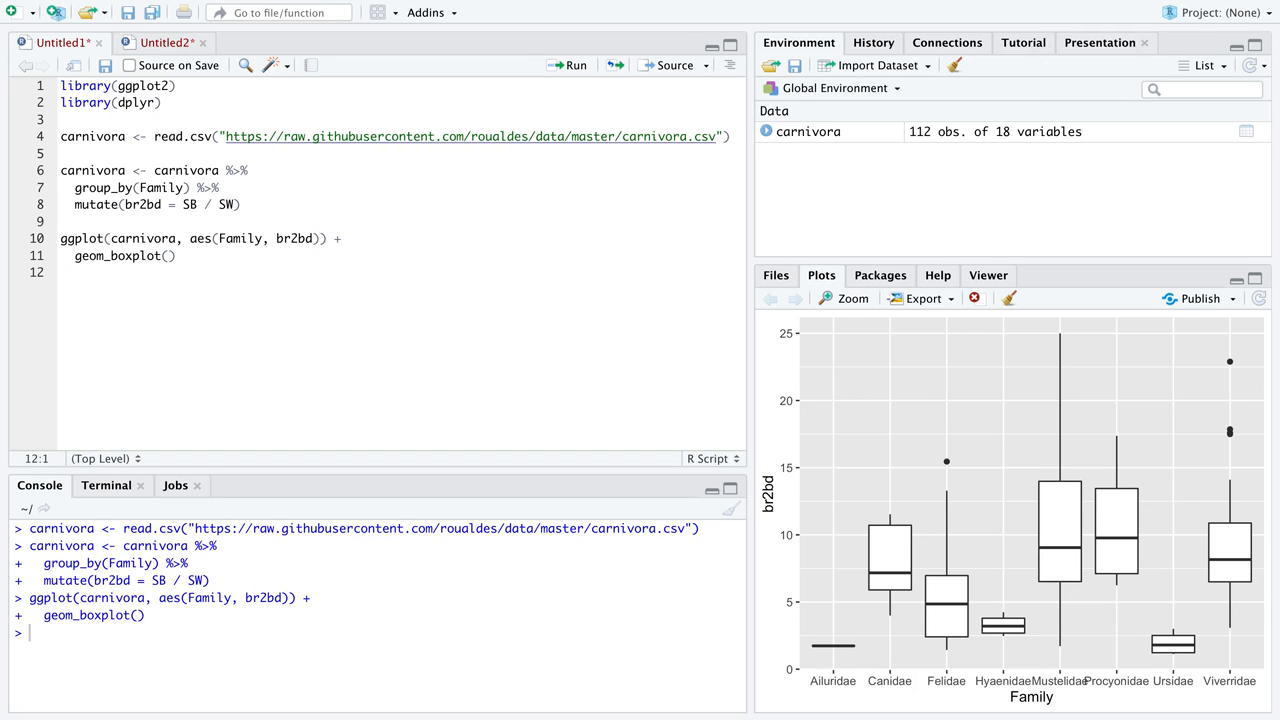
mouse_move(1050, 548)
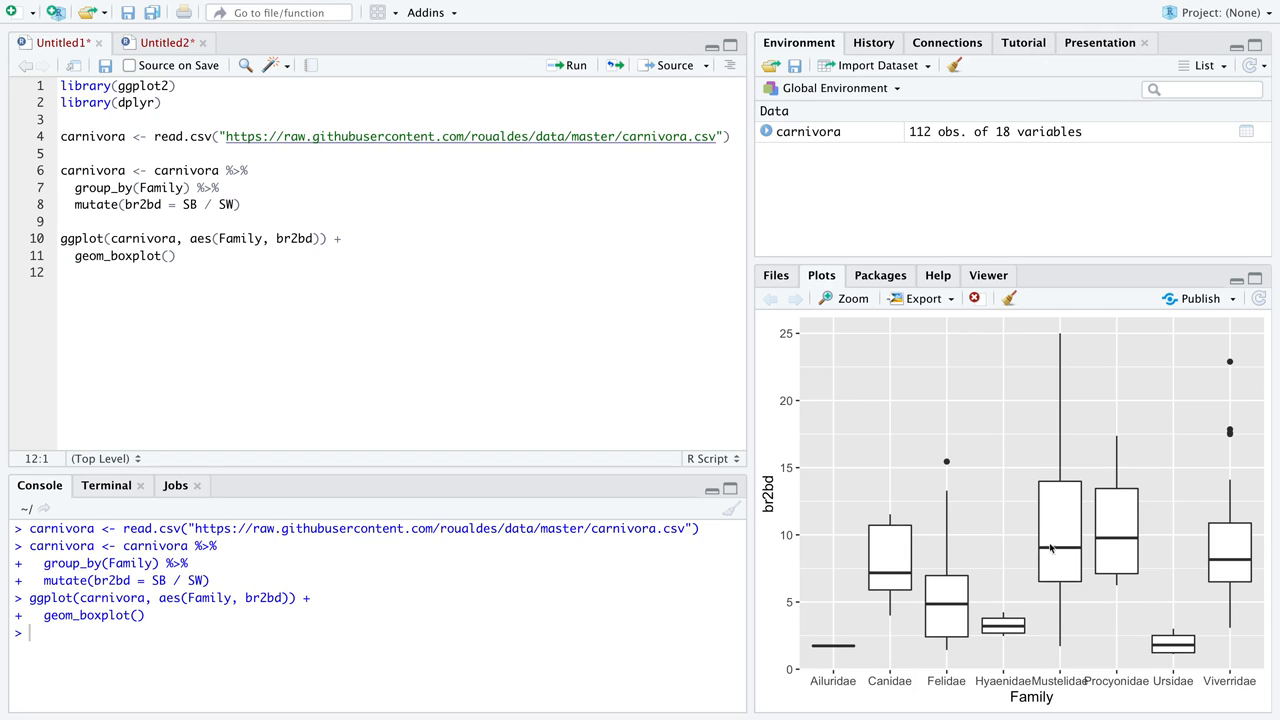
mouse_move(1056, 568)
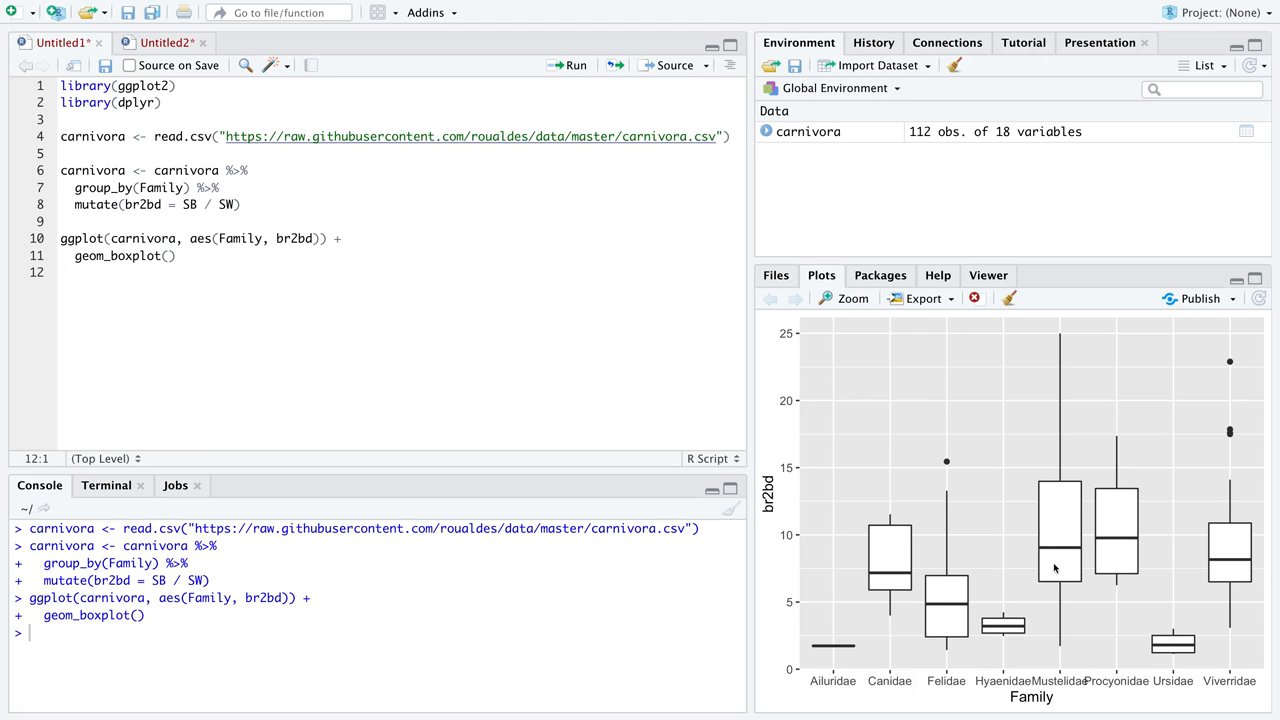
mouse_move(1058, 592)
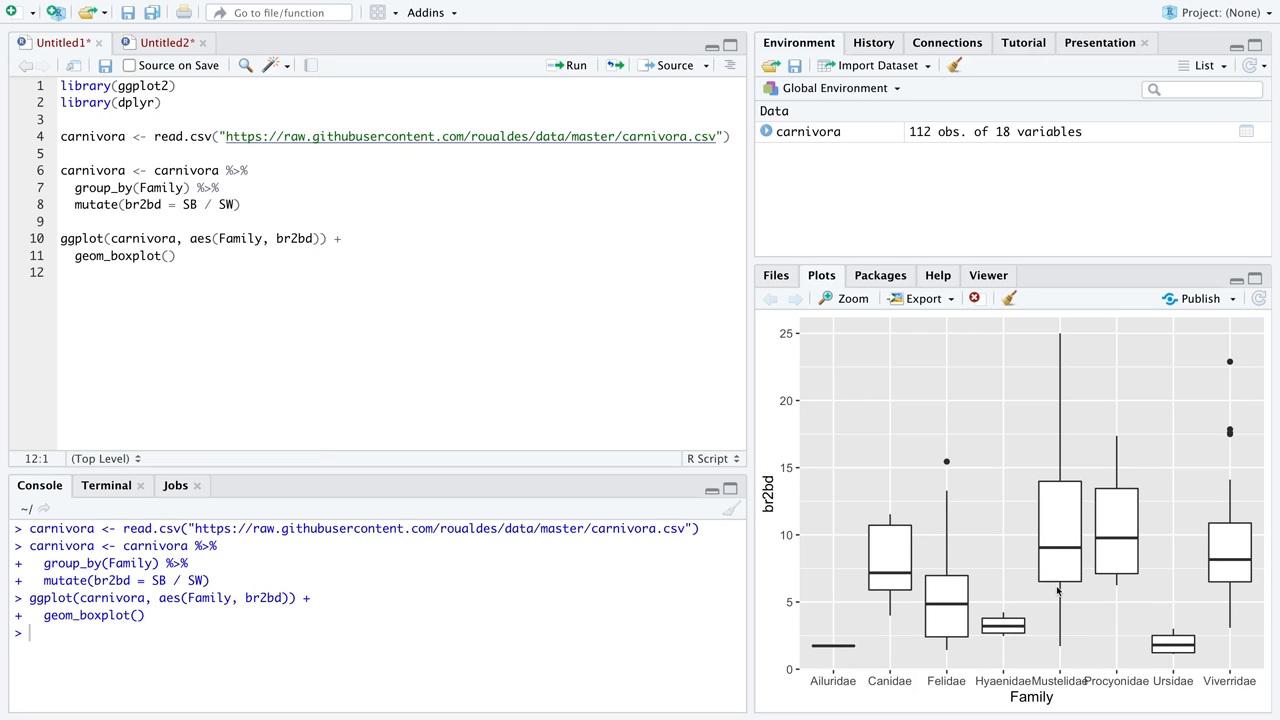
mouse_move(1060, 576)
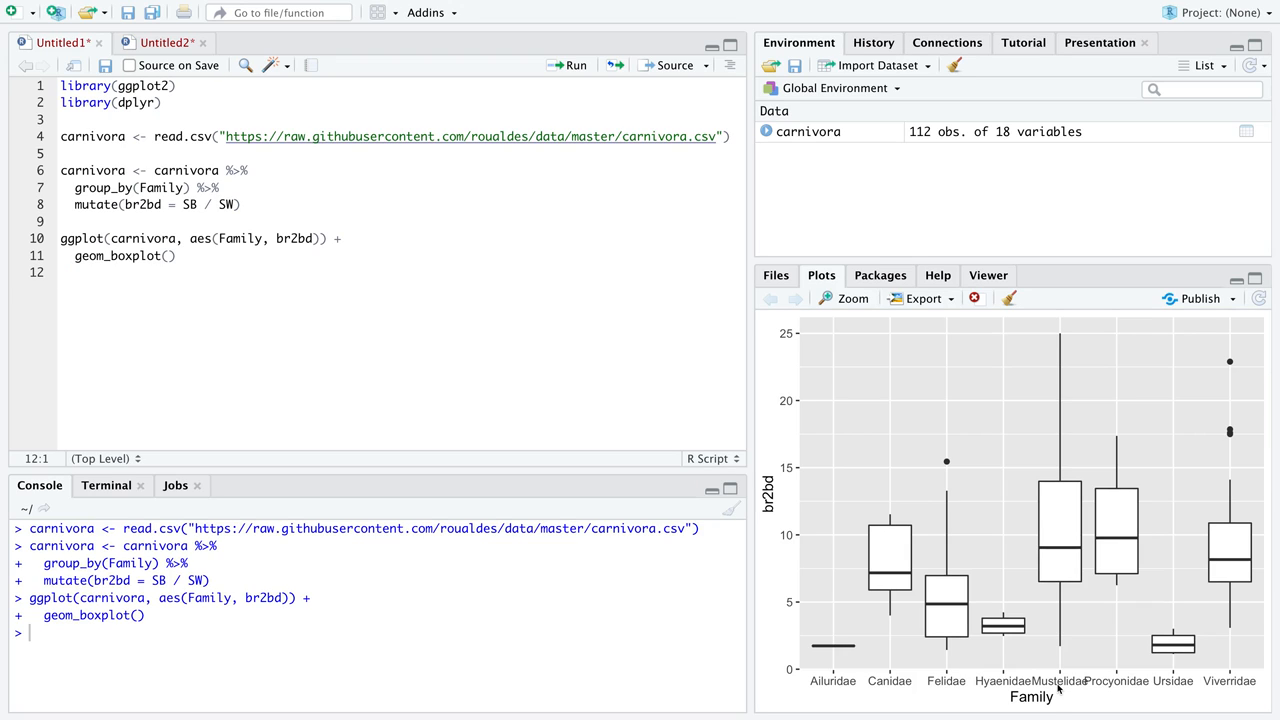
mouse_move(1044, 552)
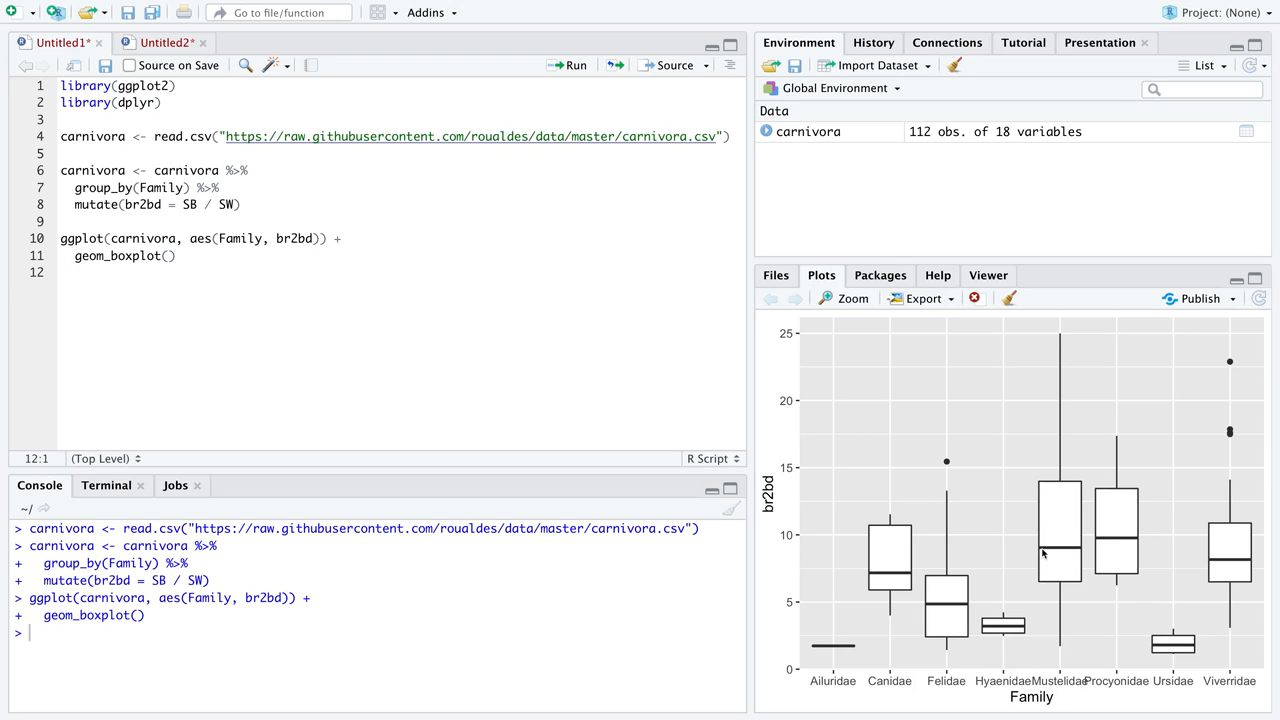
mouse_move(1070, 552)
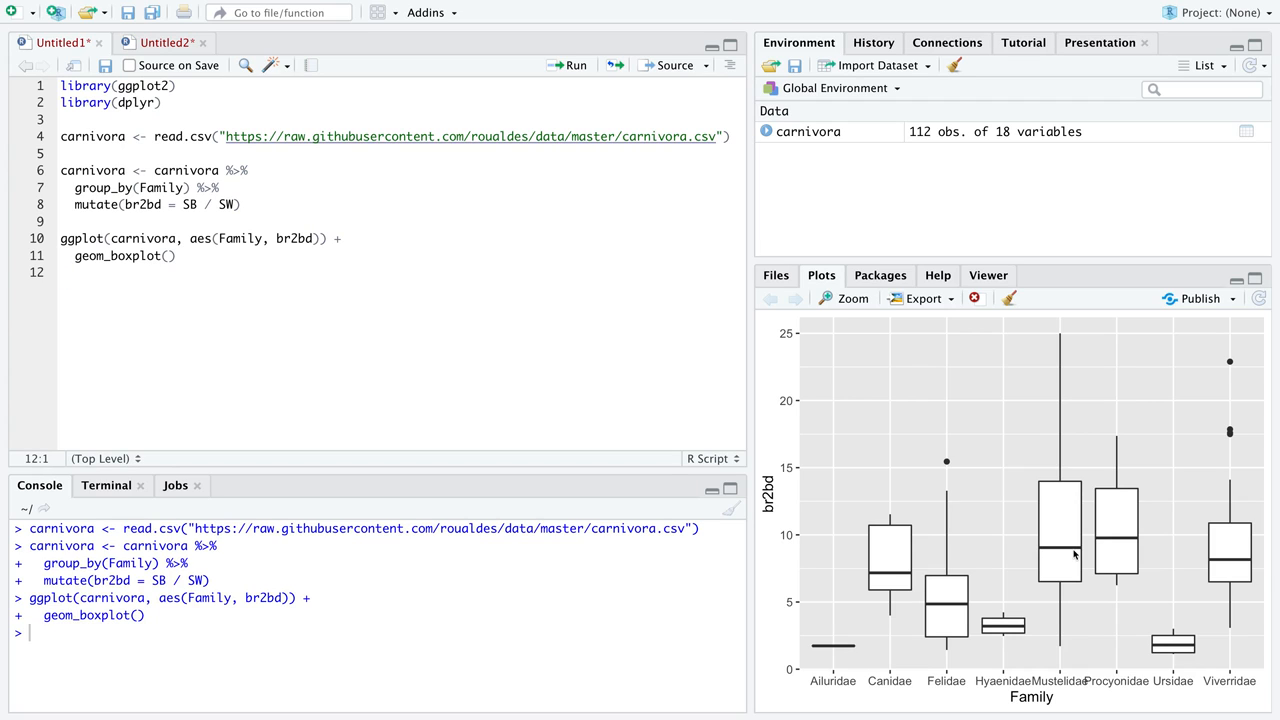
mouse_move(1222, 572)
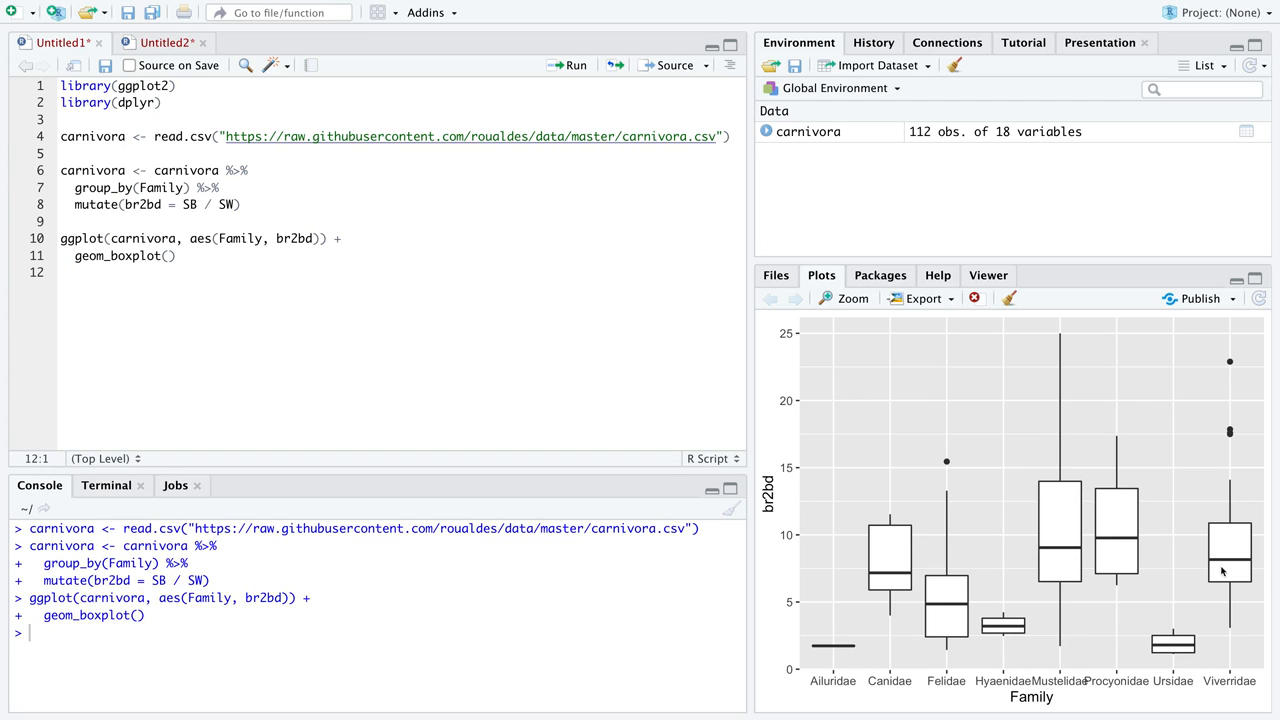
mouse_move(1230, 568)
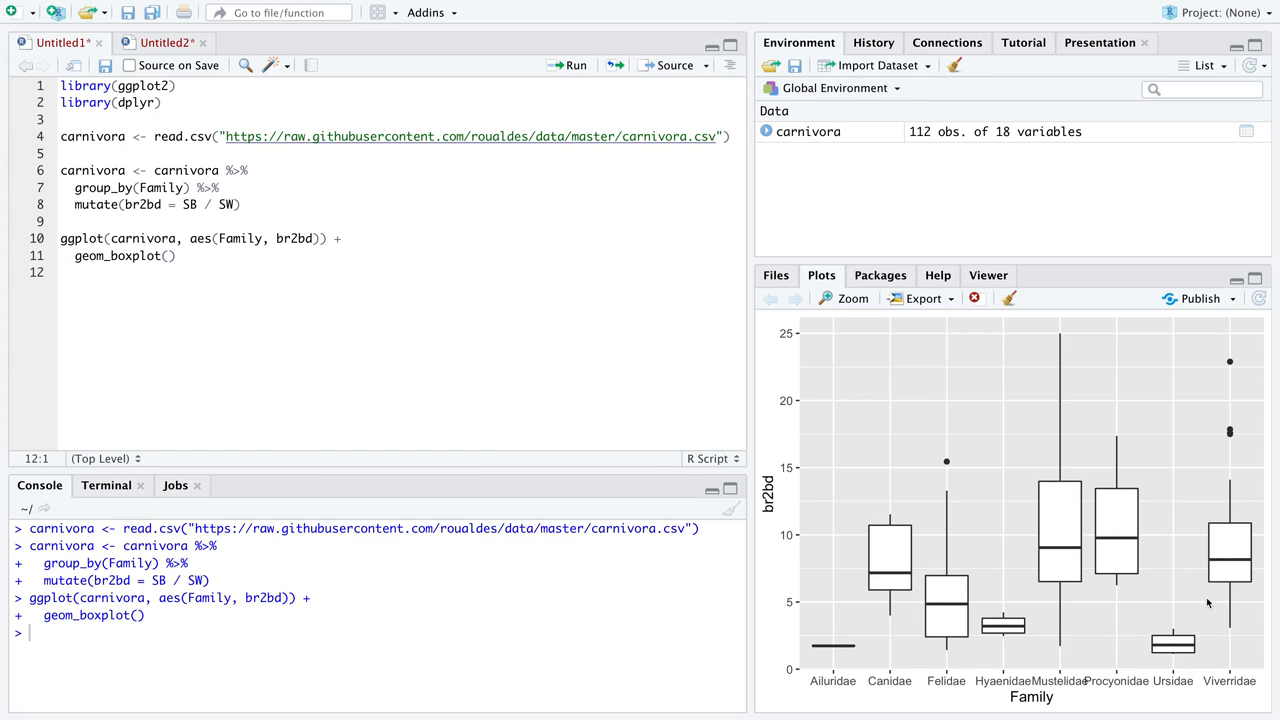
mouse_move(1236, 564)
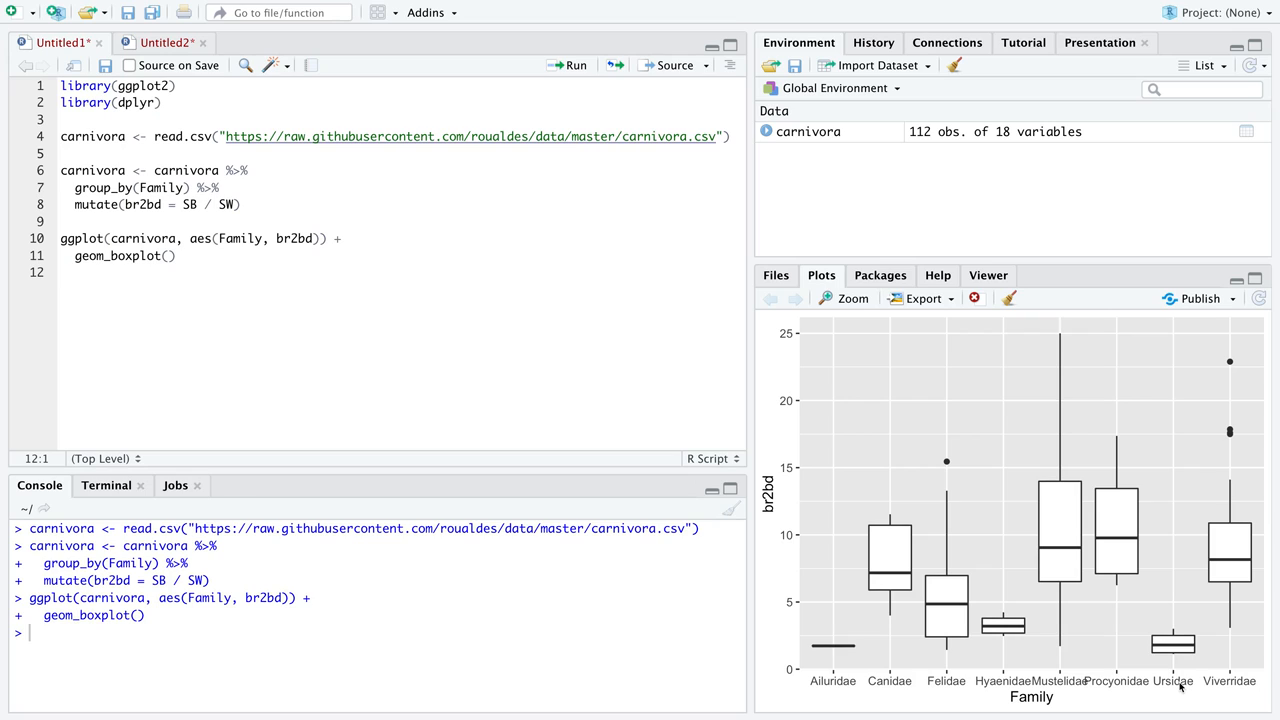
mouse_move(1178, 684)
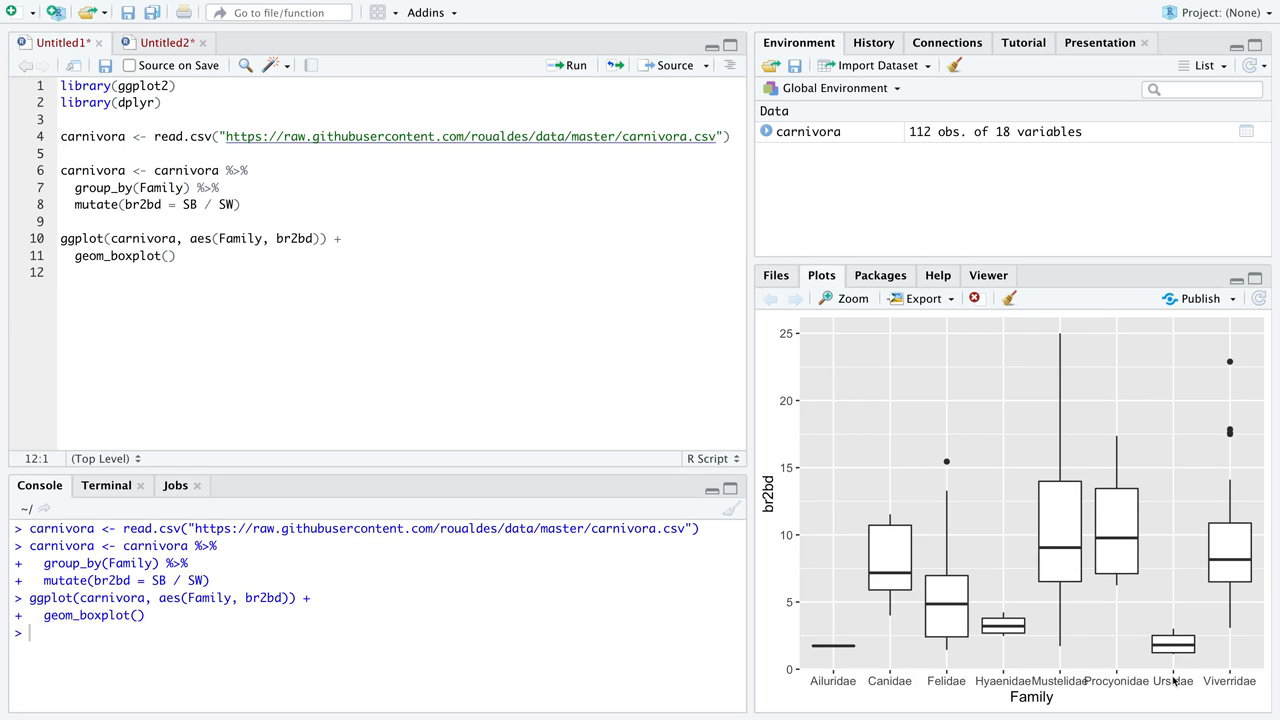
mouse_move(1170, 648)
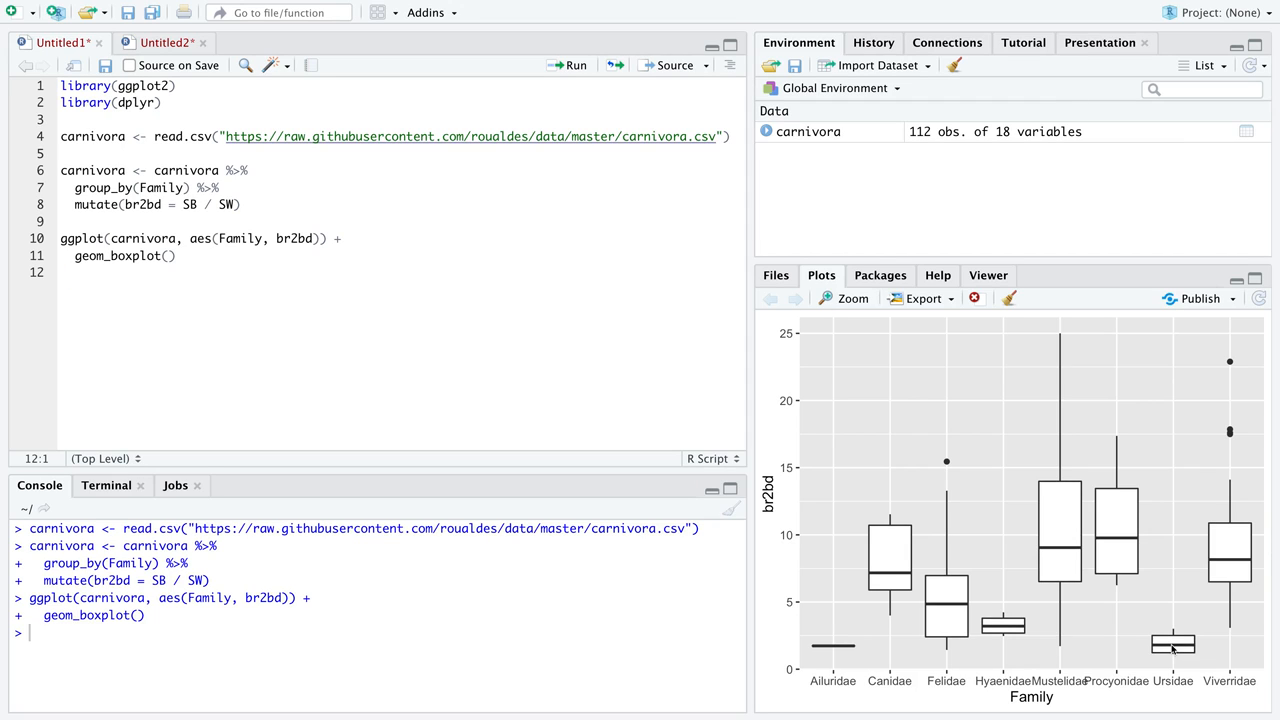
mouse_move(1060, 568)
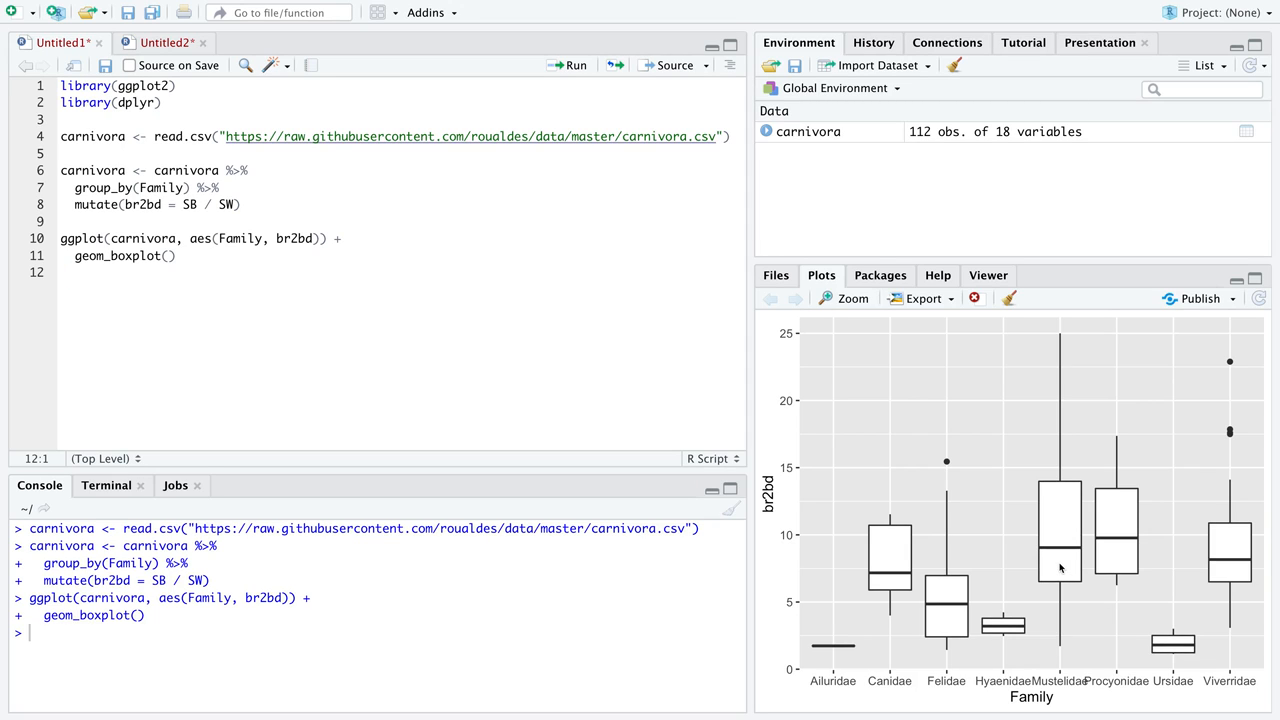
mouse_move(1112, 560)
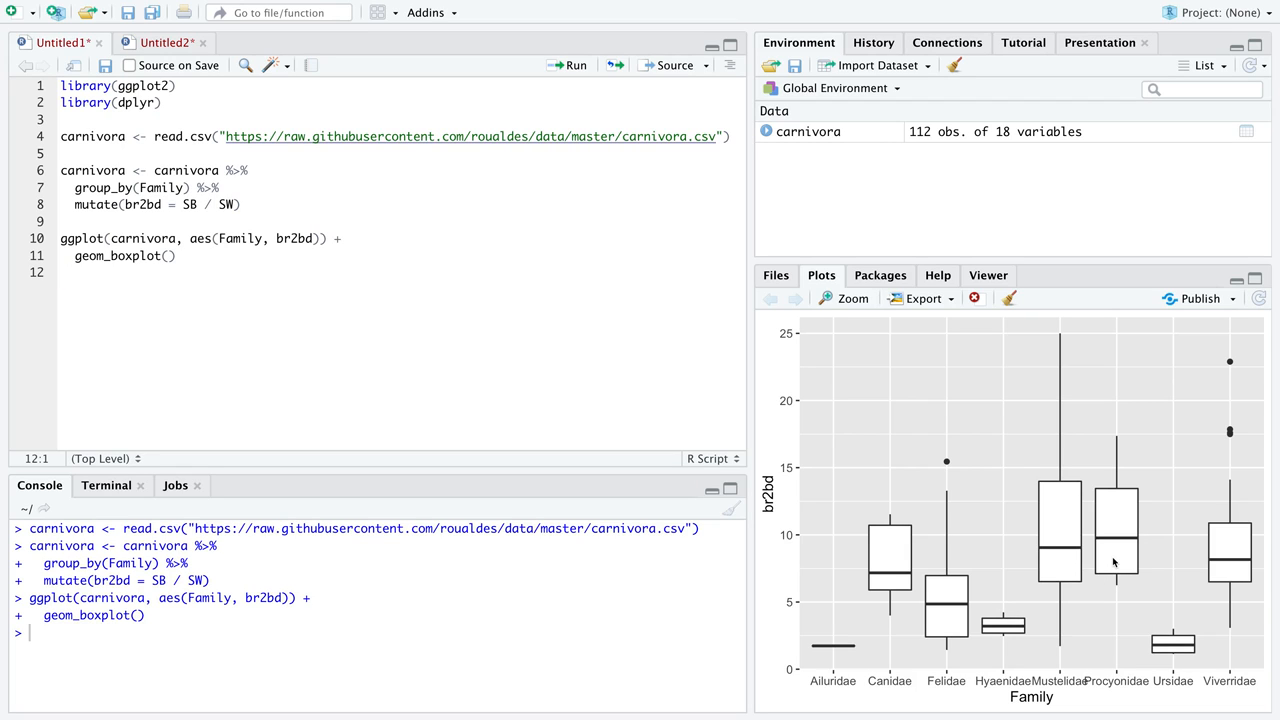
mouse_move(1098, 554)
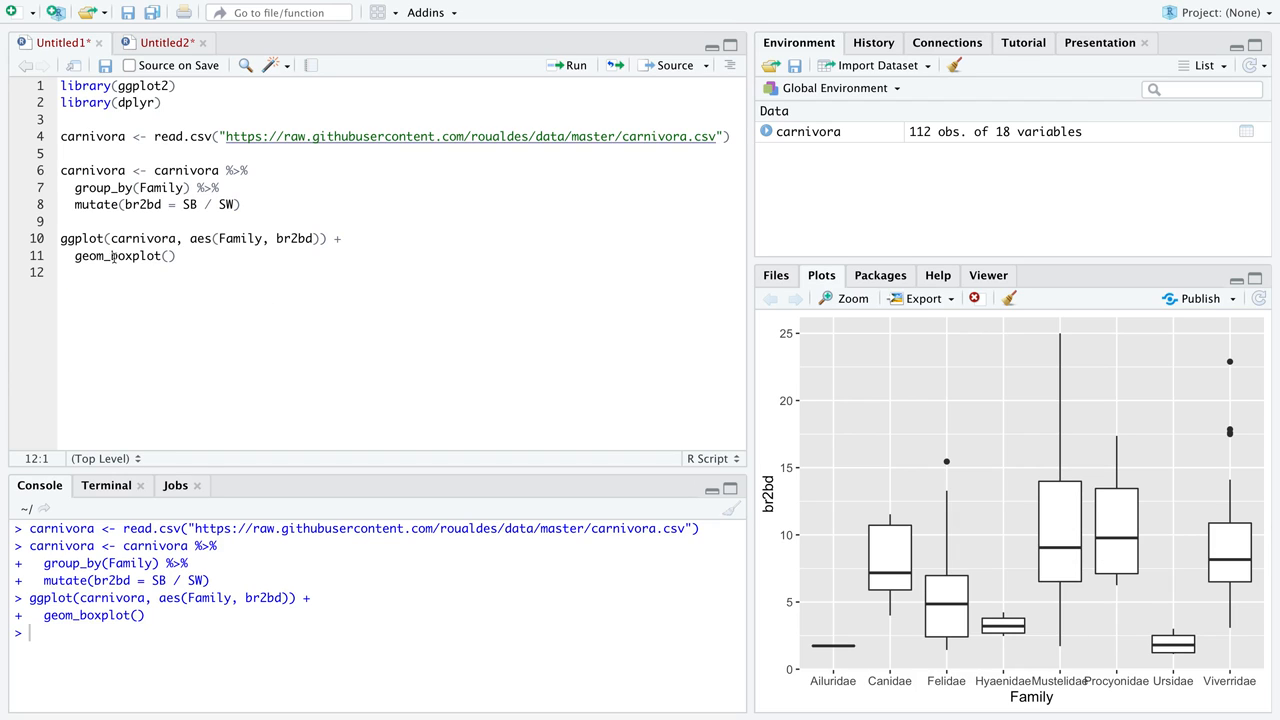
click(158, 256)
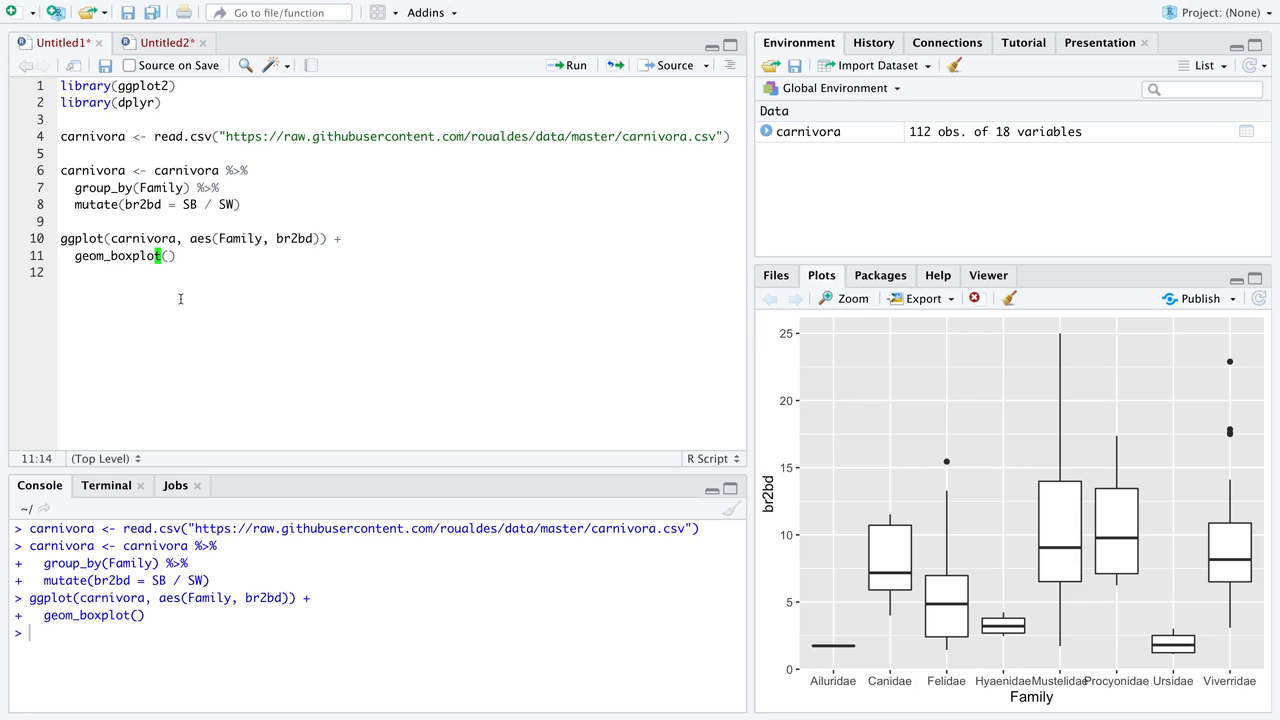
- Swap geom_boxplot() for geom_violin() on line 11 and run it to draw the violin plot
key(BackSpace)
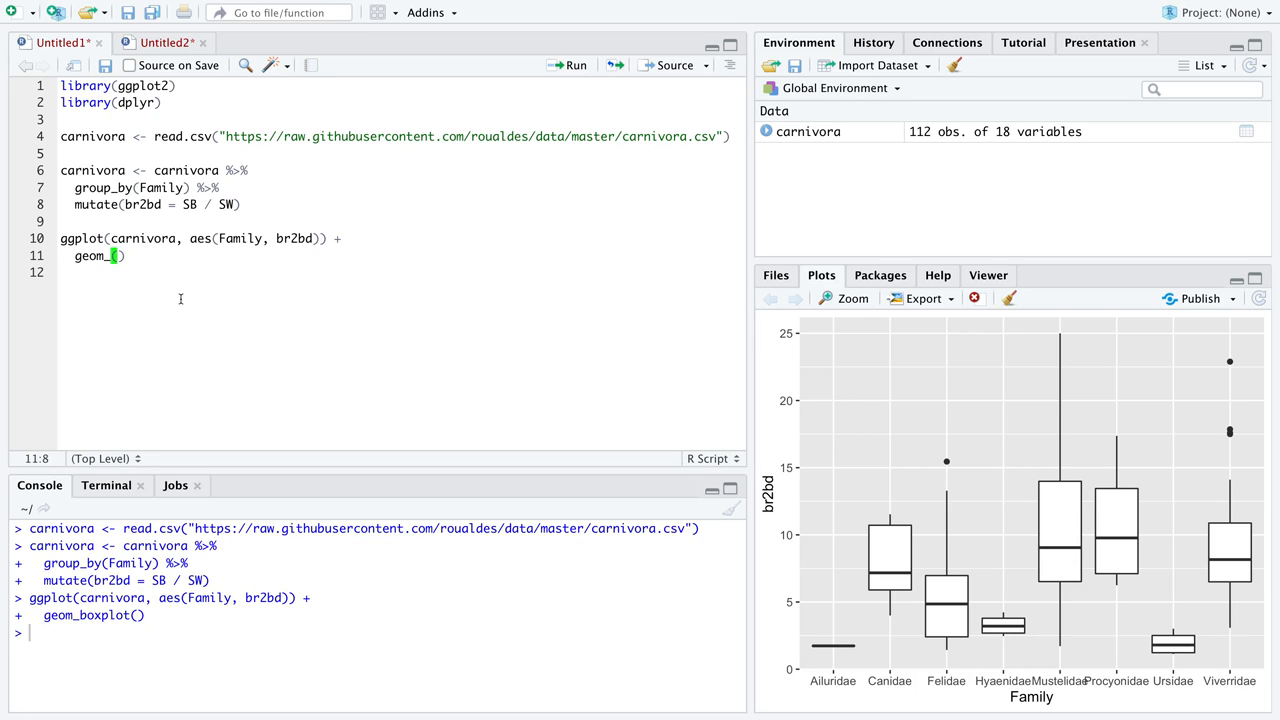
text(violin)
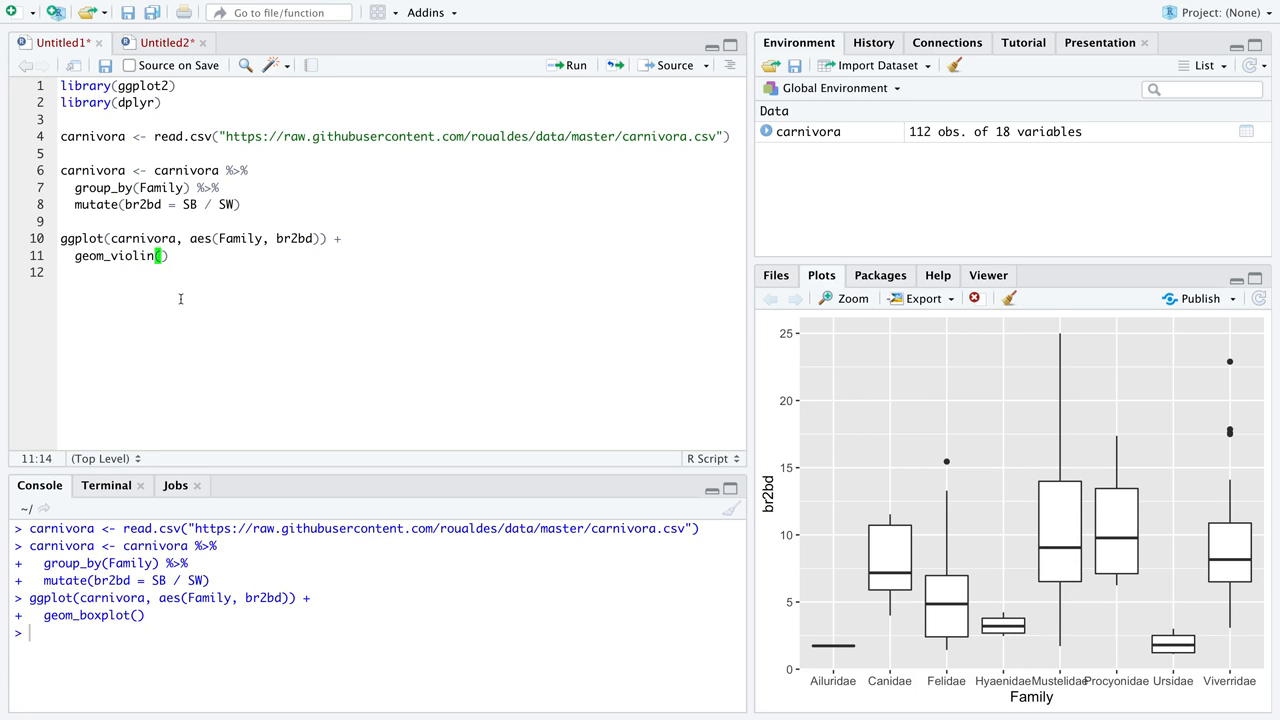
click(568, 64)
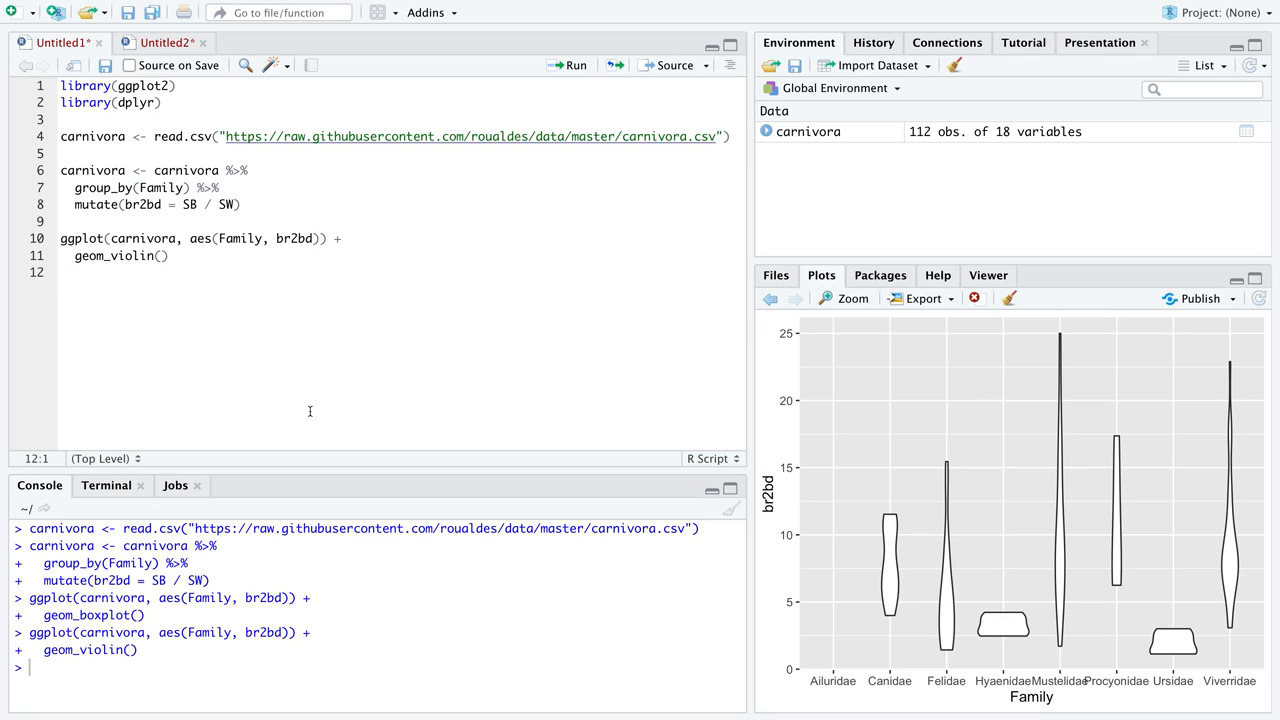
mouse_move(456, 472)
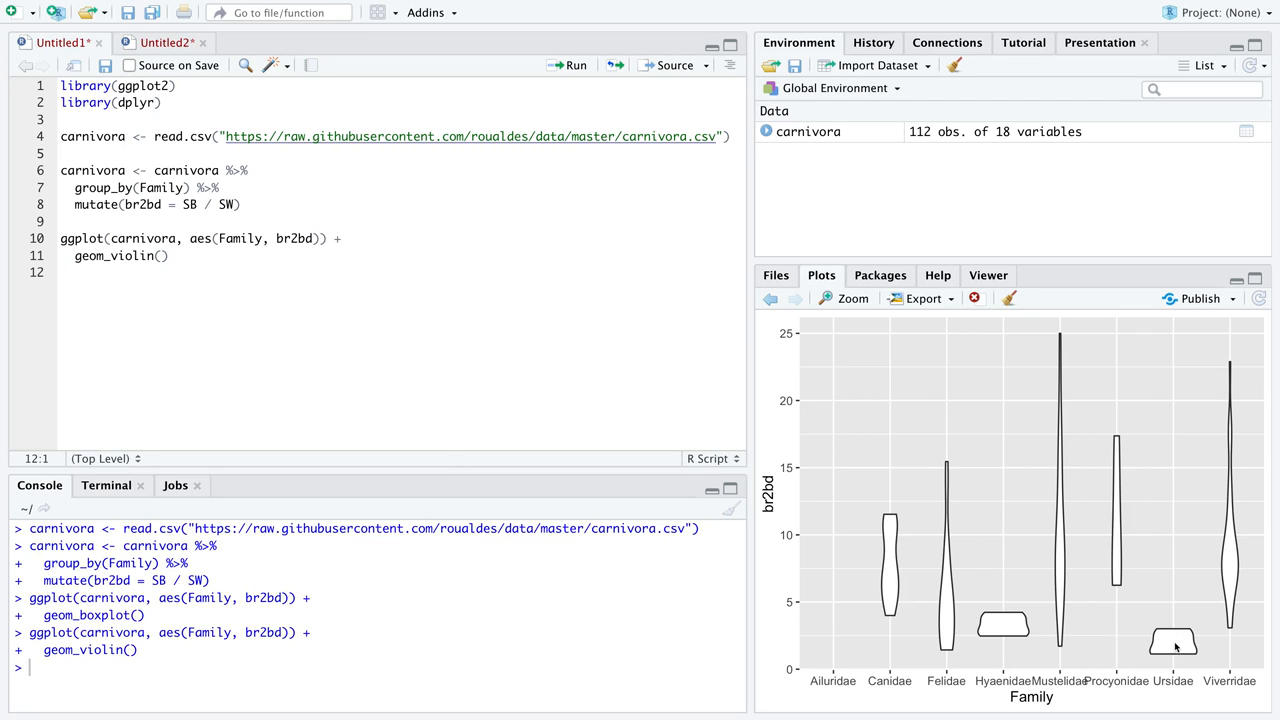
mouse_move(1118, 564)
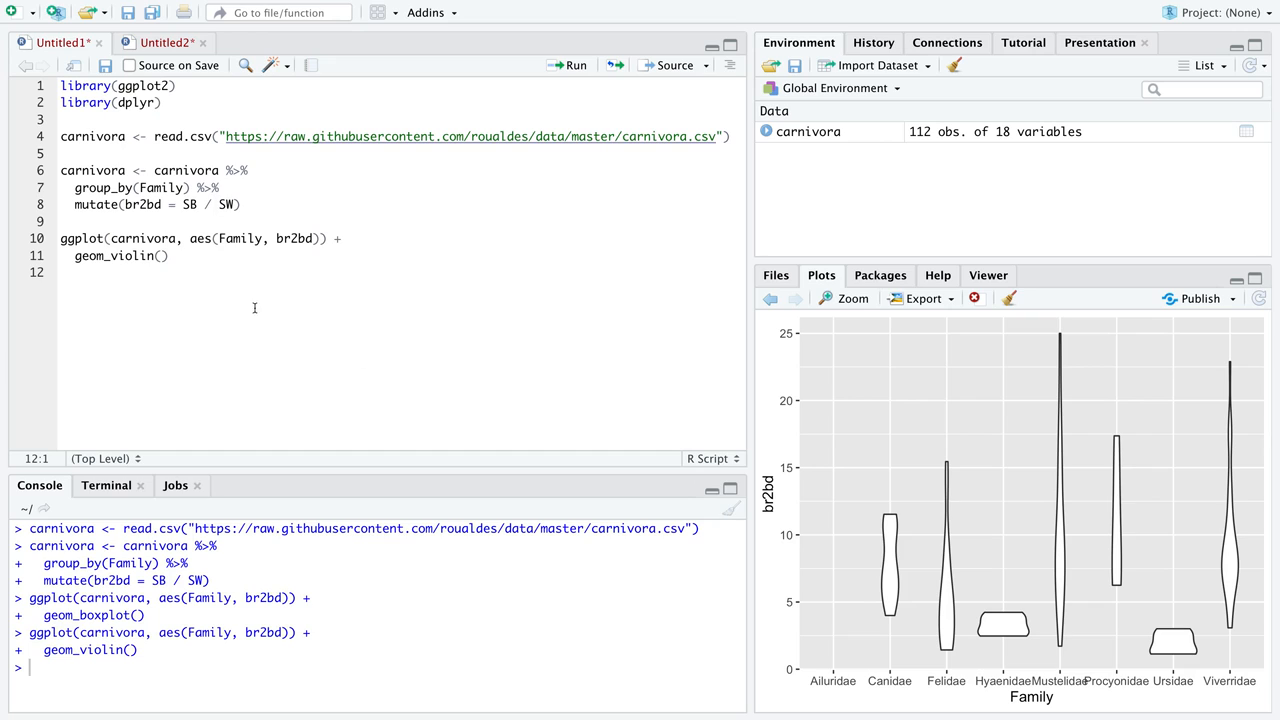
mouse_move(216, 260)
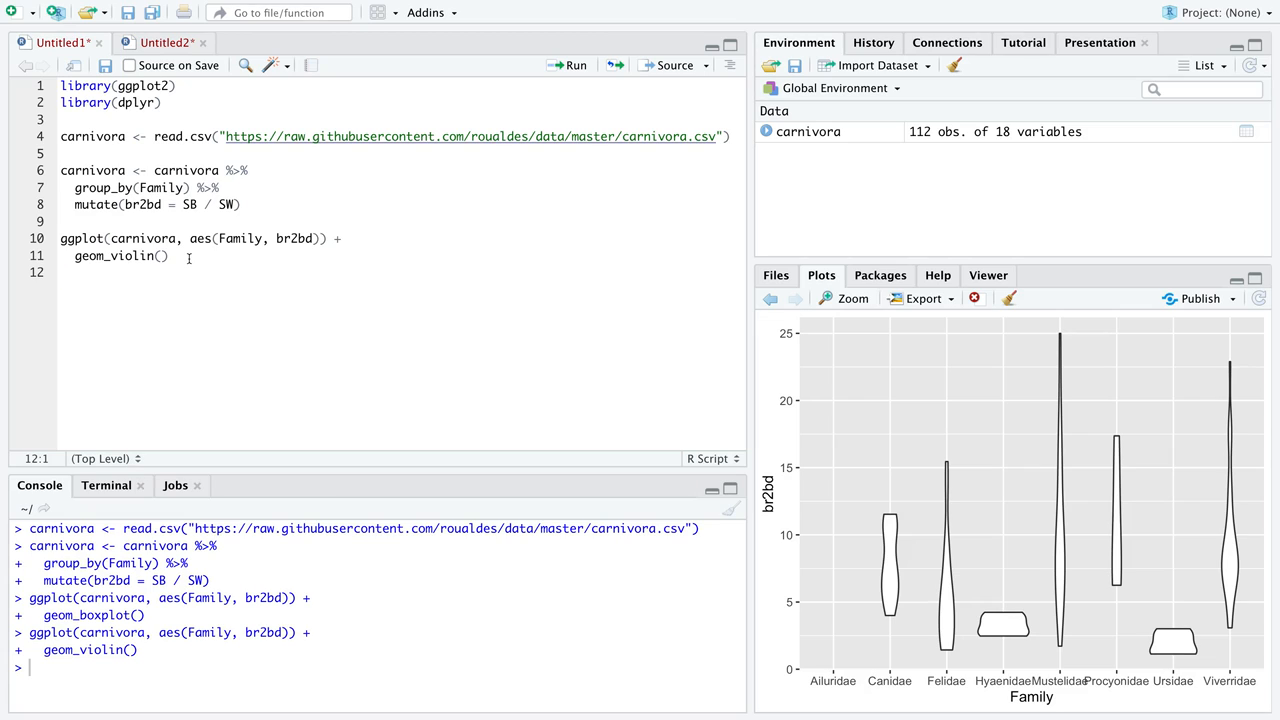
click(160, 256)
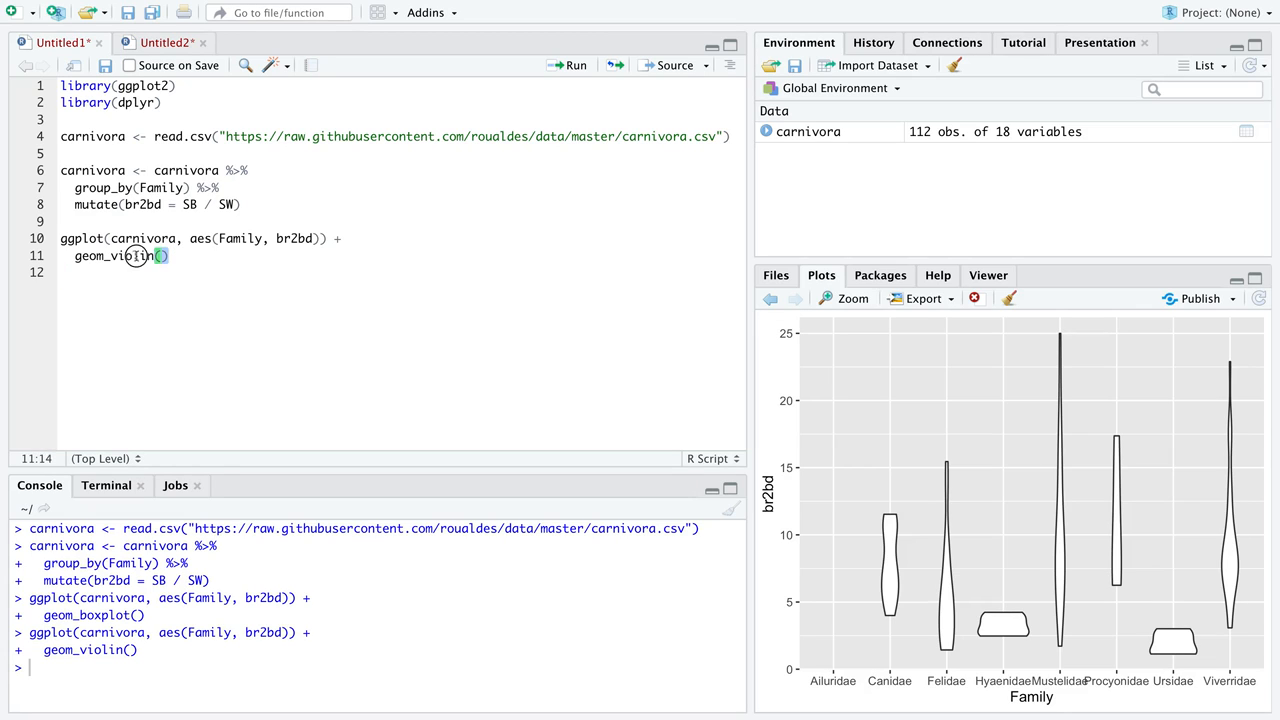
- Replace the violin layer with stat_summary(fun.y = "mean") and run it to plot per-family means
double_click(116, 256)
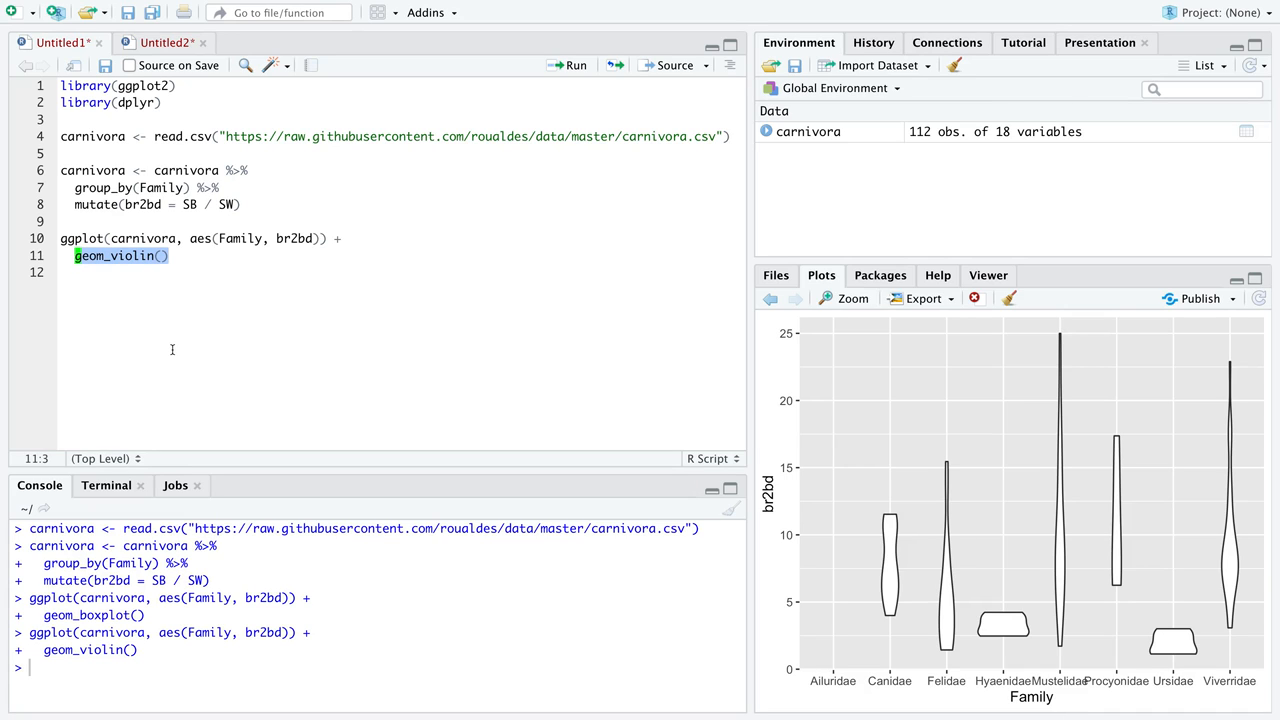
text(stat_summary(fun.y = "mean)
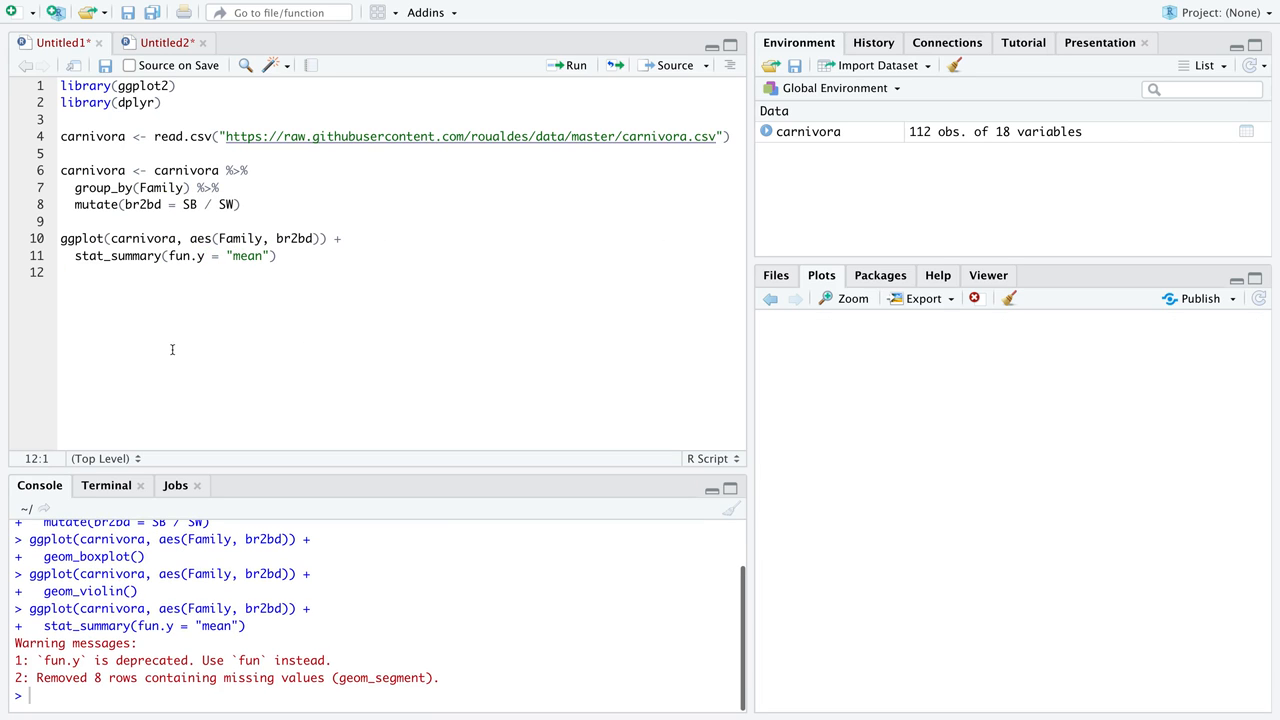
click(576, 64)
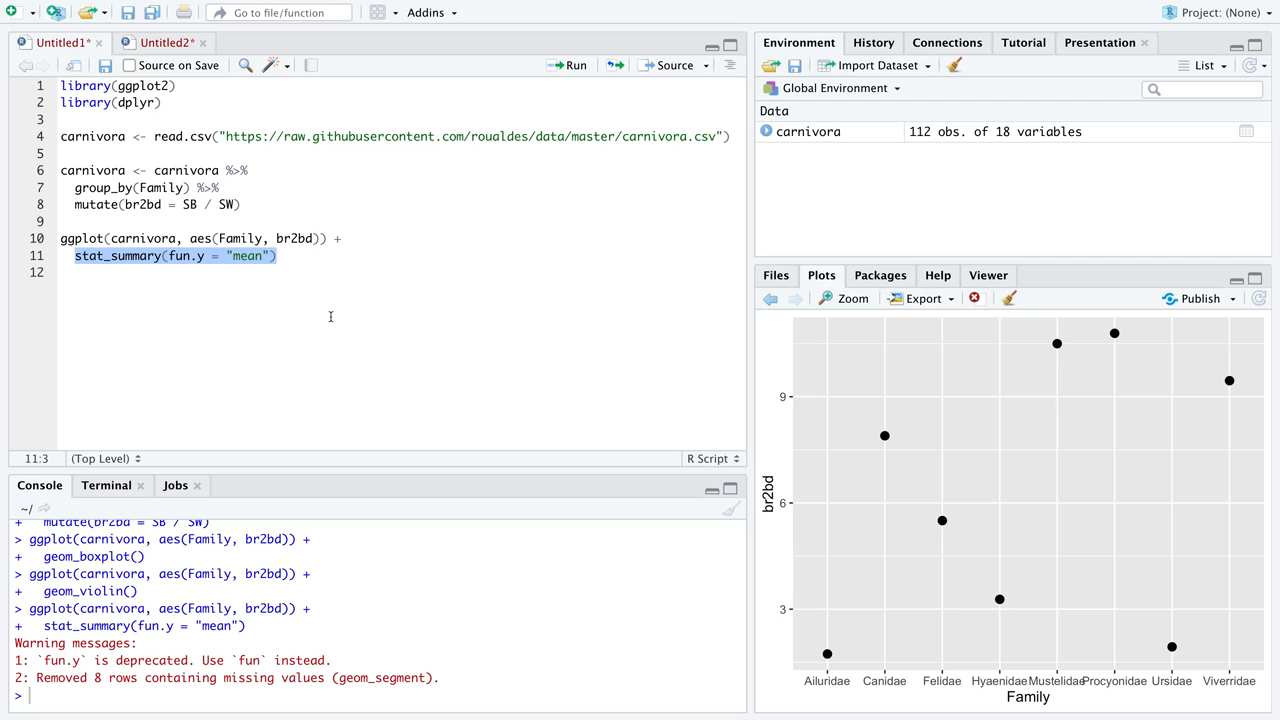
mouse_move(772, 512)
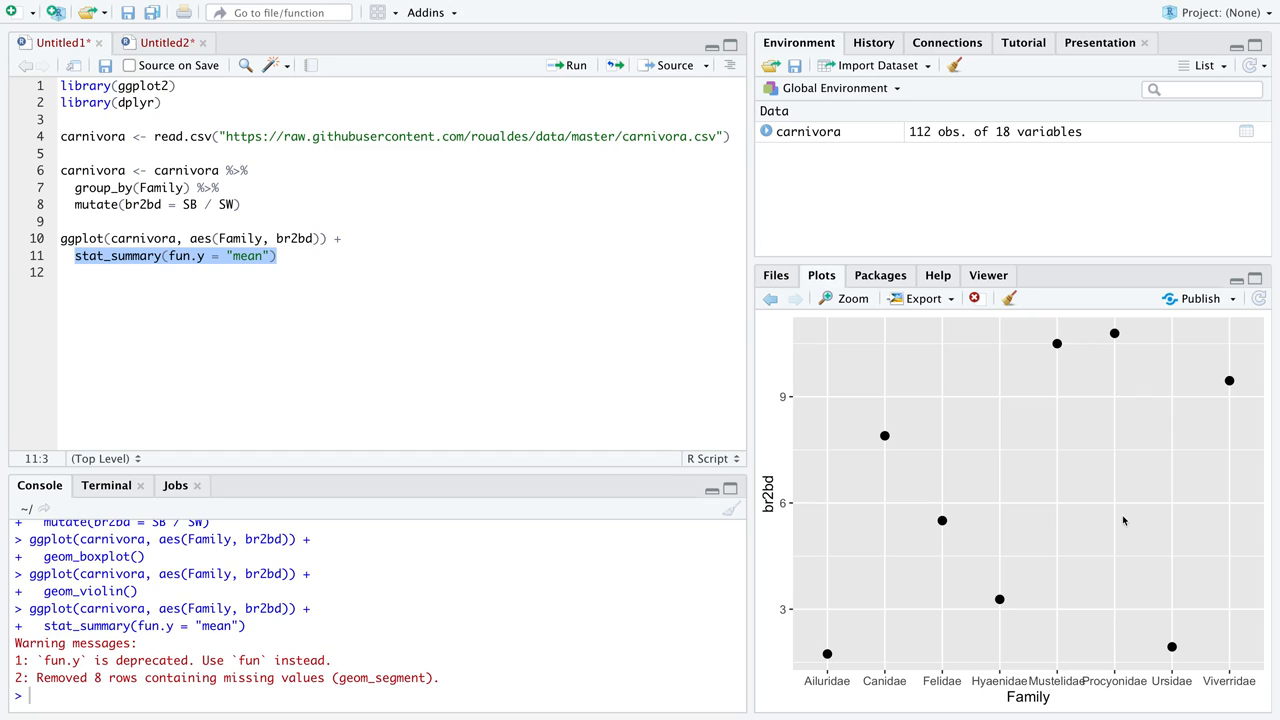
mouse_move(1140, 448)
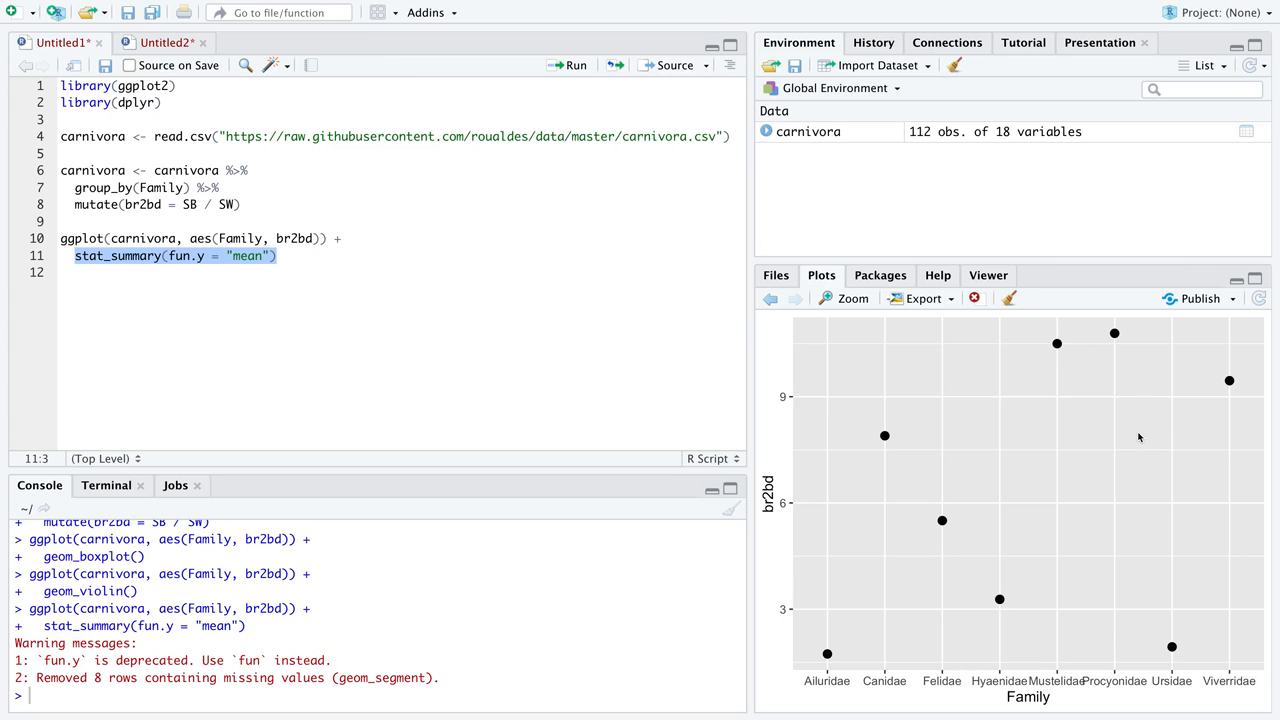
mouse_move(1104, 344)
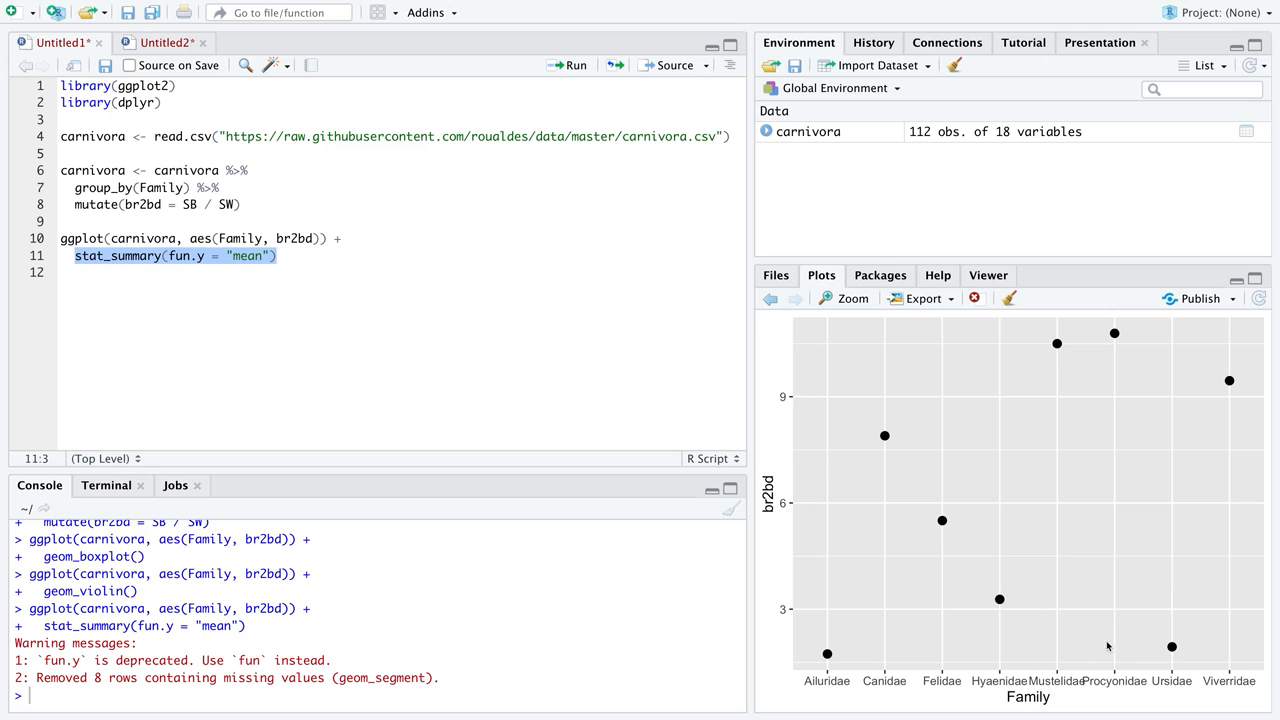
mouse_move(1116, 692)
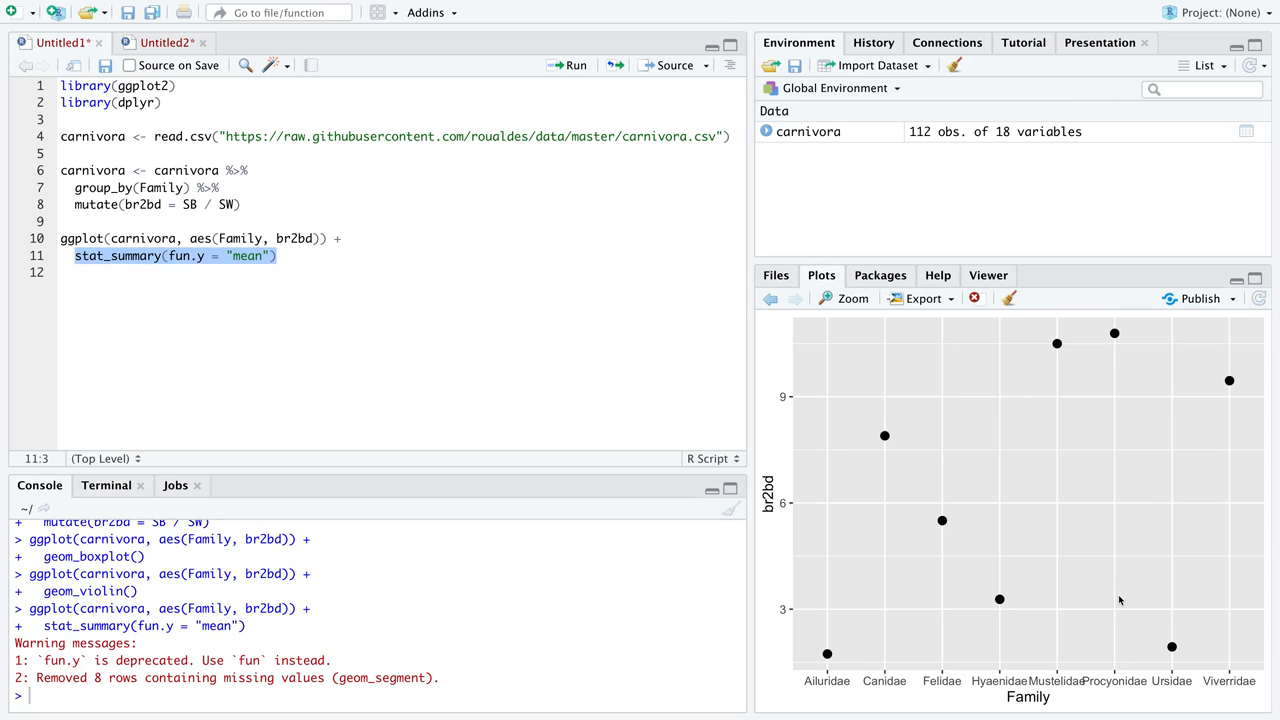
mouse_move(1118, 344)
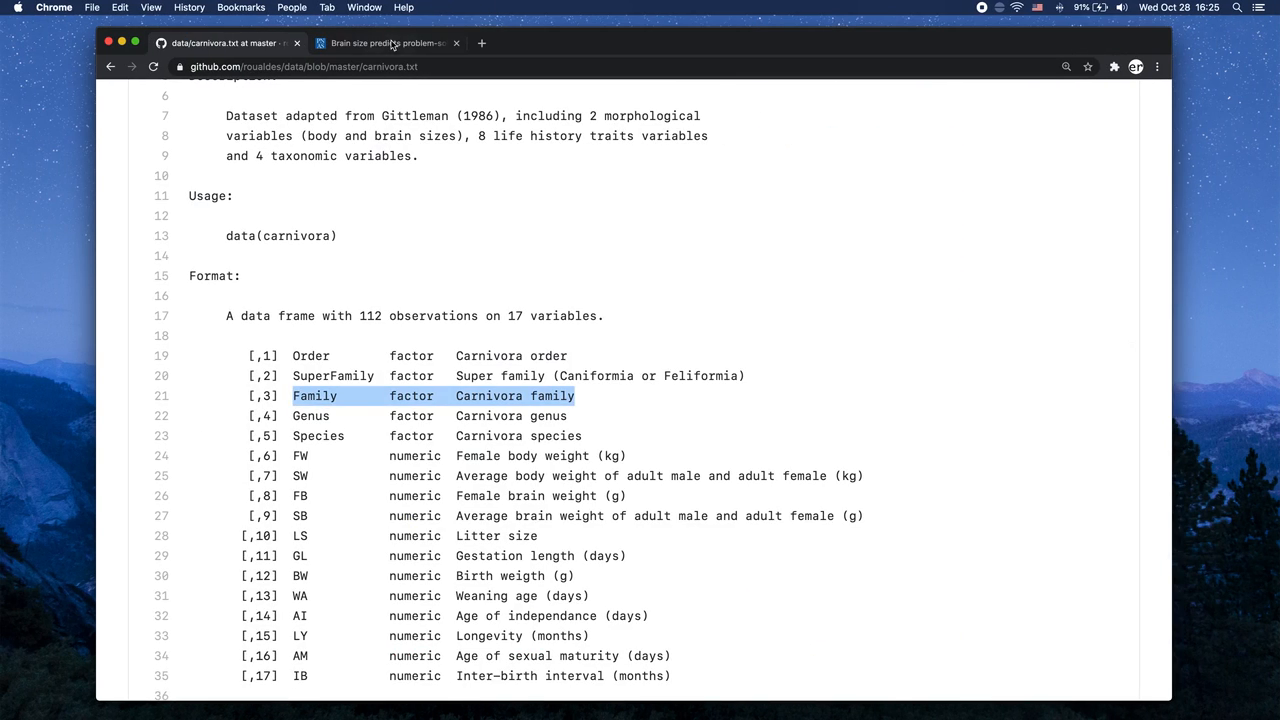
- Switch to the PNAS article tab on brain size and problem-solving in carnivores
click(388, 44)
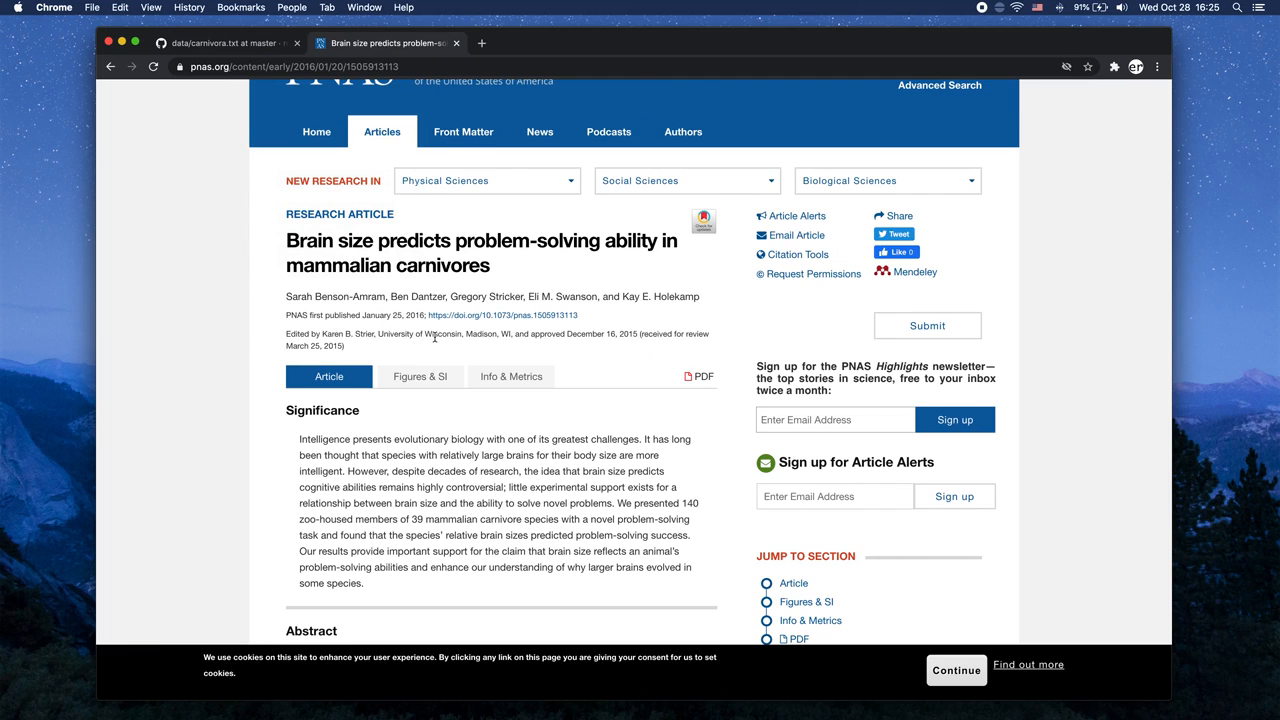
mouse_move(484, 348)
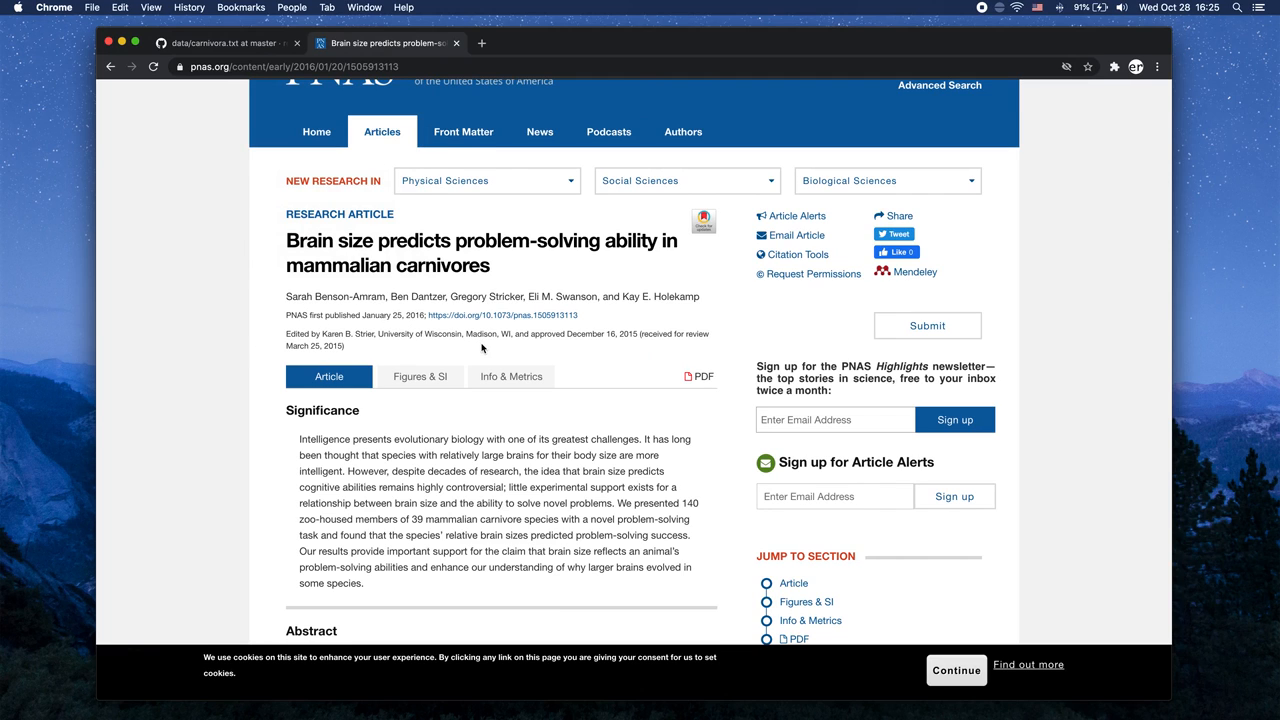
mouse_move(430, 336)
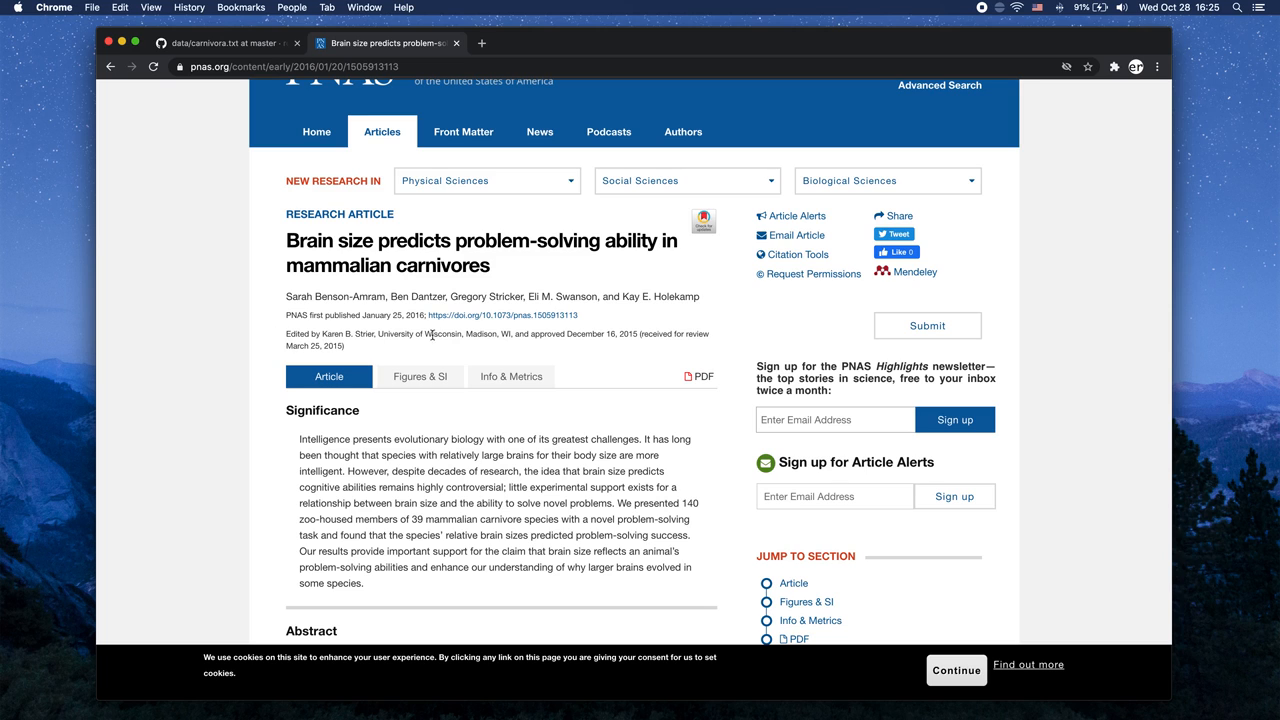
mouse_move(318, 308)
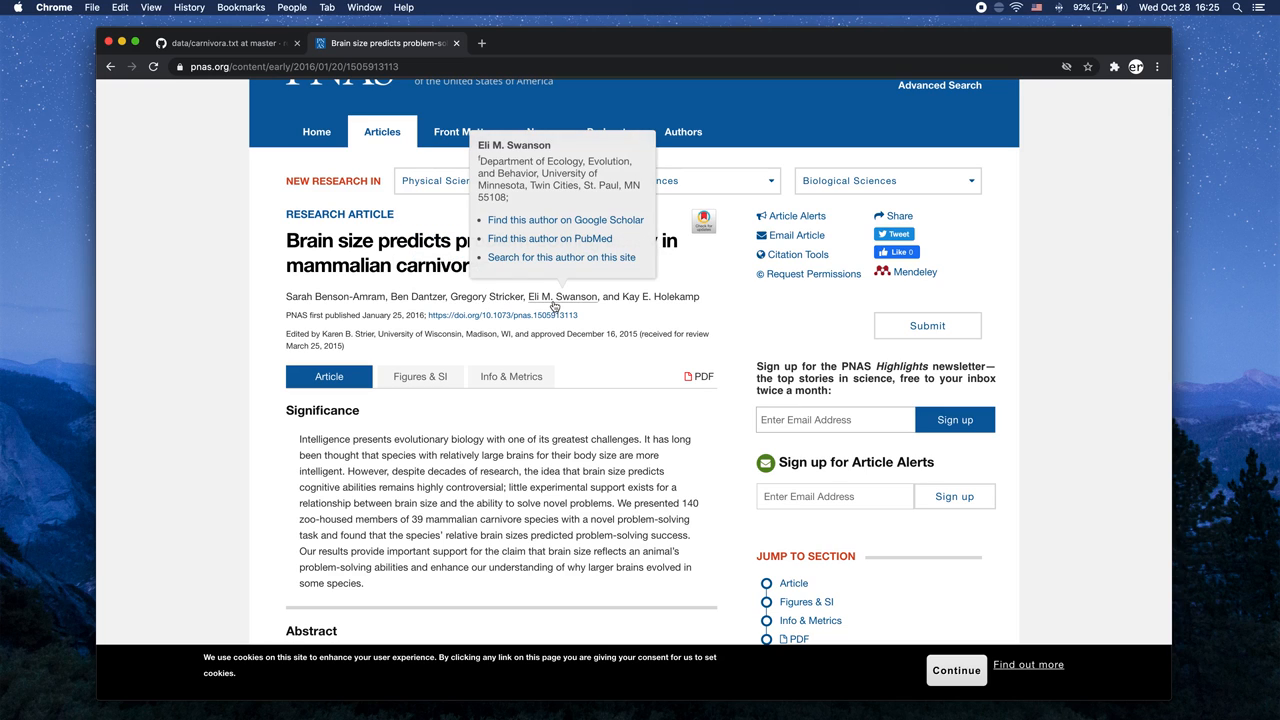
mouse_move(636, 300)
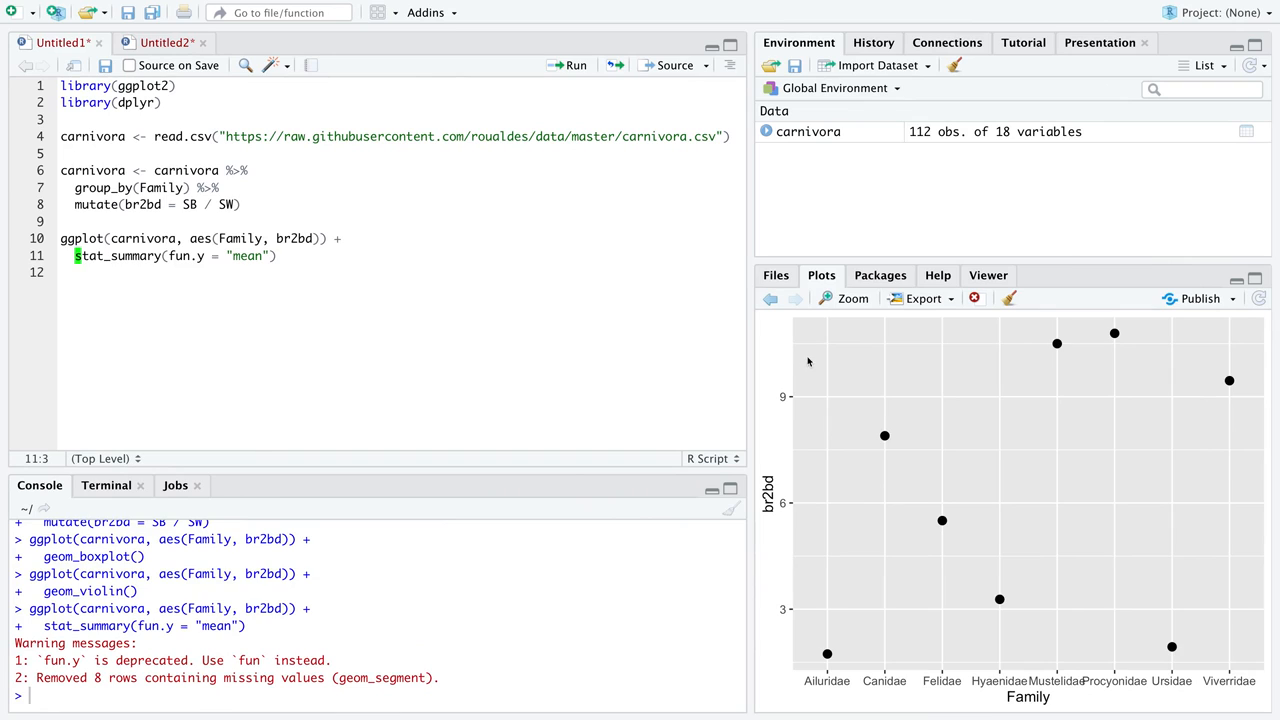
mouse_move(1084, 524)
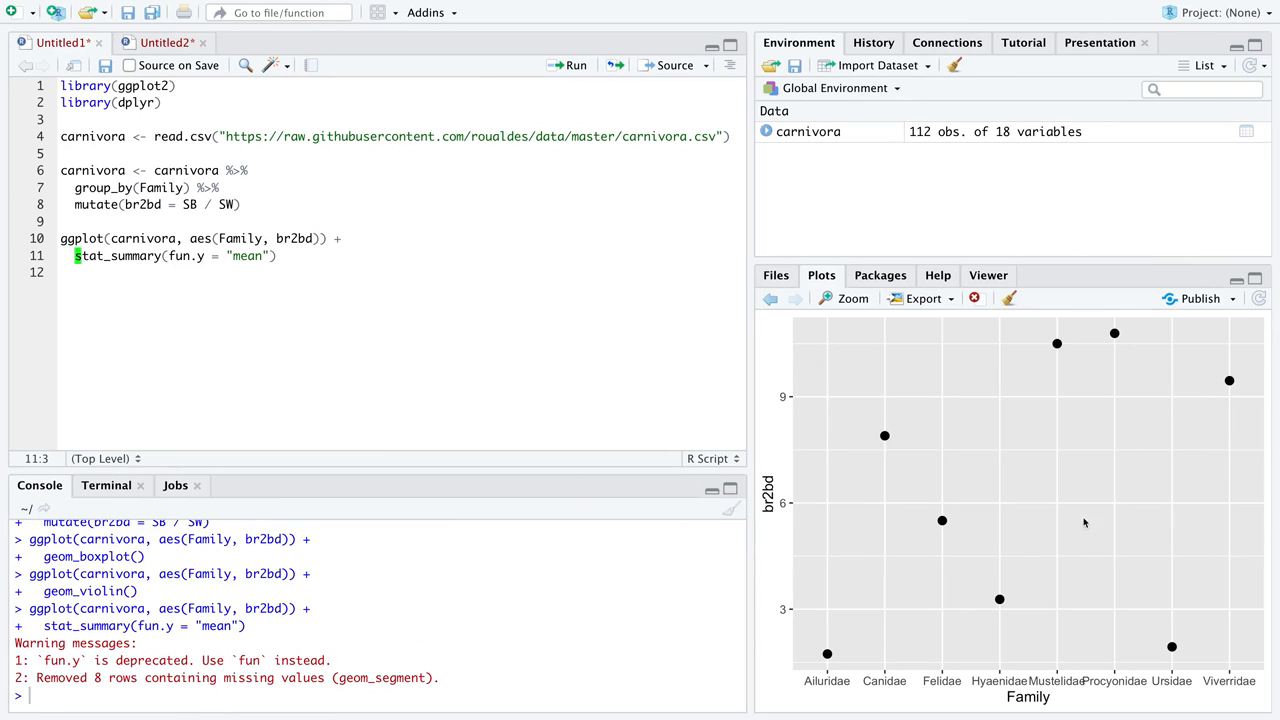
mouse_move(1128, 552)
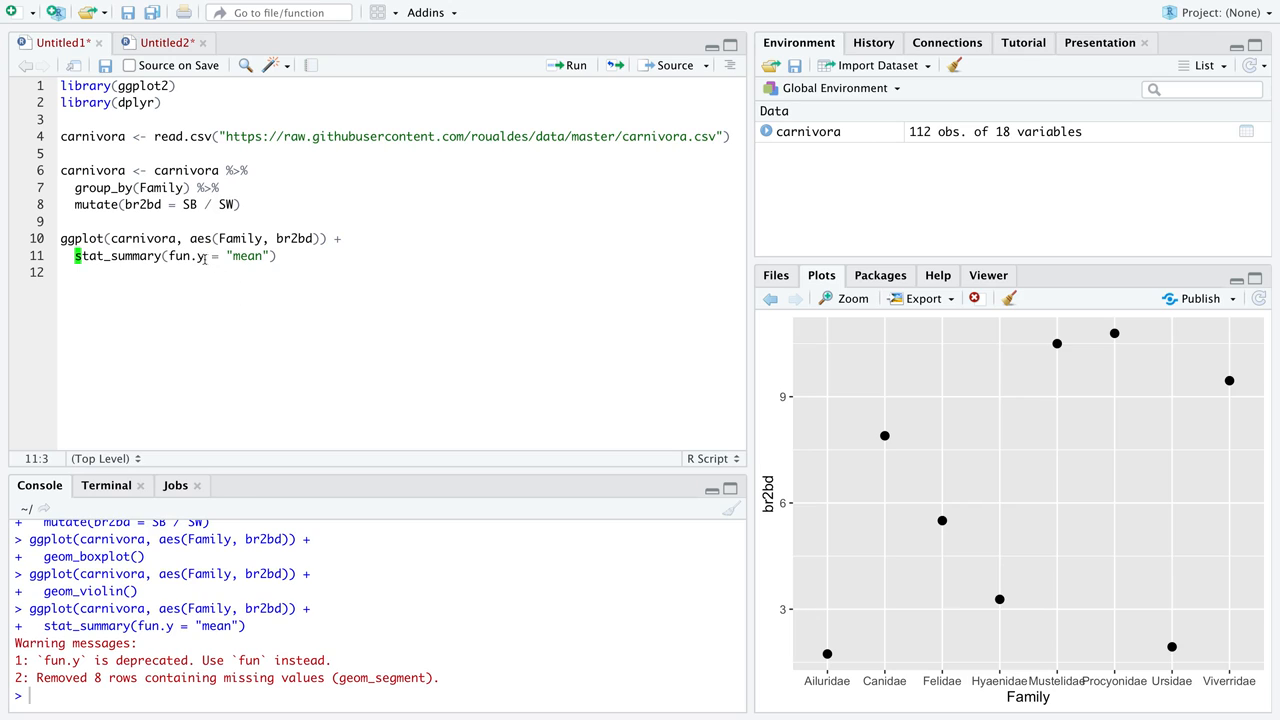
text(data)
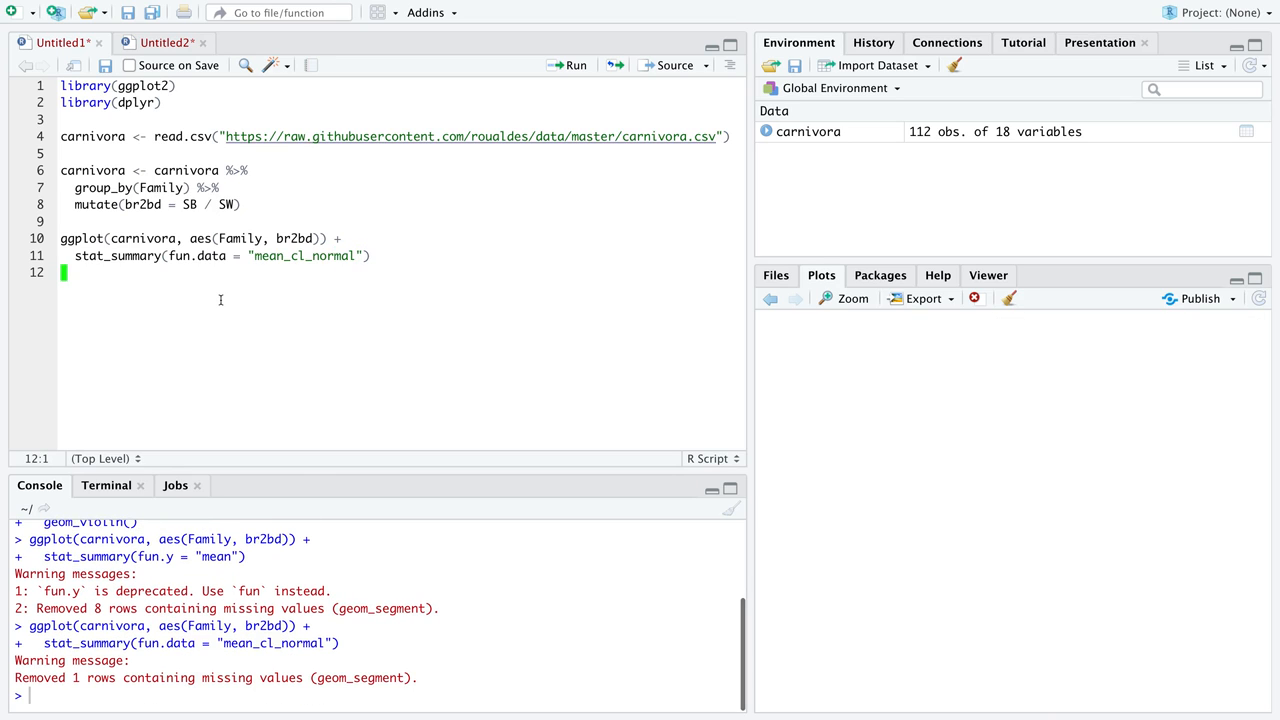
- Run the ggplot with stat_summary mean_cl_normal to show family means with CI bars
click(576, 64)
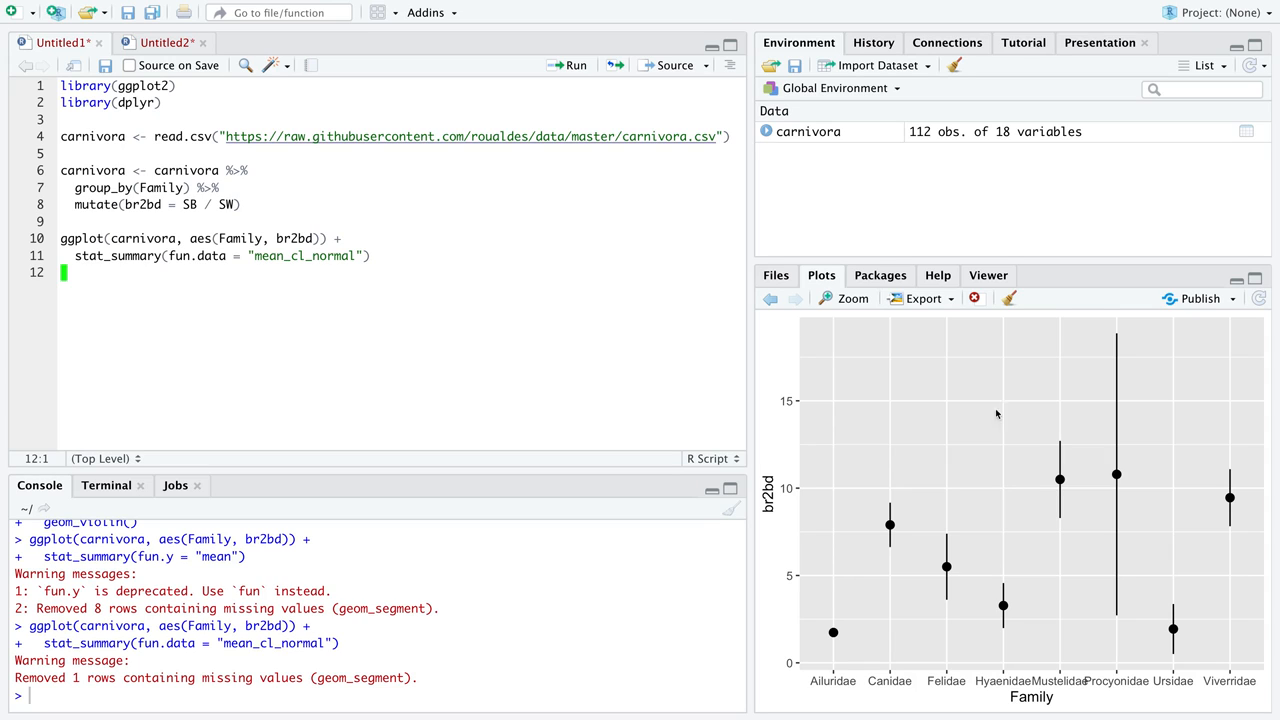
mouse_move(1120, 480)
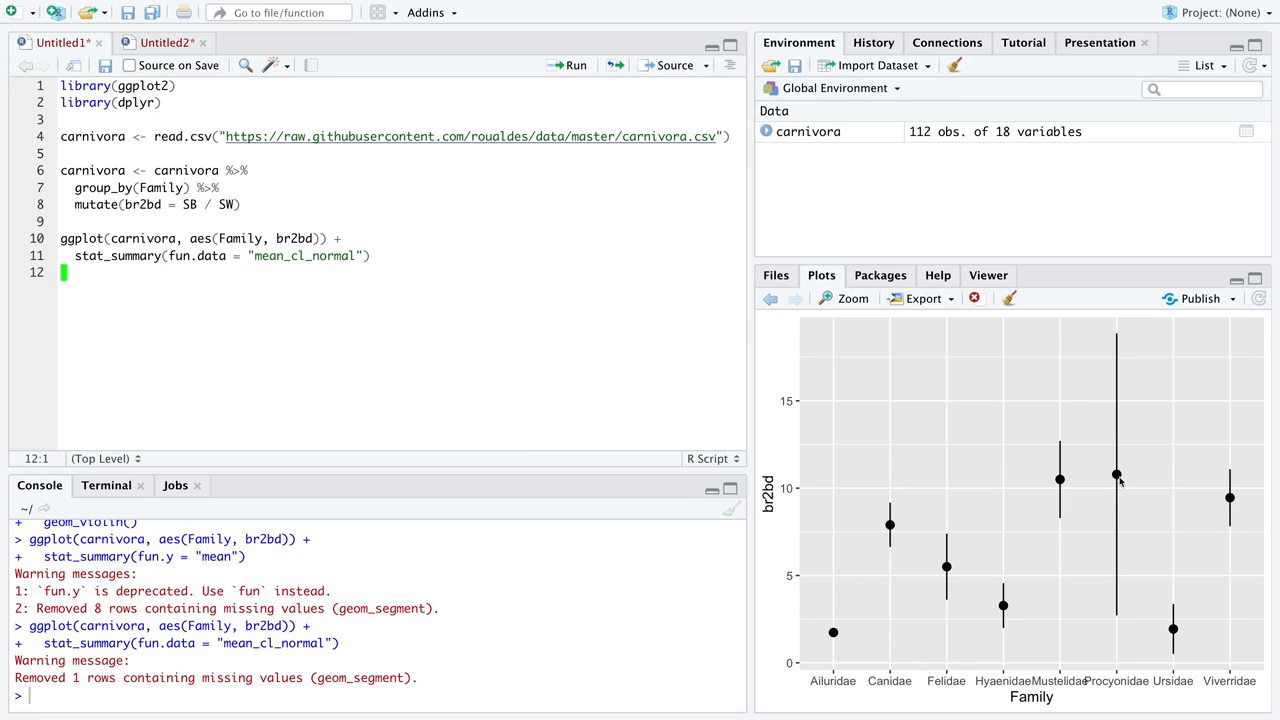
mouse_move(1116, 592)
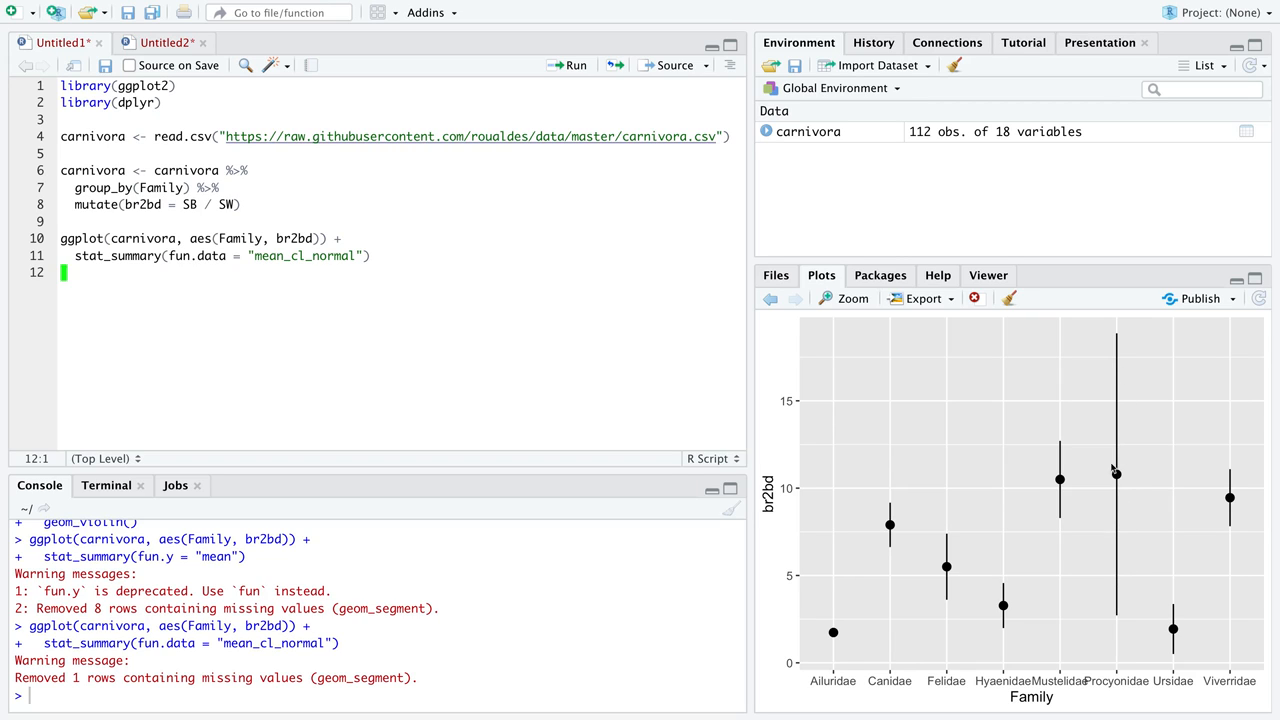
mouse_move(1118, 478)
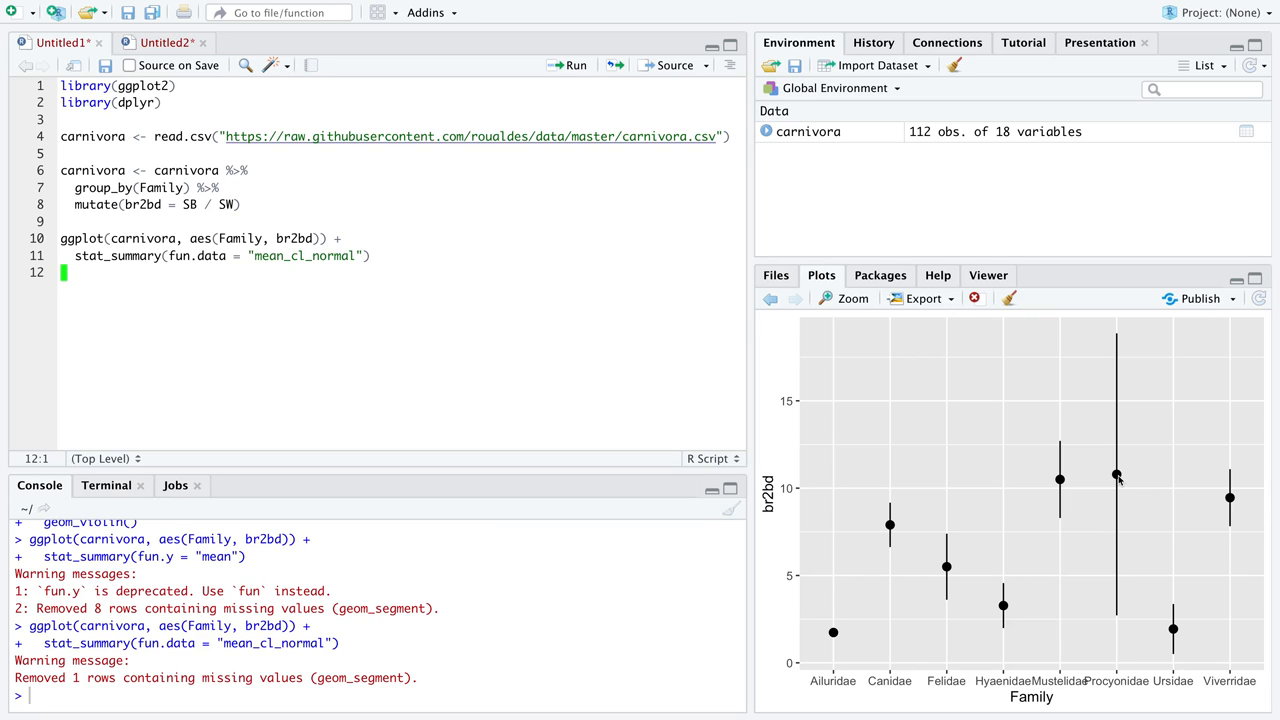
mouse_move(1116, 370)
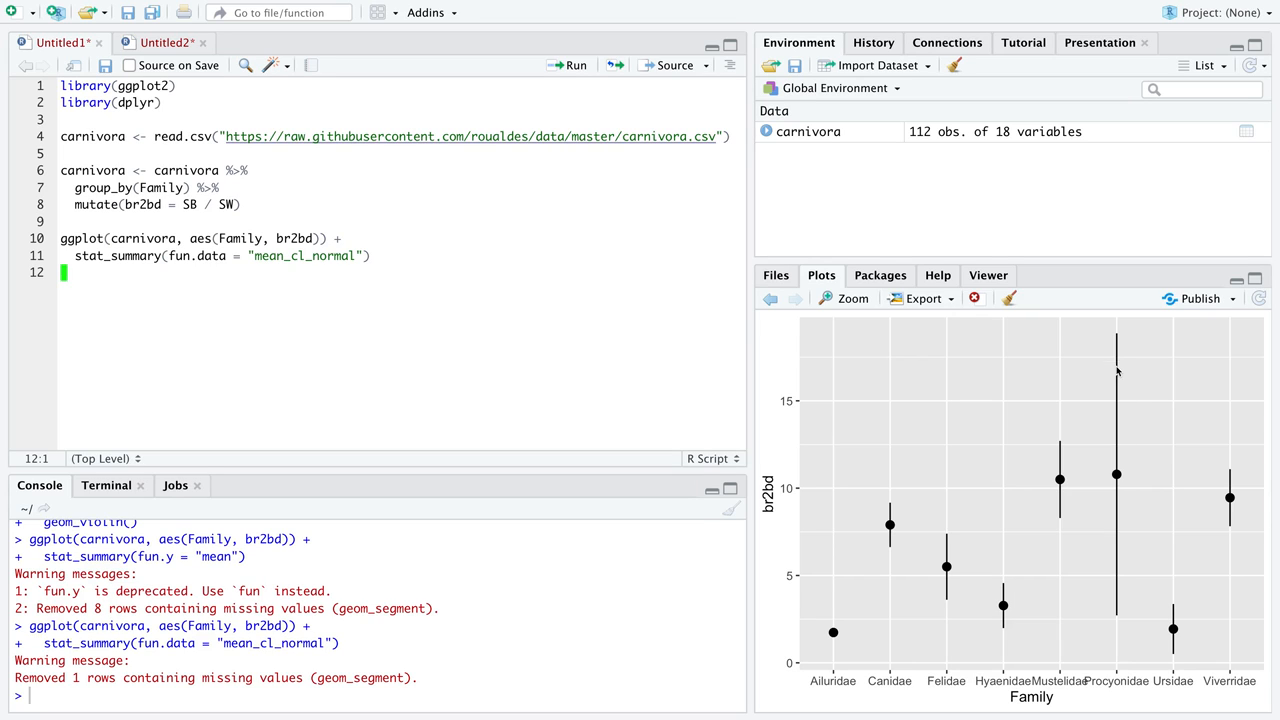
mouse_move(1116, 560)
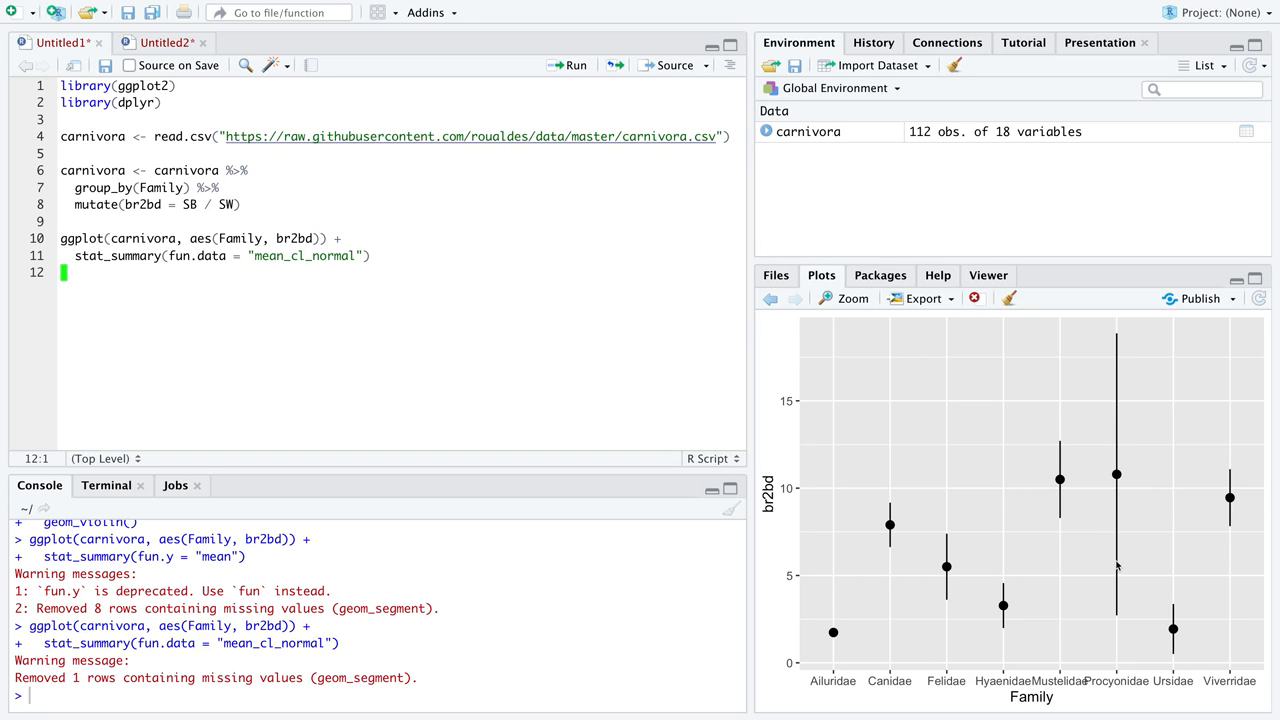
mouse_move(1066, 486)
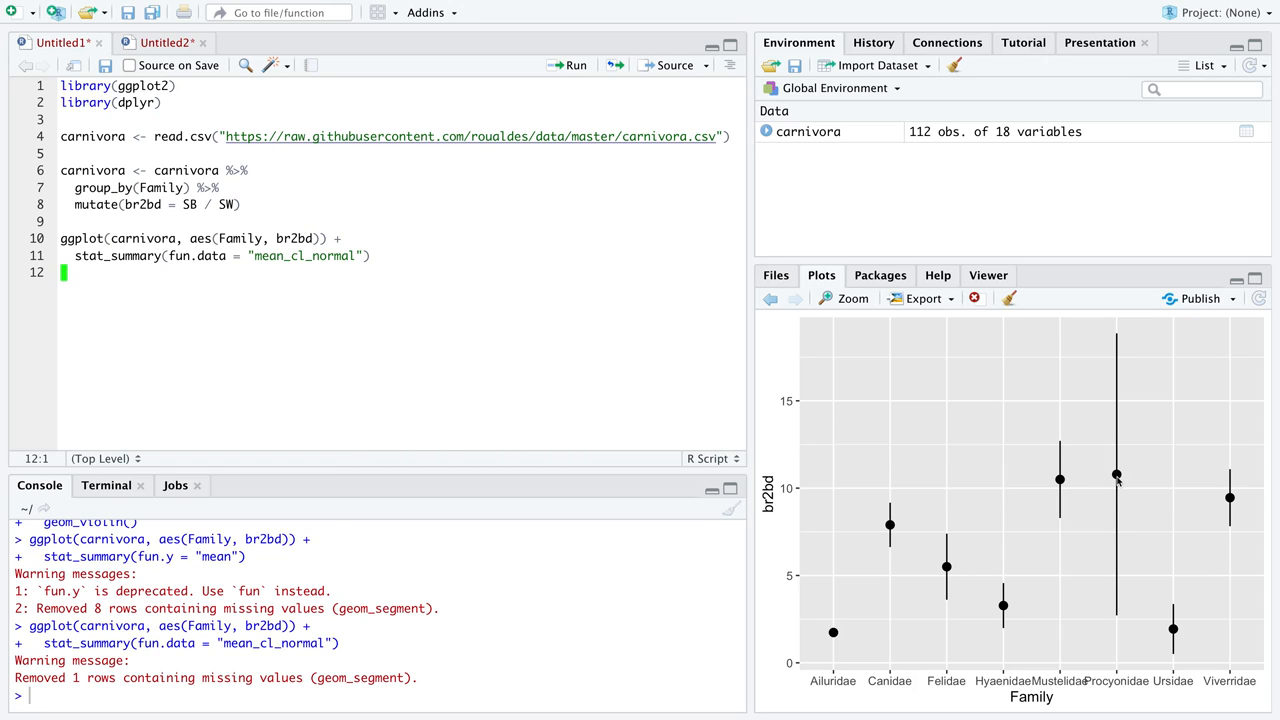
mouse_move(1072, 486)
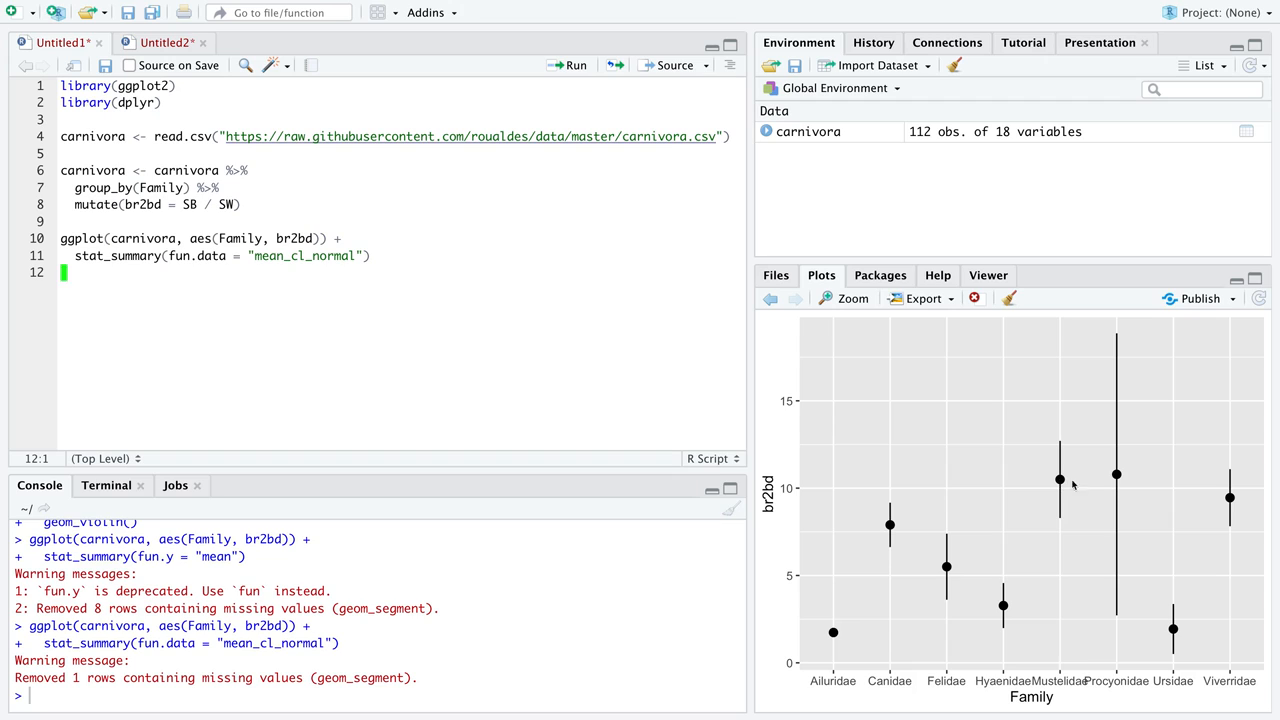
mouse_move(1172, 632)
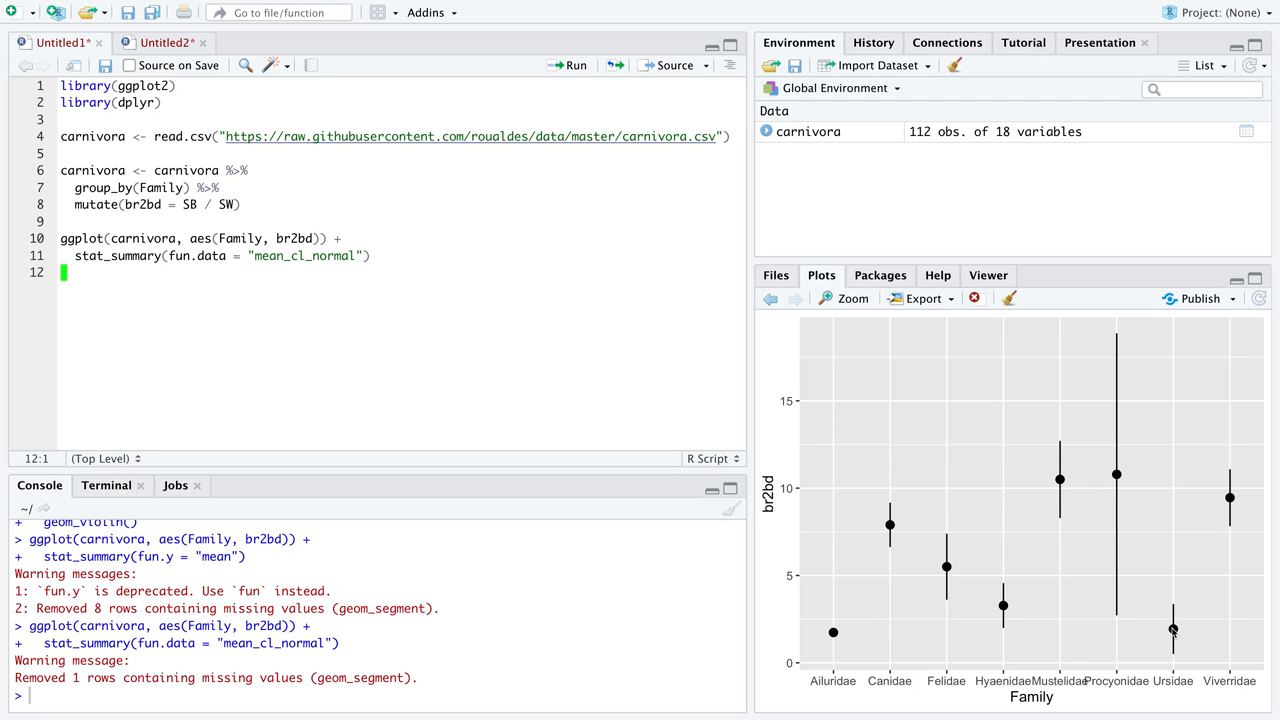
mouse_move(1112, 540)
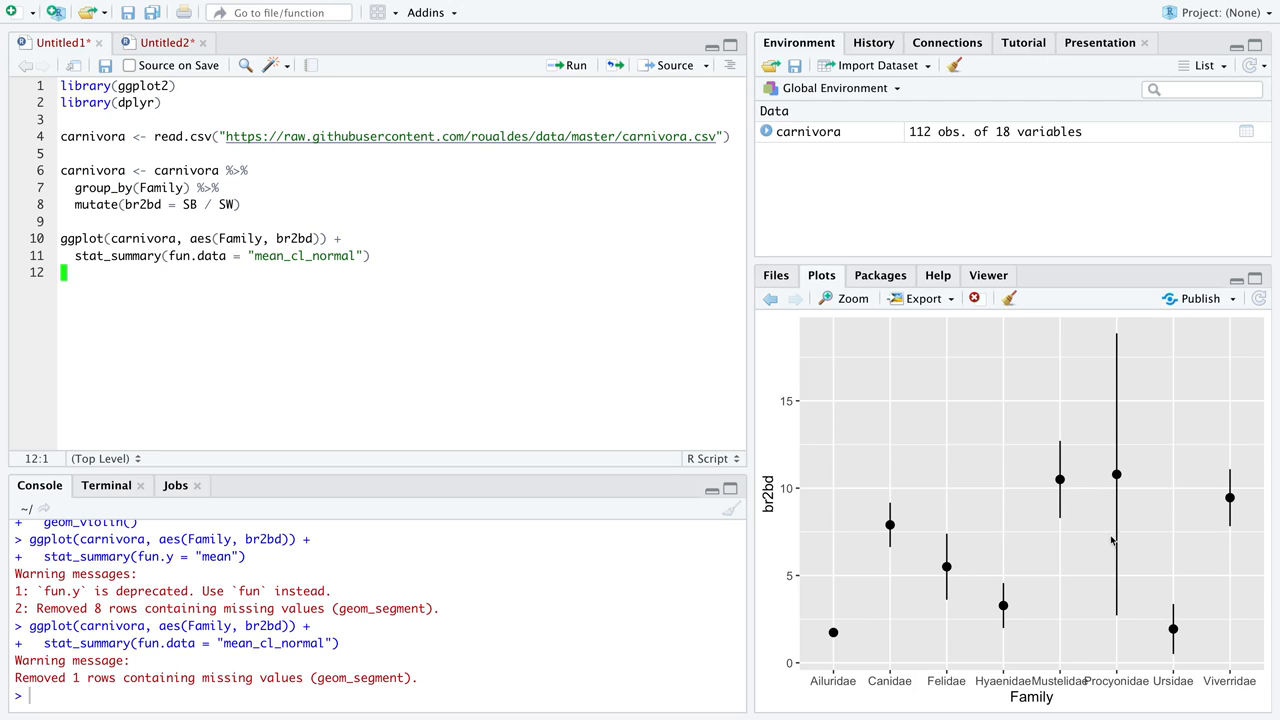
mouse_move(1116, 476)
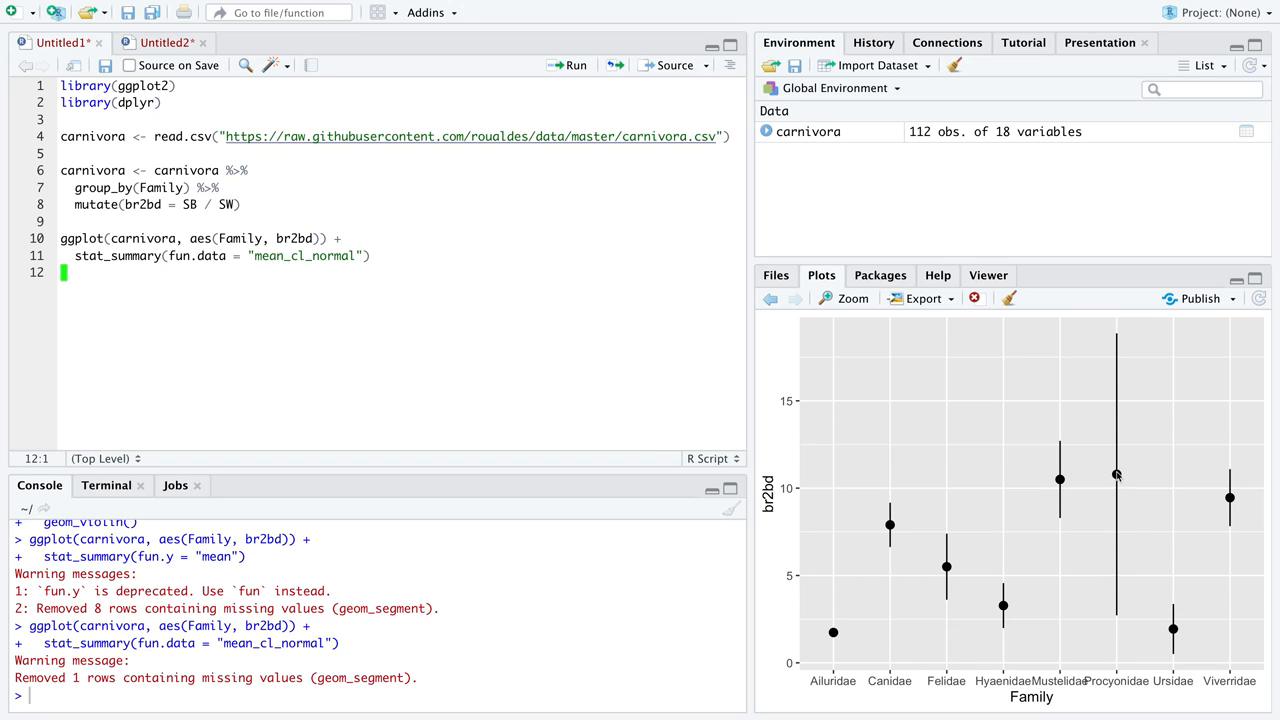
mouse_move(1164, 632)
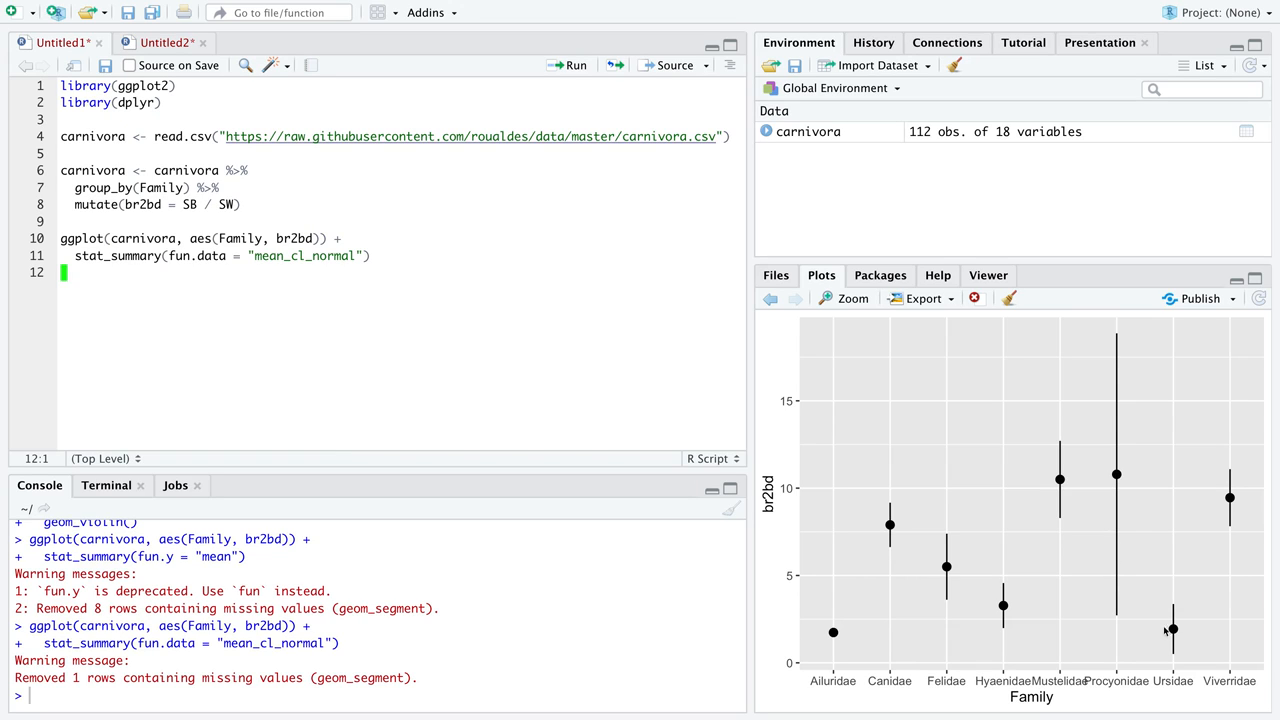
mouse_move(1174, 640)
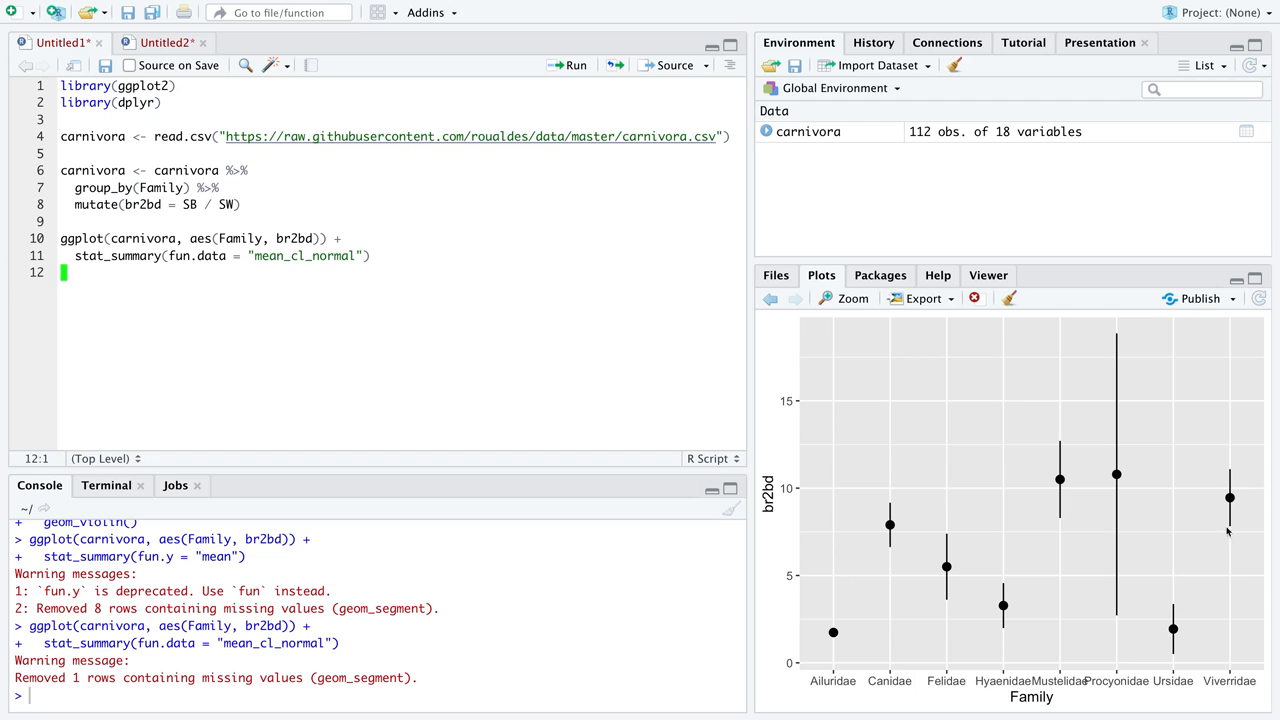
mouse_move(1238, 532)
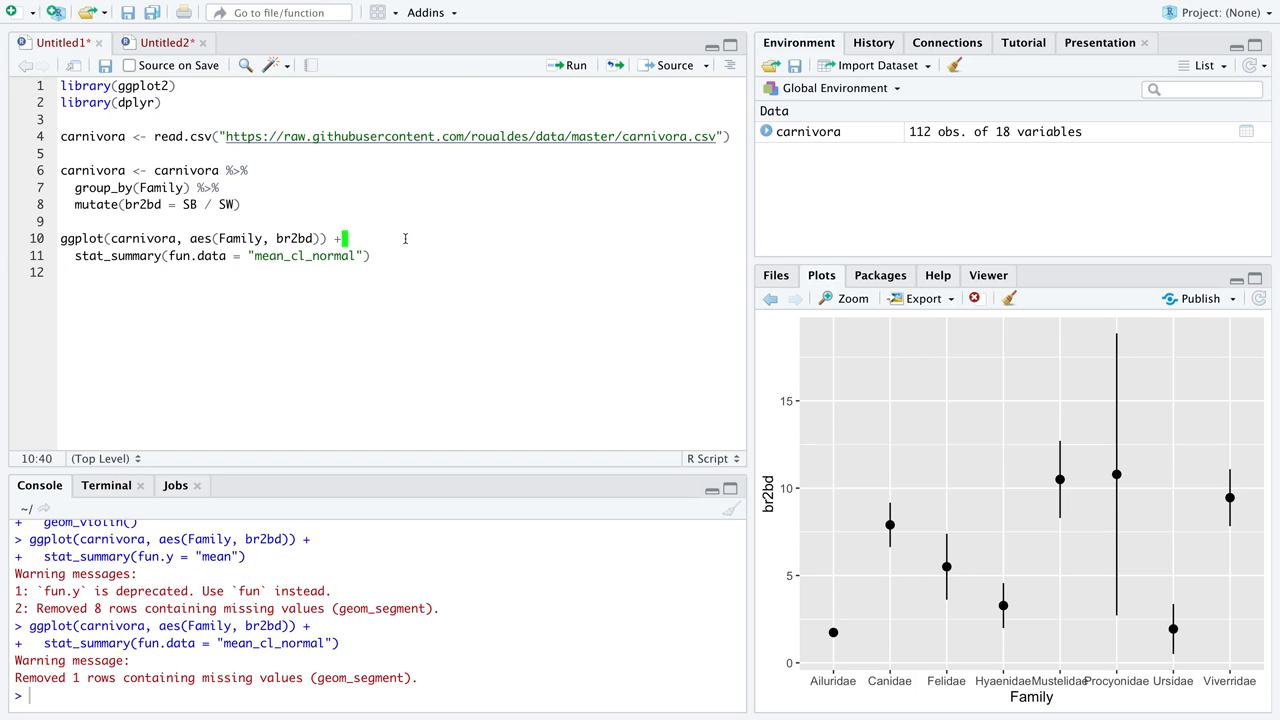
- Add a geom_violin(fill = NA) layer after the ggplot() call, above the summary layer
key(Return)
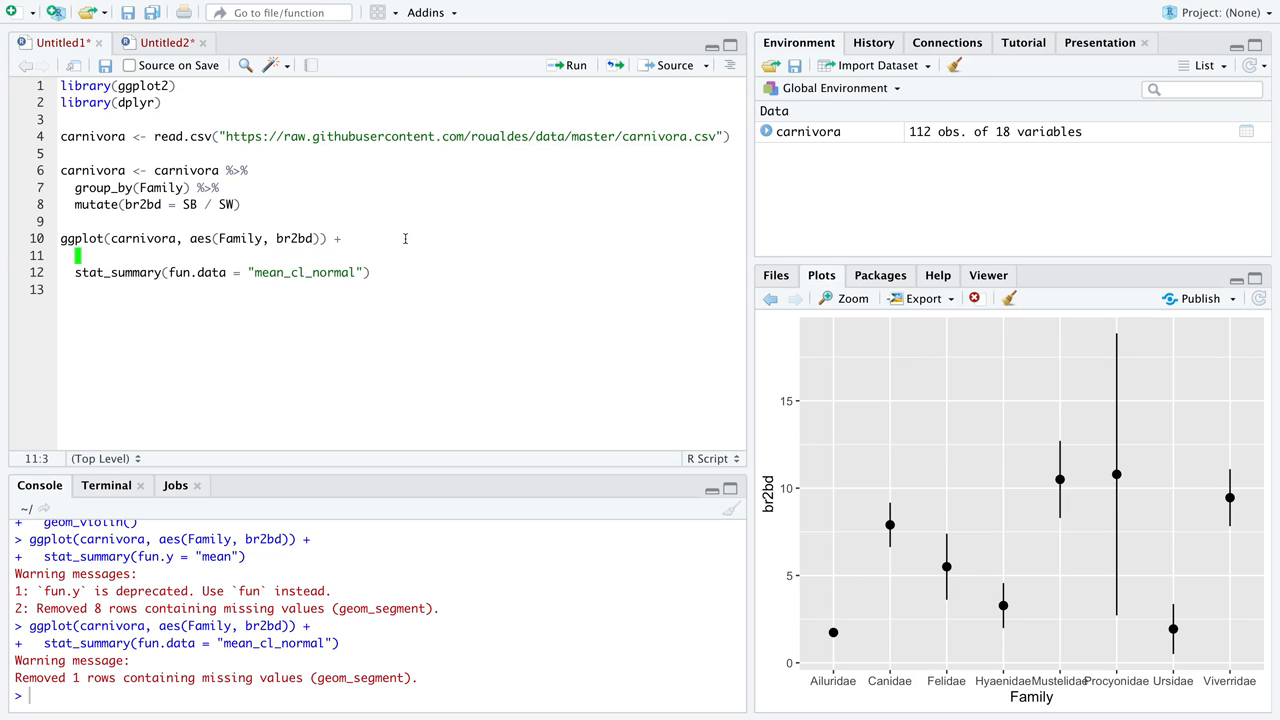
text(geom_v)
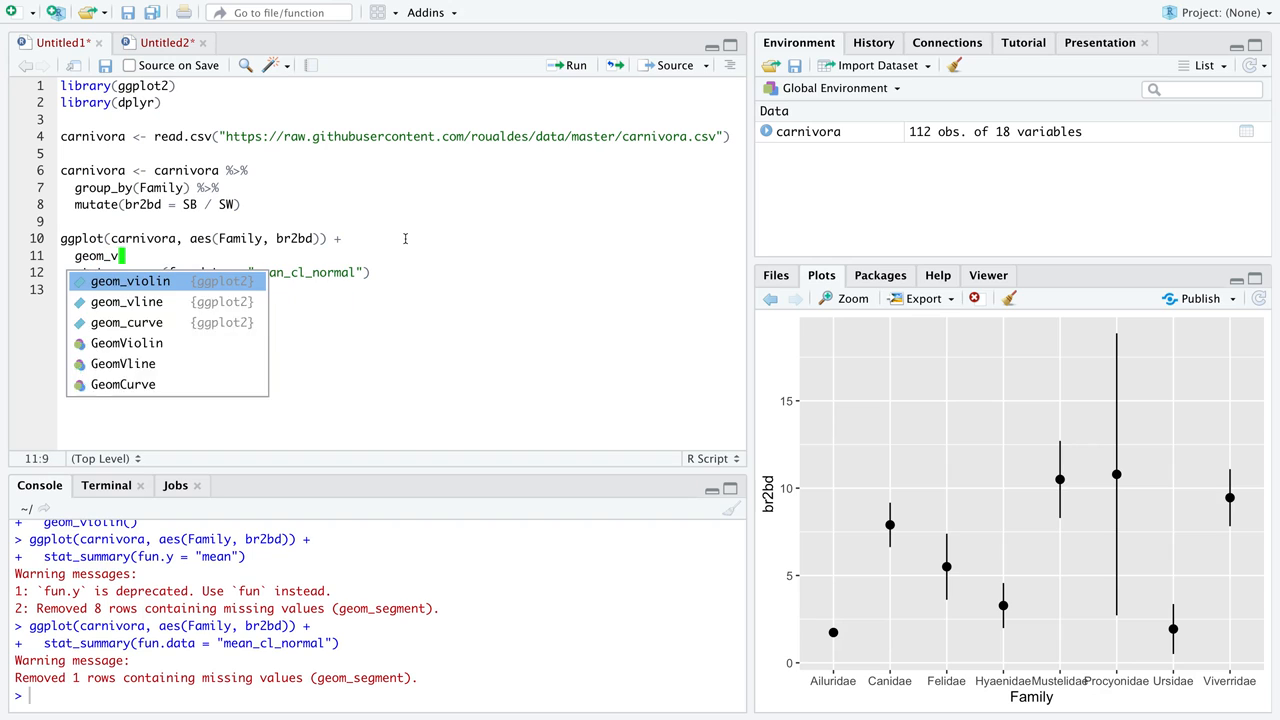
click(132, 280)
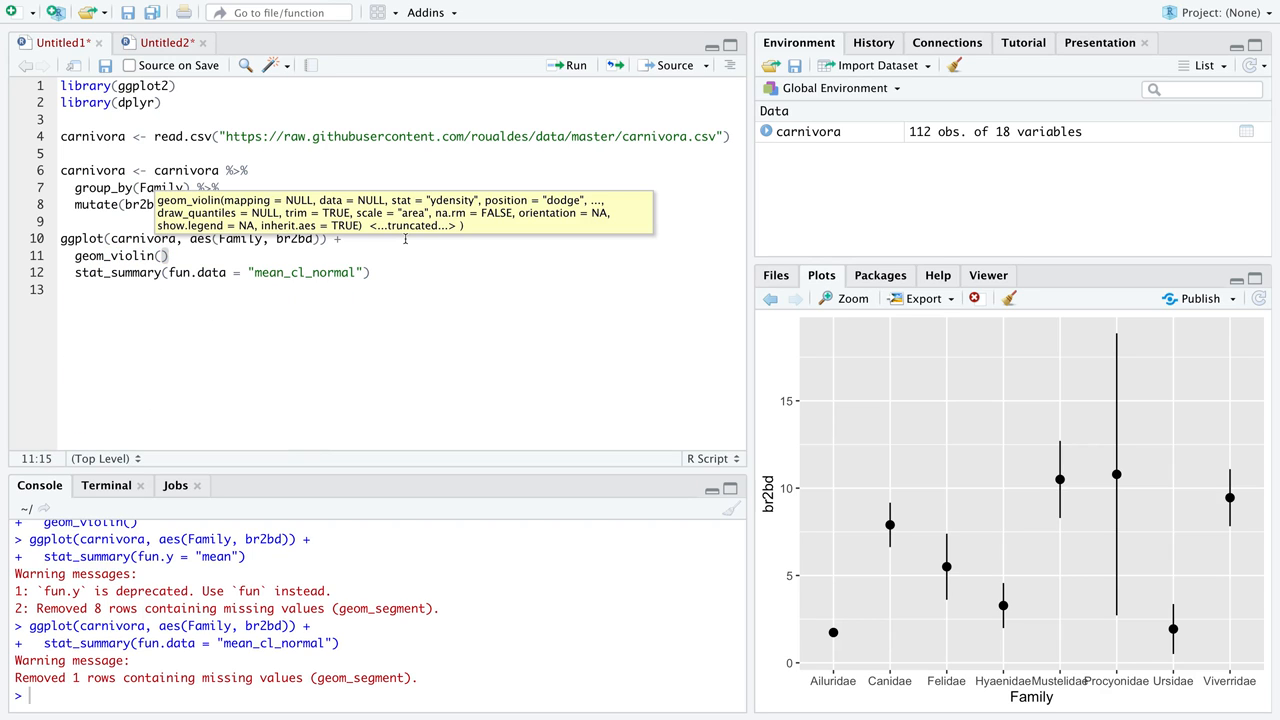
text(fill = NA)
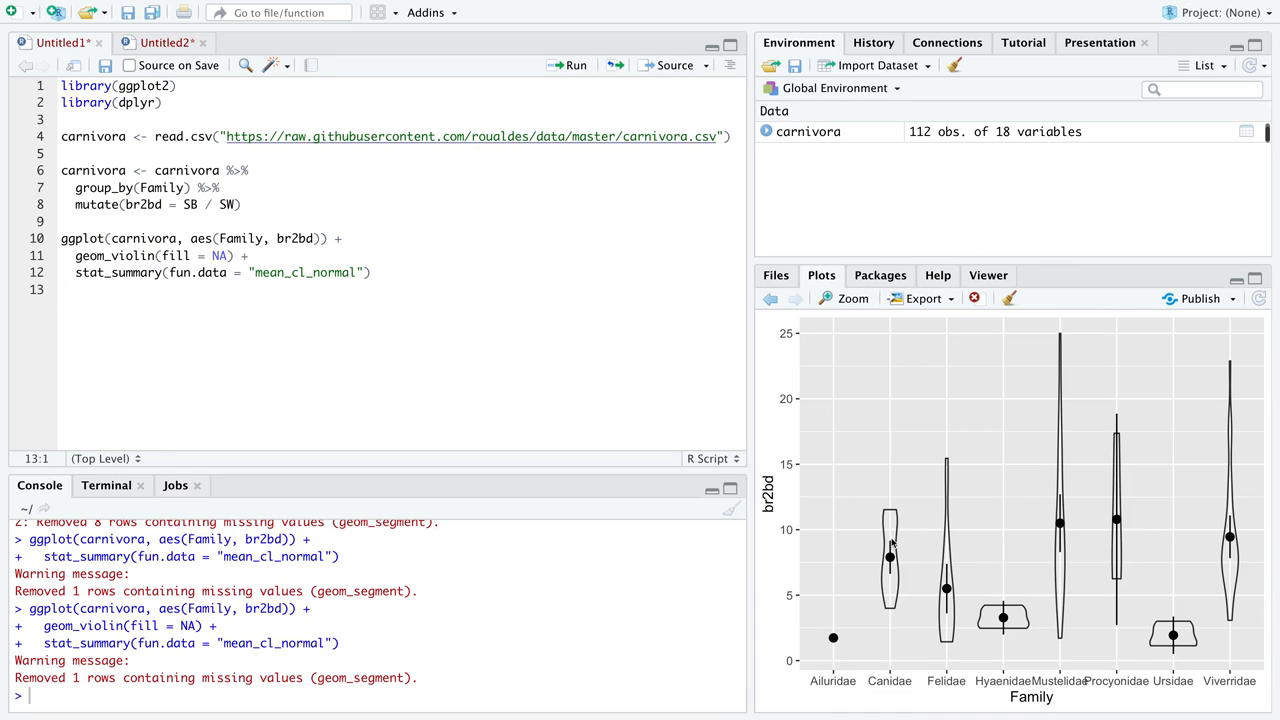
mouse_move(904, 552)
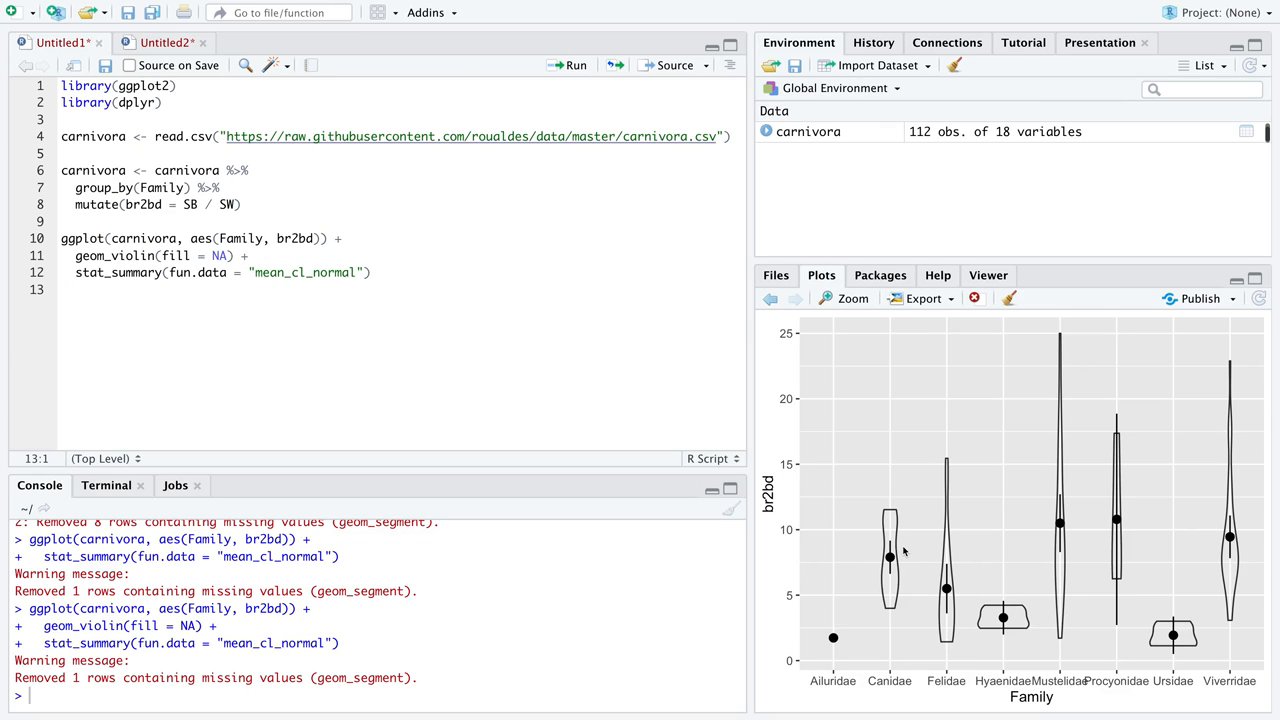
mouse_move(910, 560)
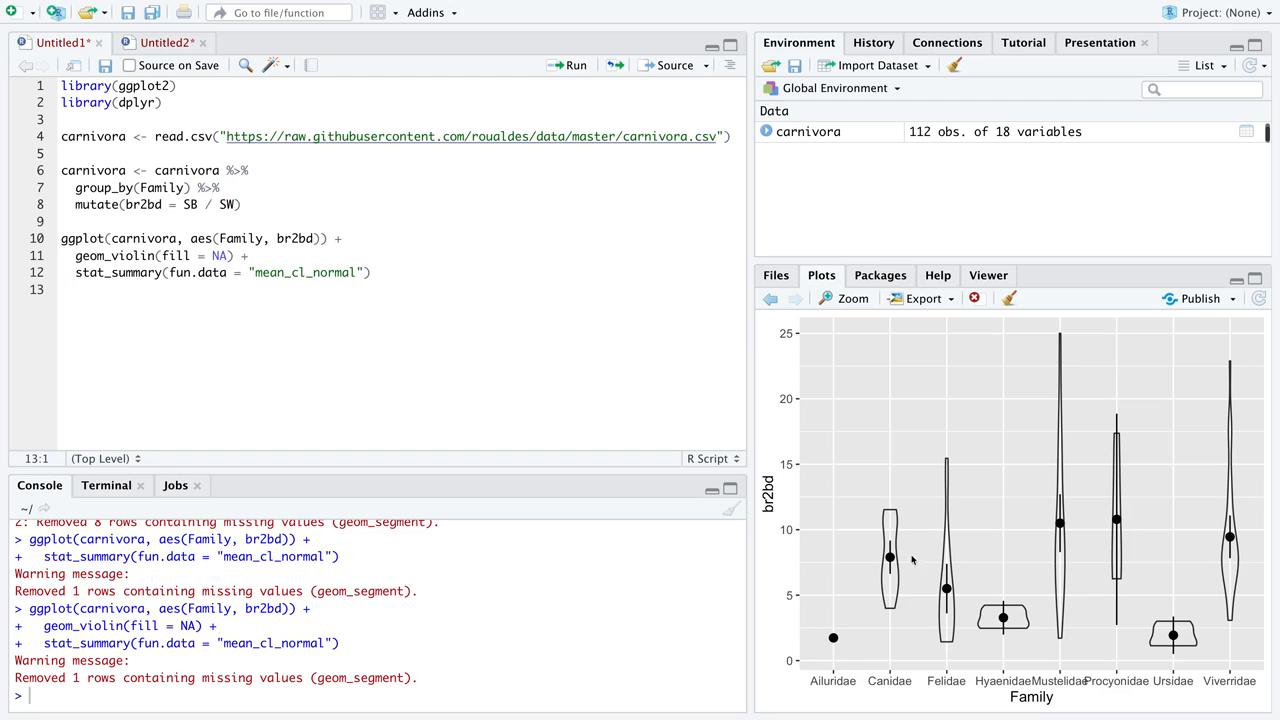
mouse_move(890, 556)
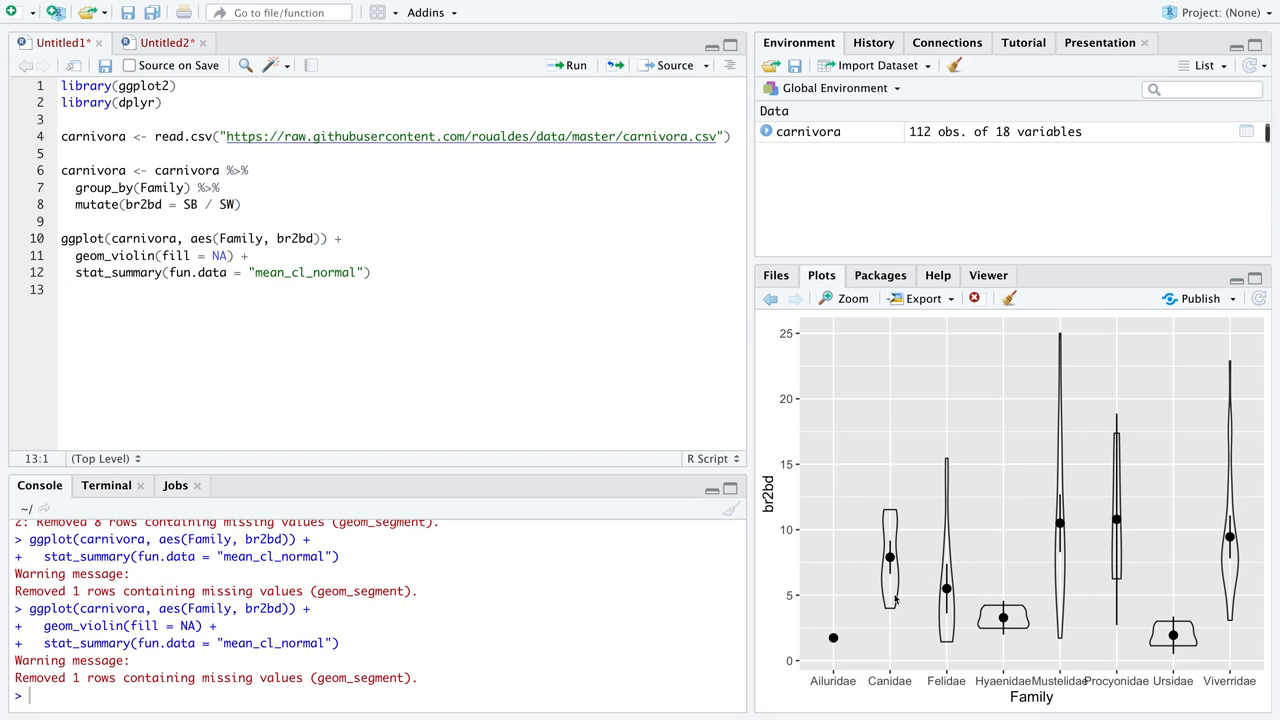
mouse_move(804, 544)
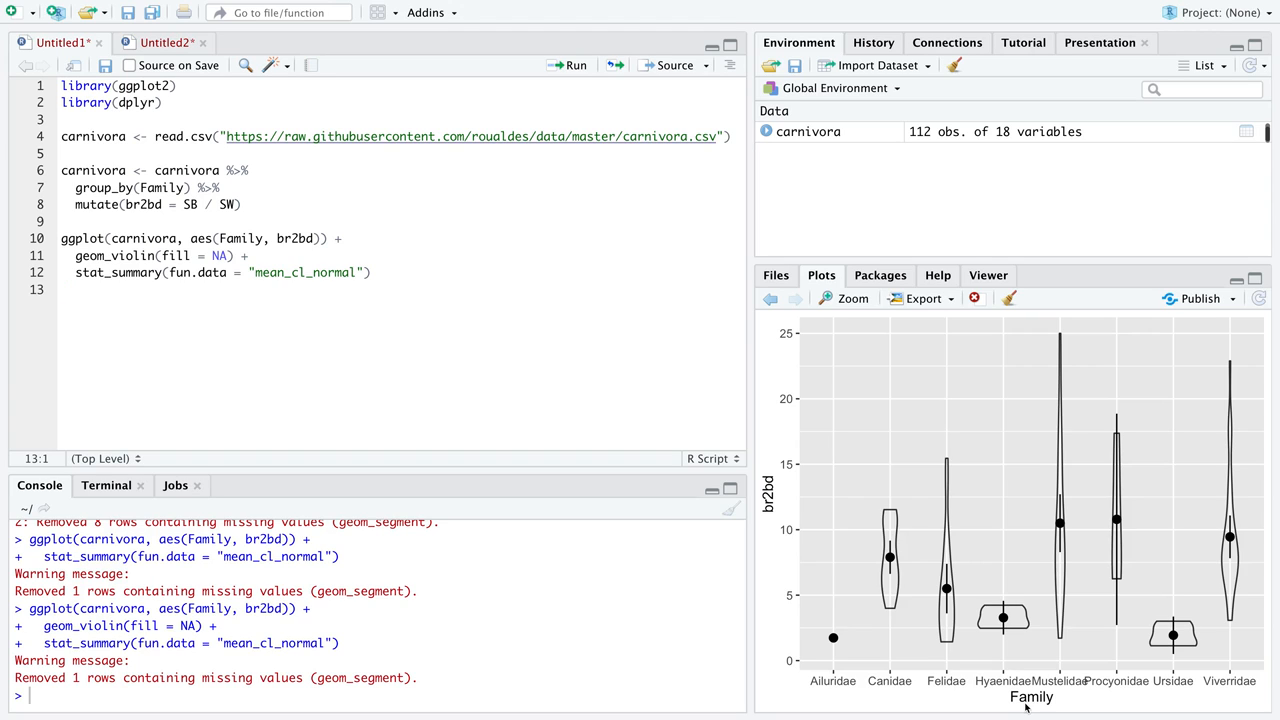
mouse_move(888, 560)
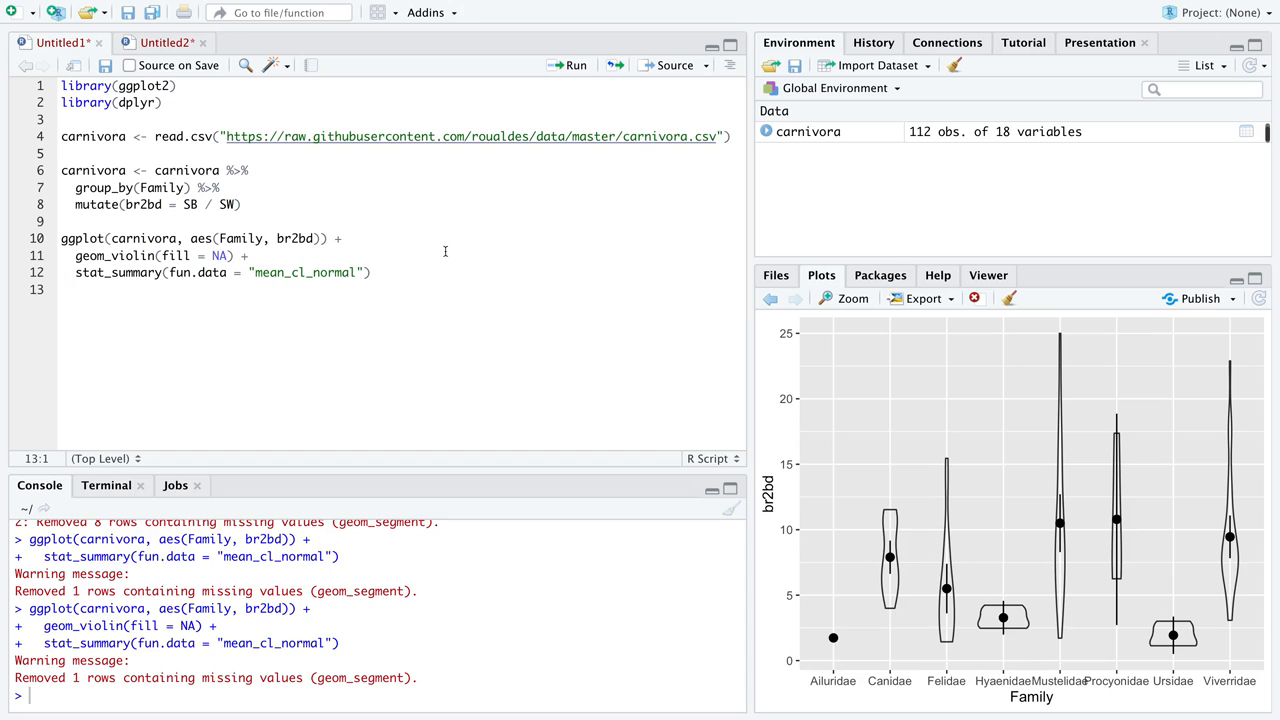
mouse_move(292, 258)
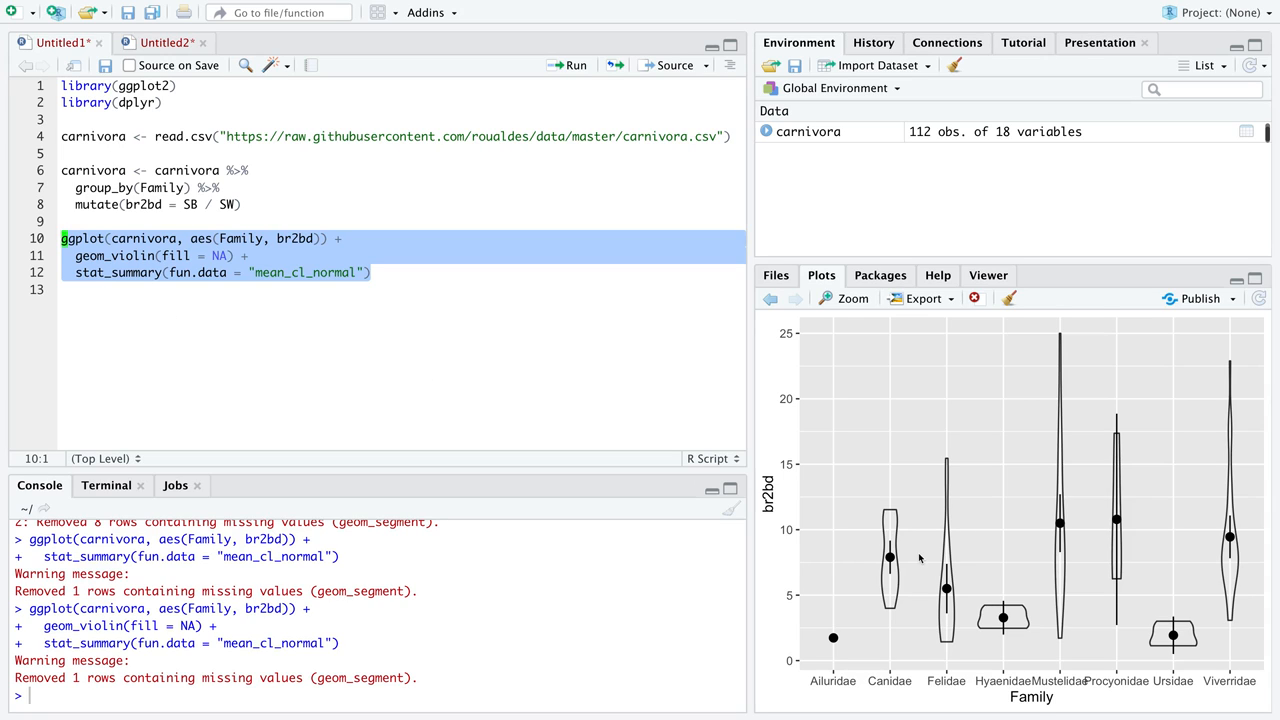
mouse_move(1120, 526)
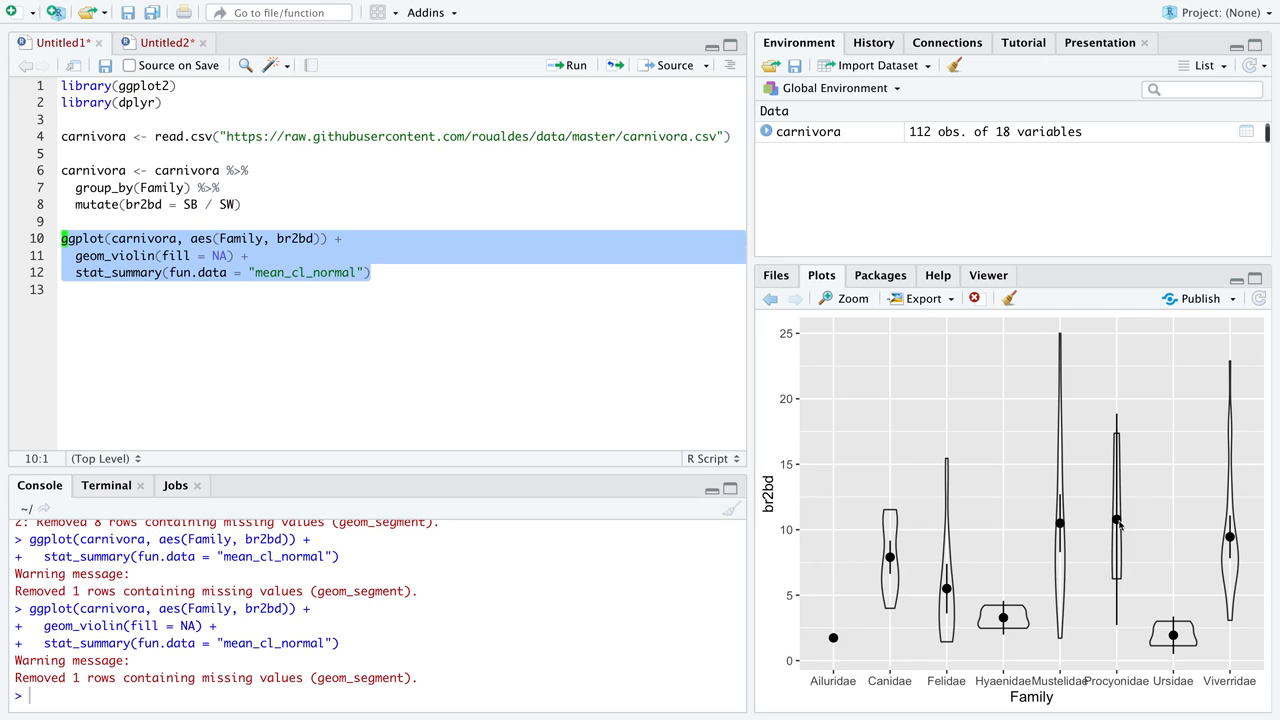
mouse_move(1228, 628)
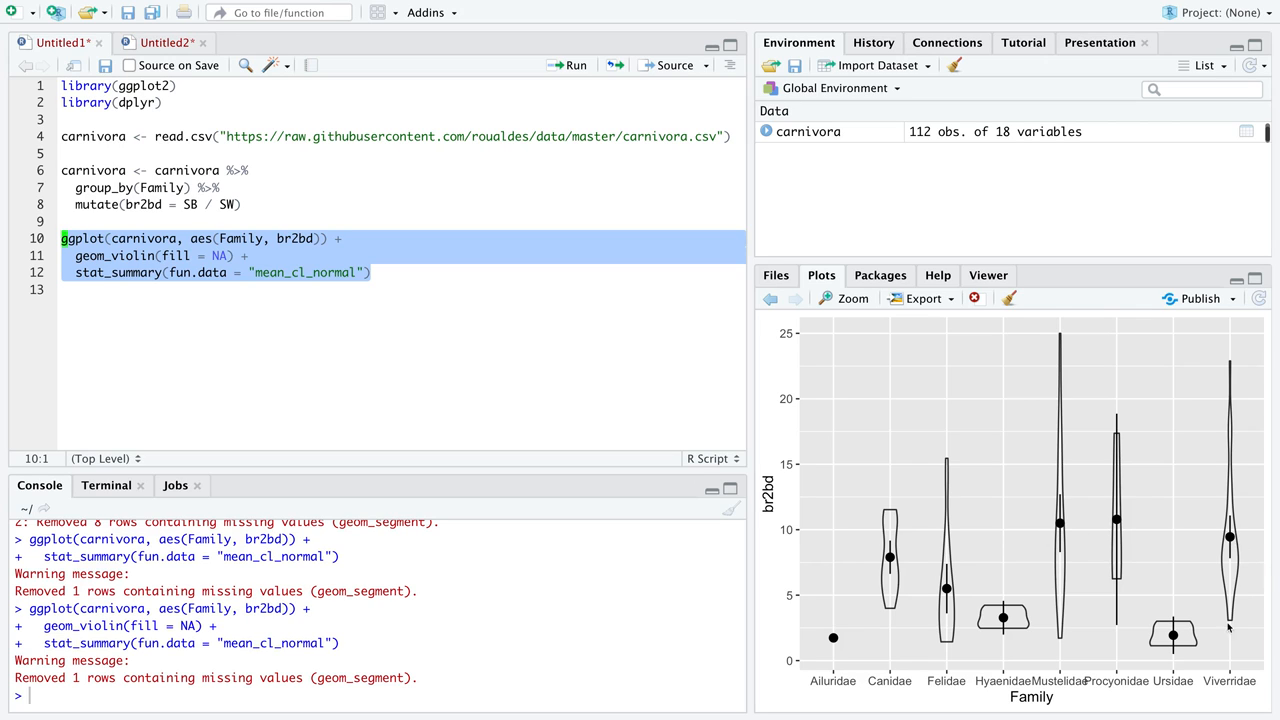